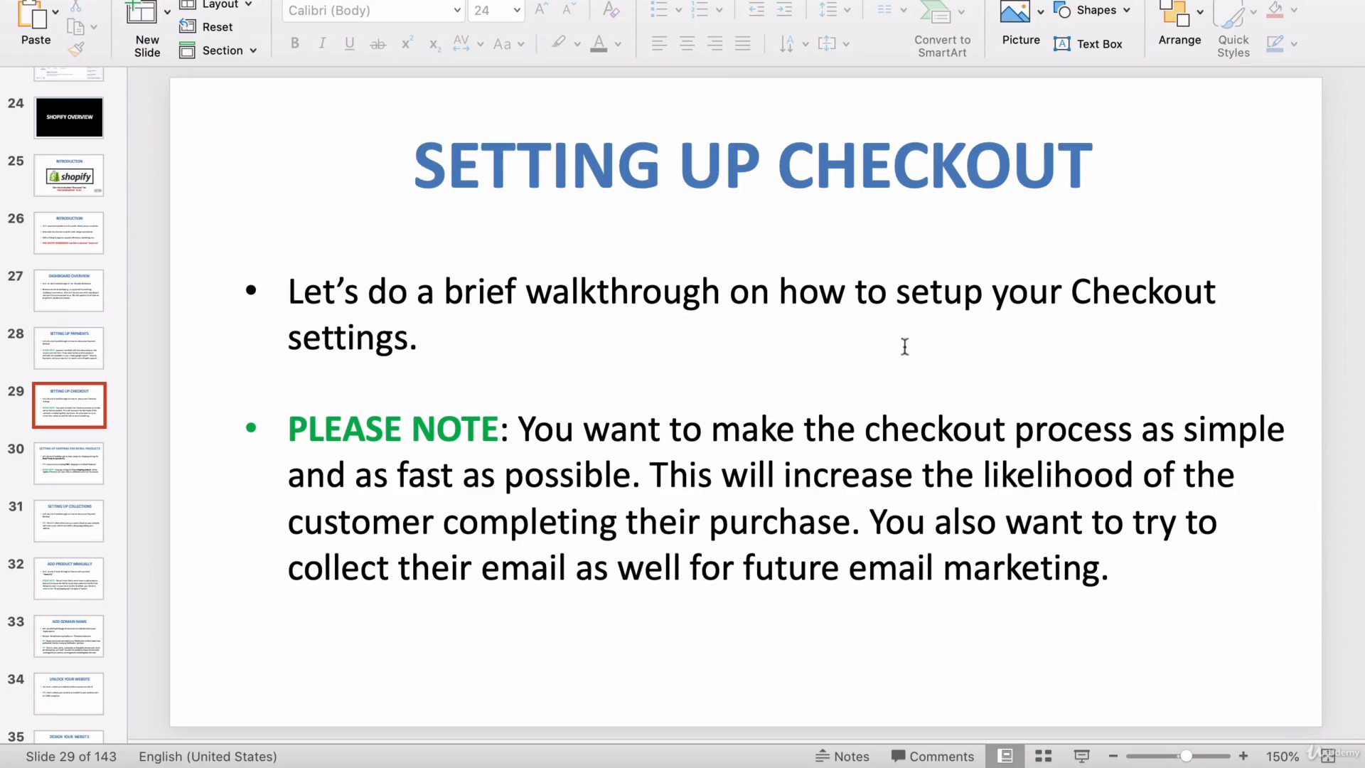
mouse_move(579, 438)
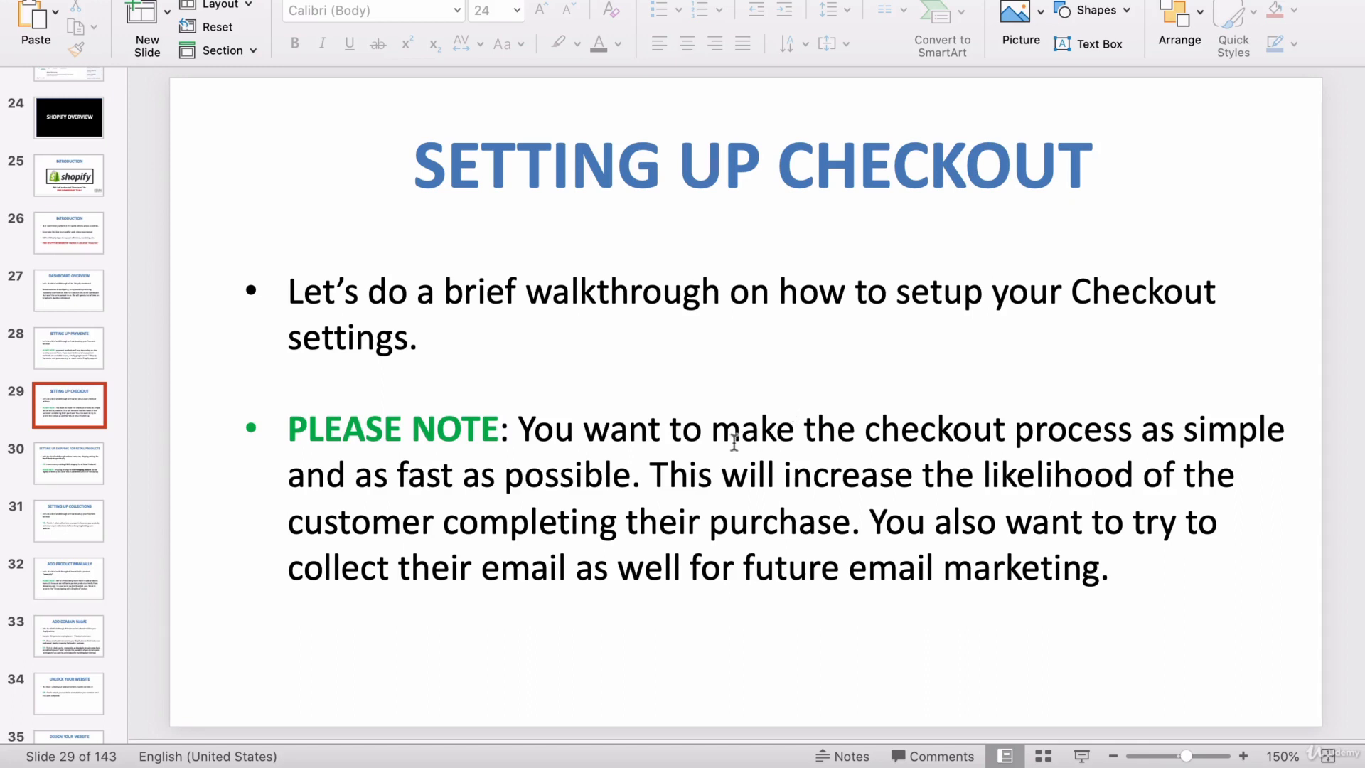
mouse_move(744, 446)
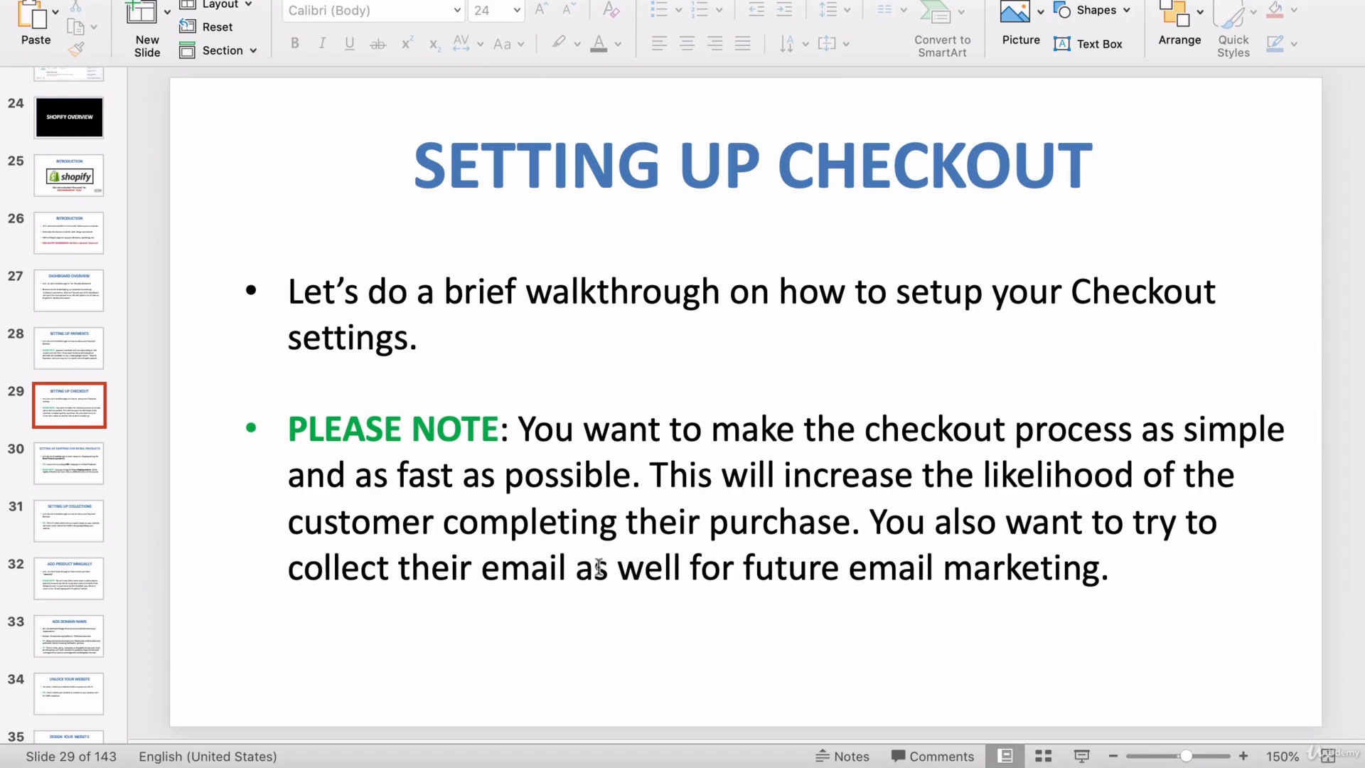
mouse_move(820, 573)
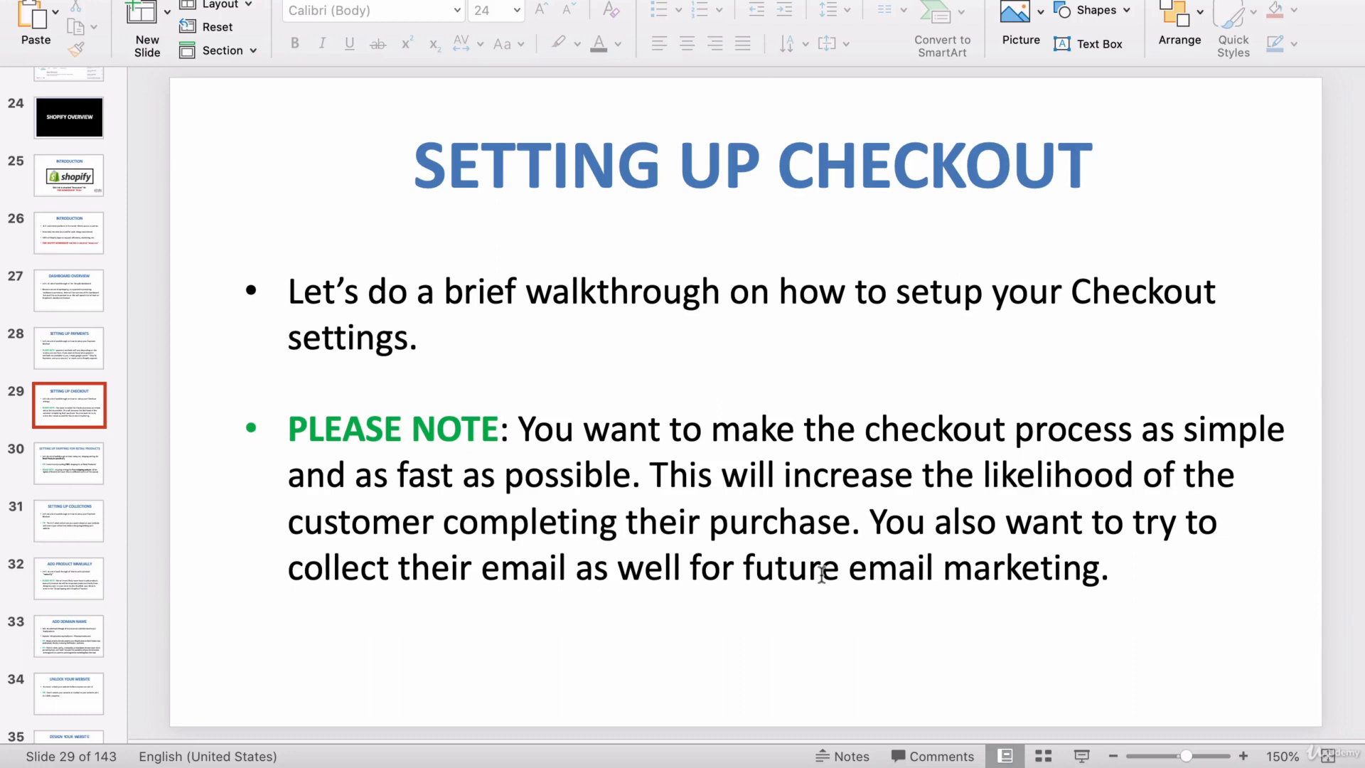
mouse_move(897, 352)
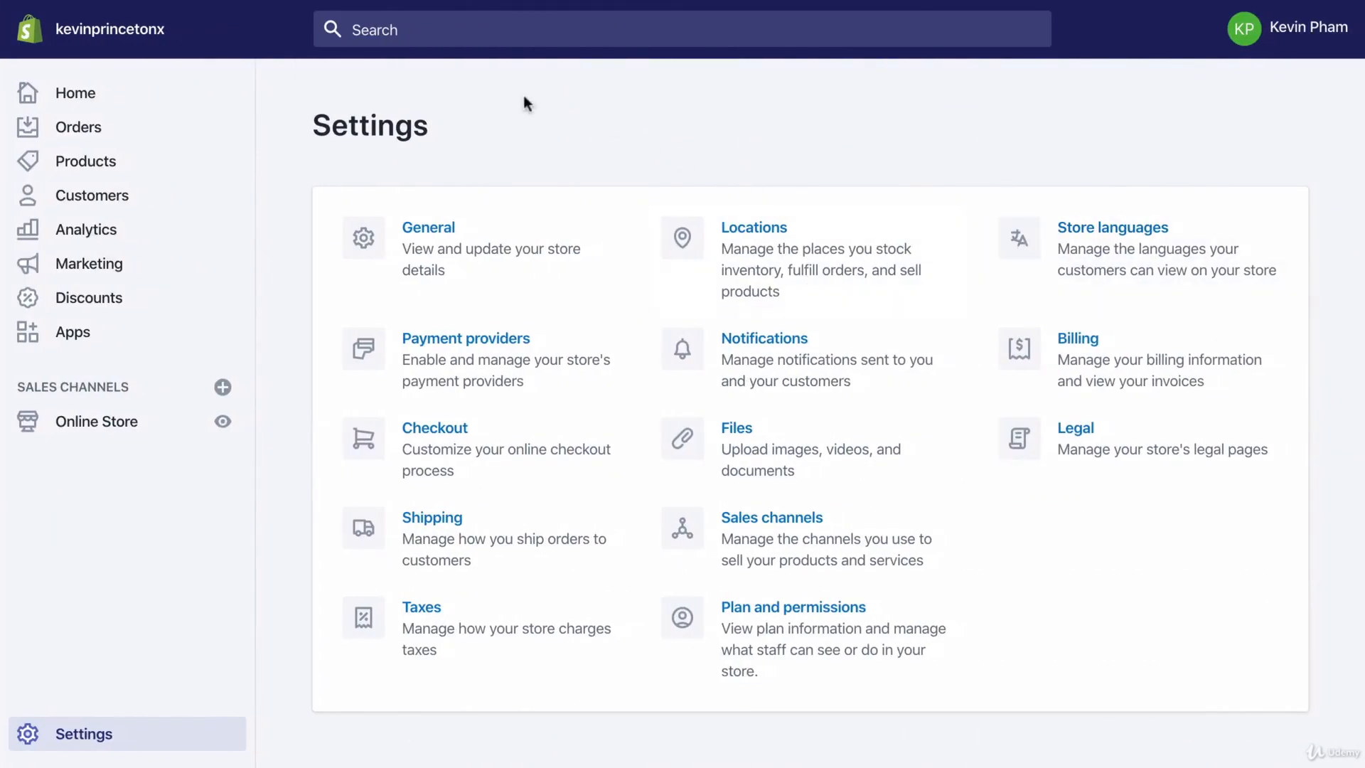
mouse_move(779, 162)
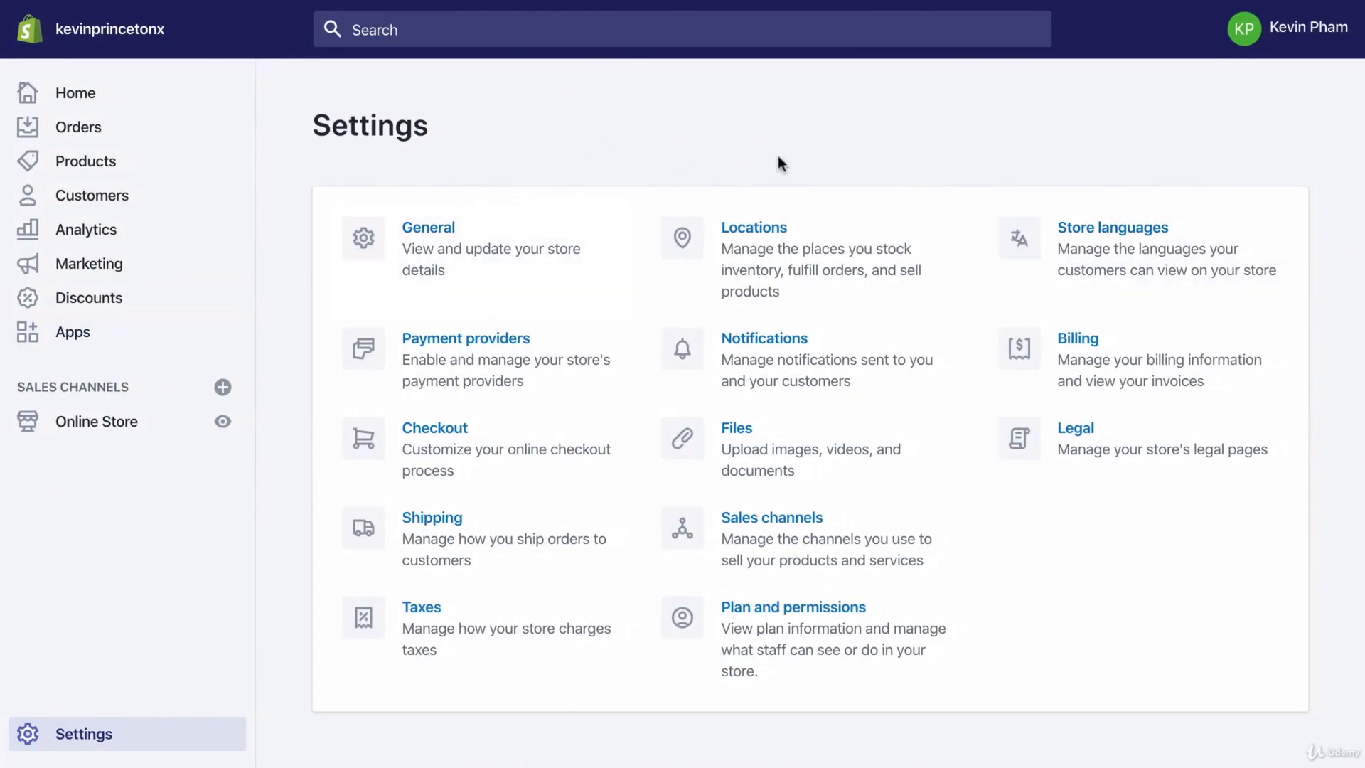
mouse_move(565, 184)
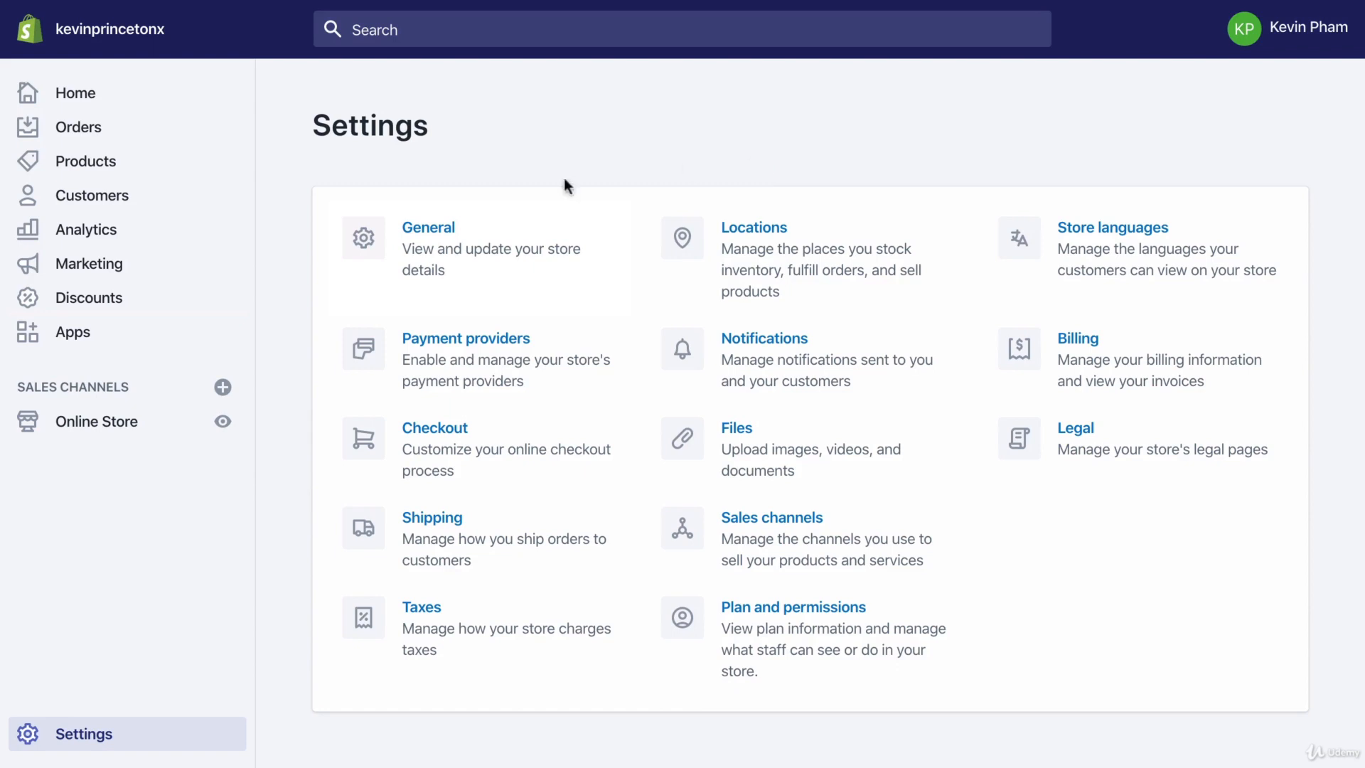
mouse_move(78, 739)
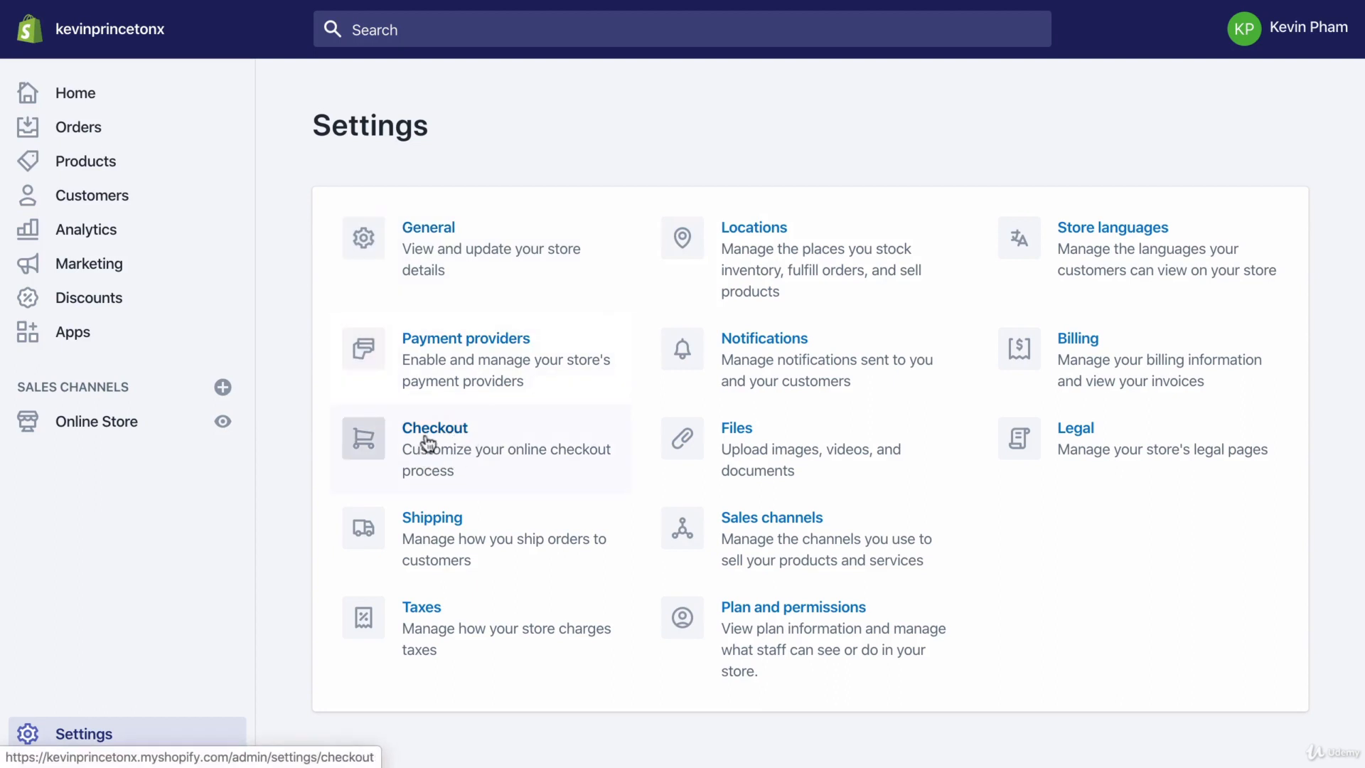
Step: Open the store's Checkout settings from the Settings grid
click(435, 428)
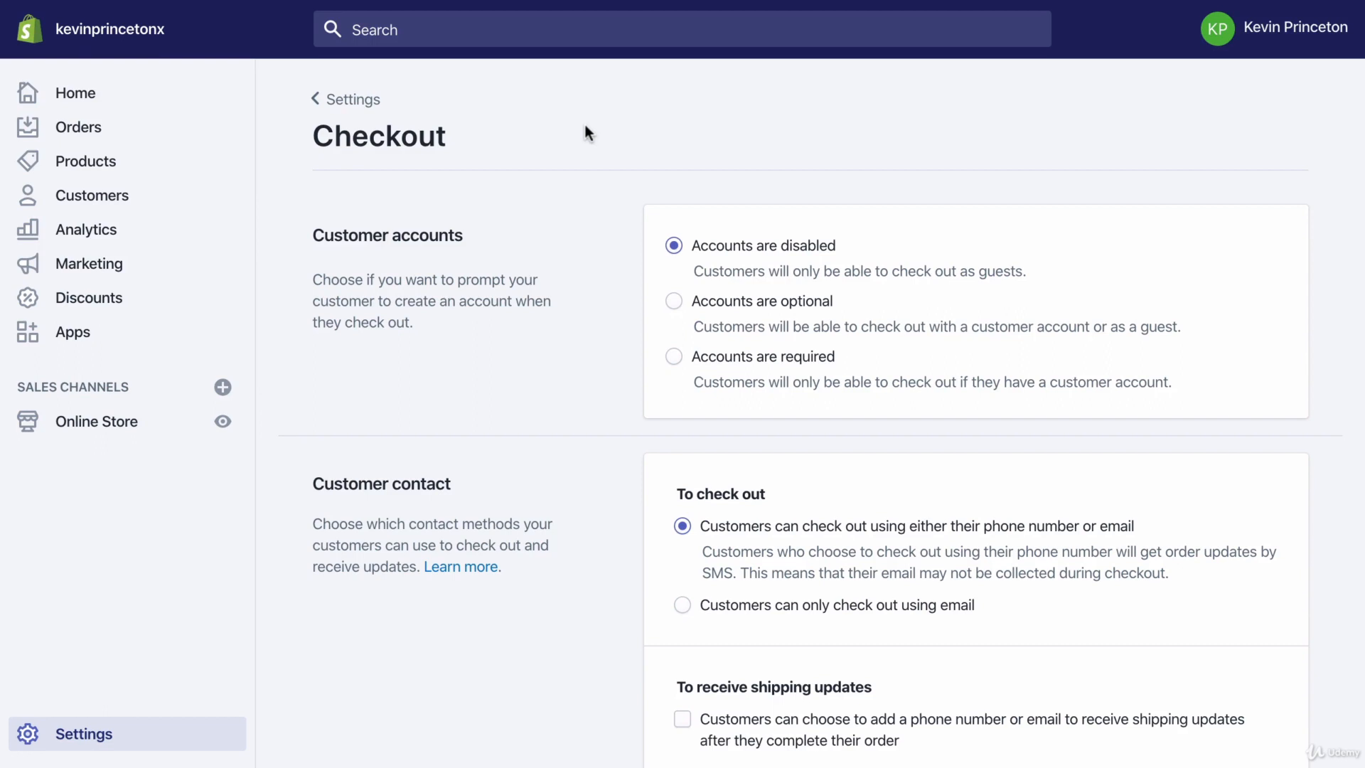
mouse_move(467, 252)
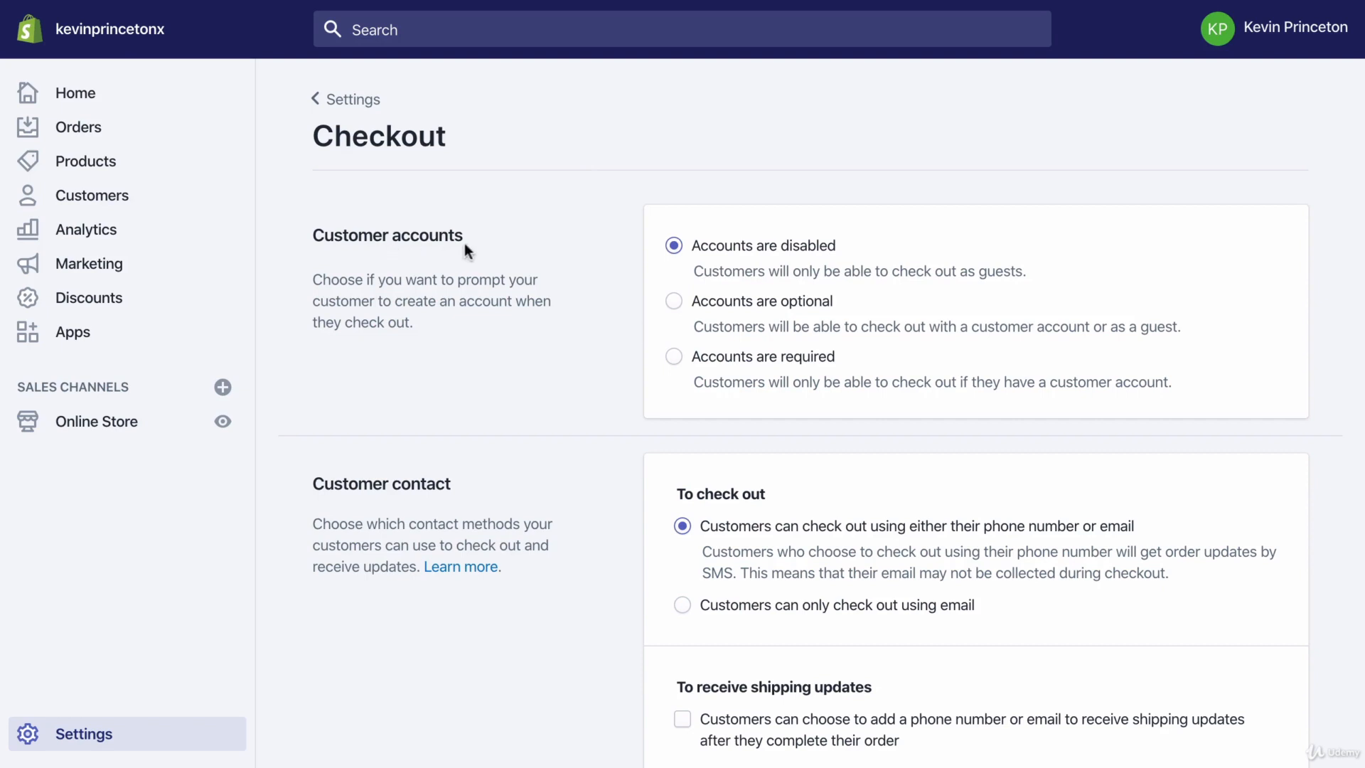
mouse_move(467, 244)
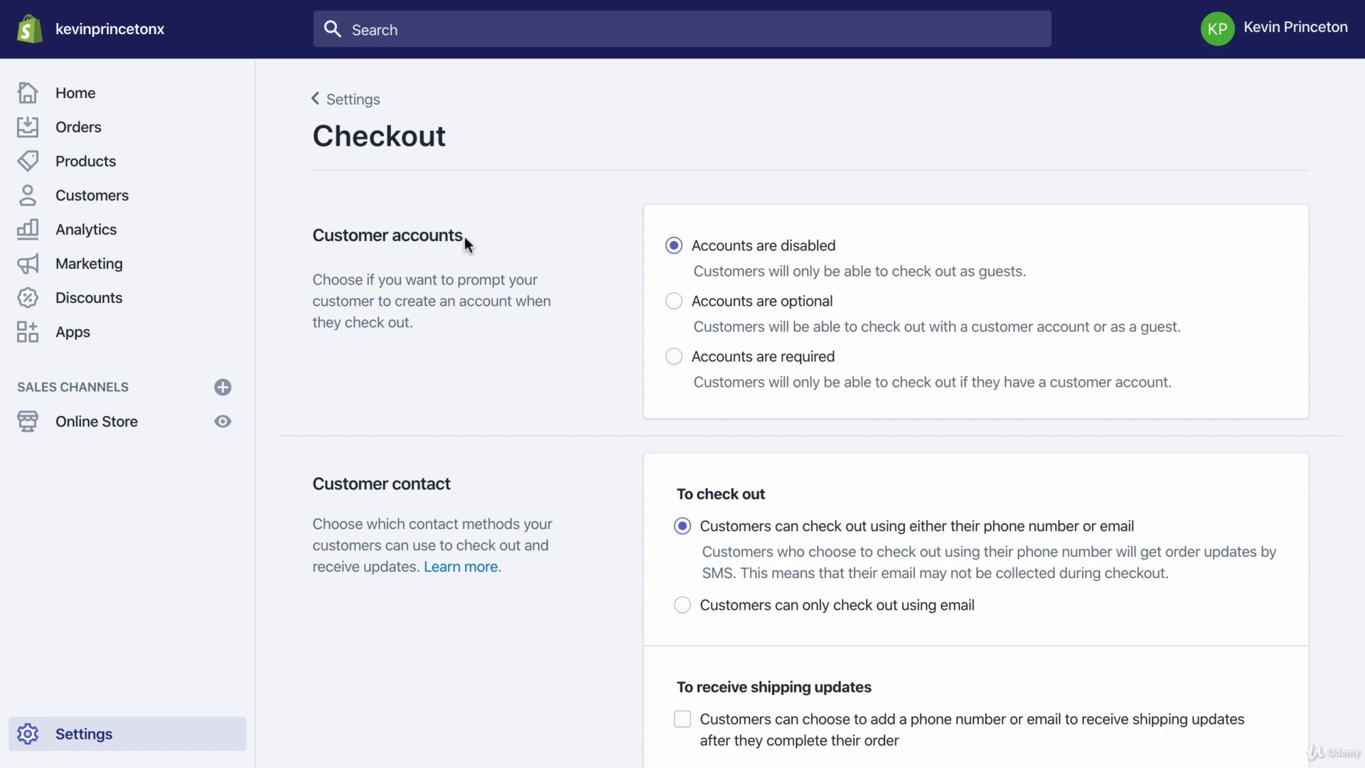
mouse_move(403, 252)
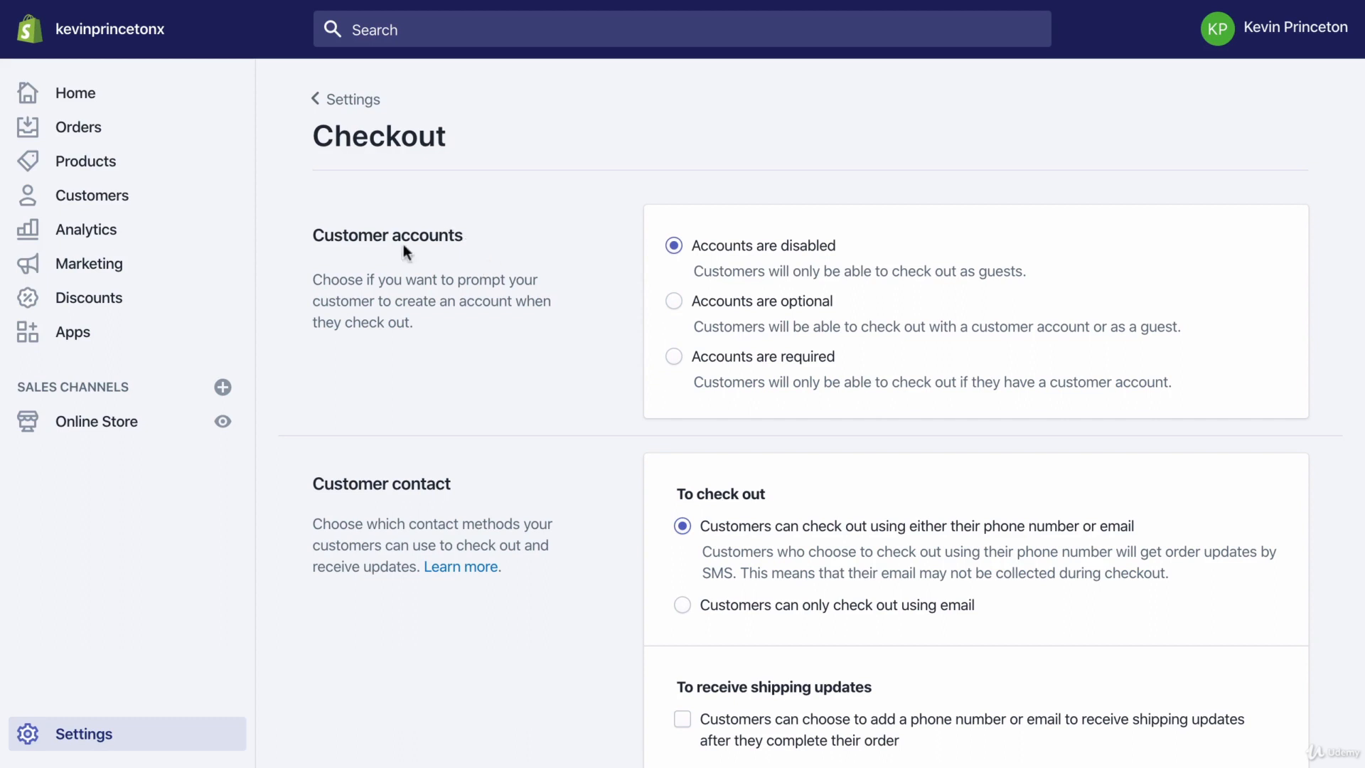
mouse_move(487, 289)
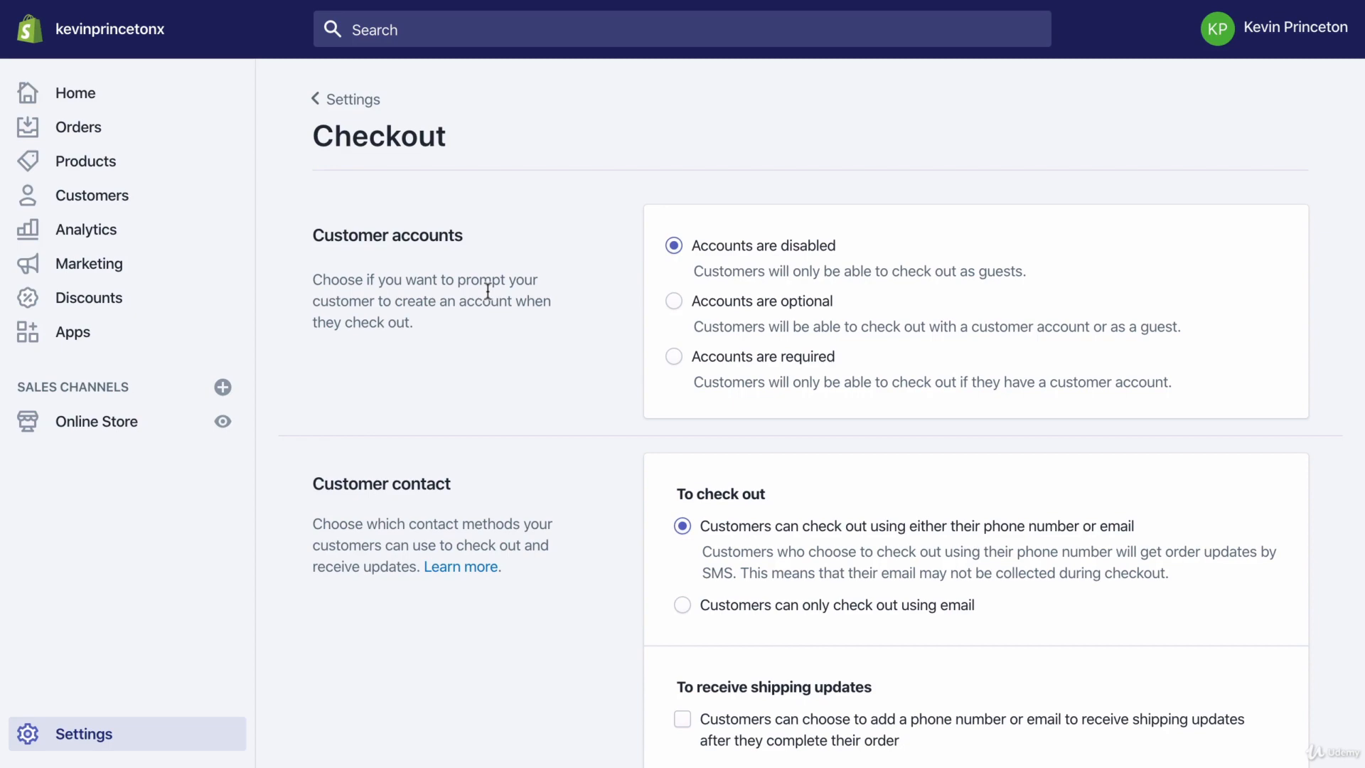
mouse_move(485, 339)
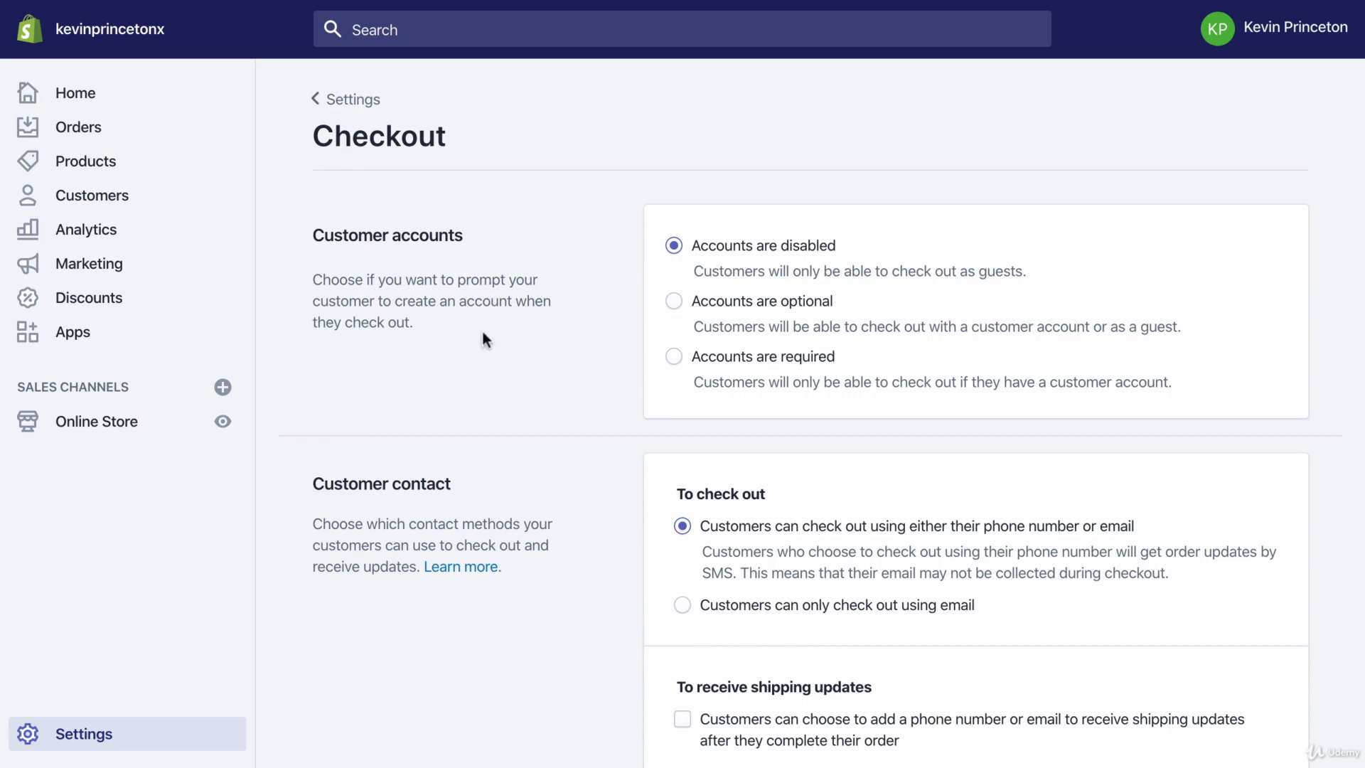
Step: Set Customer contact to 'Customers can only check out using email'
scroll(down, 3)
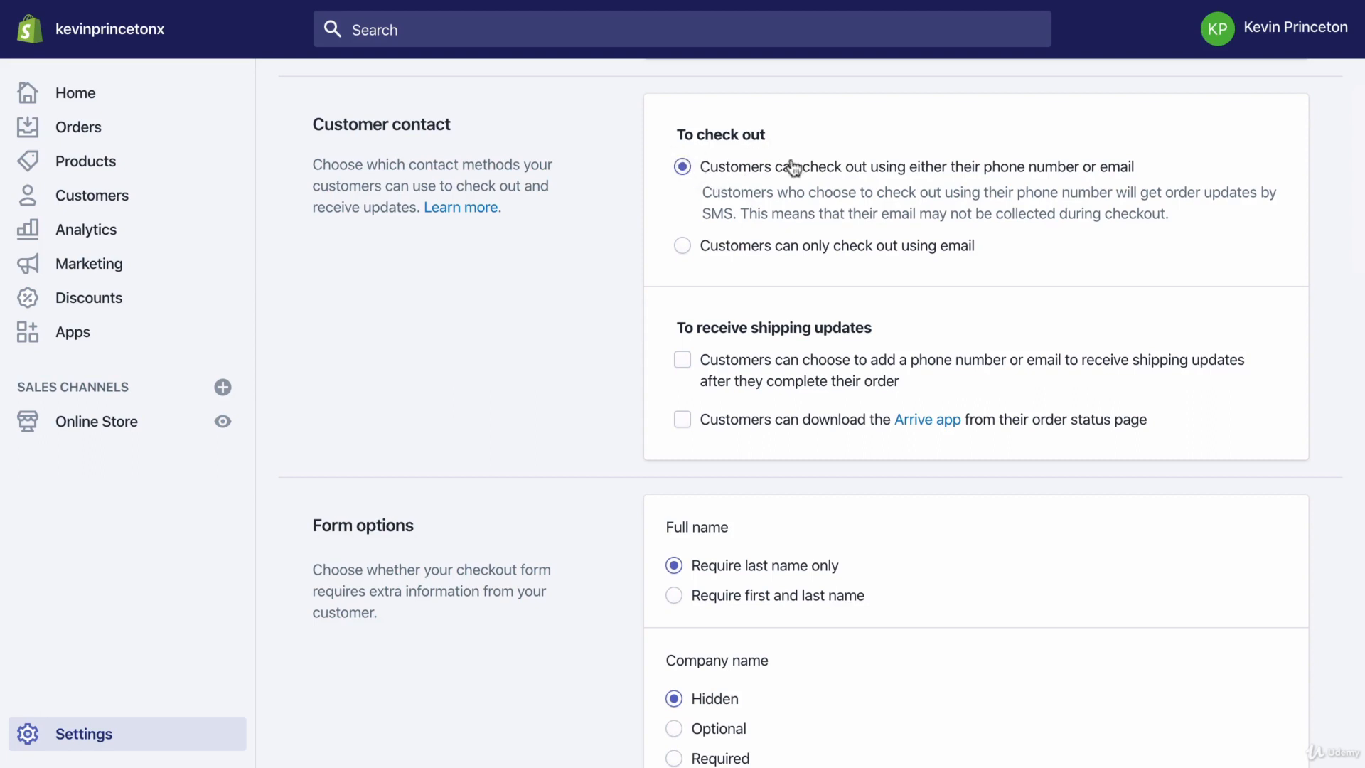
mouse_move(999, 184)
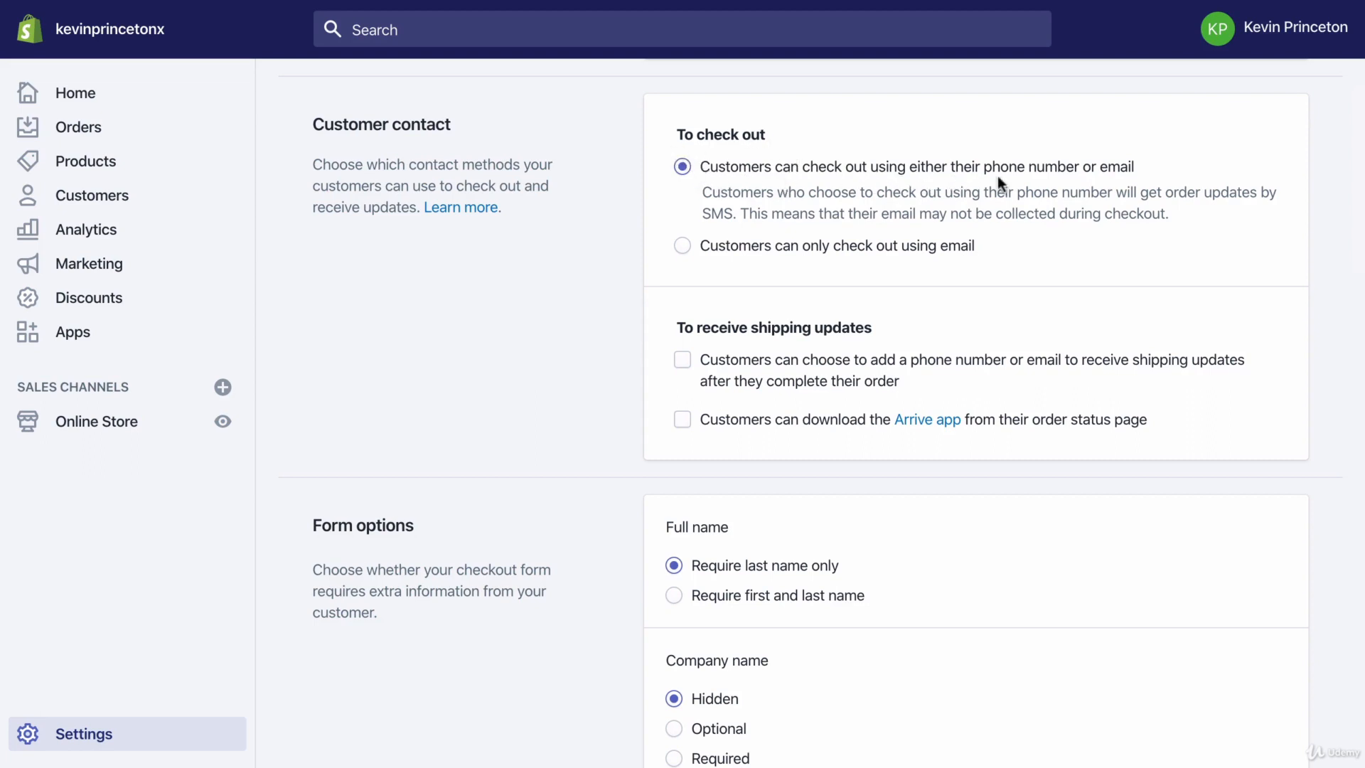
mouse_move(746, 263)
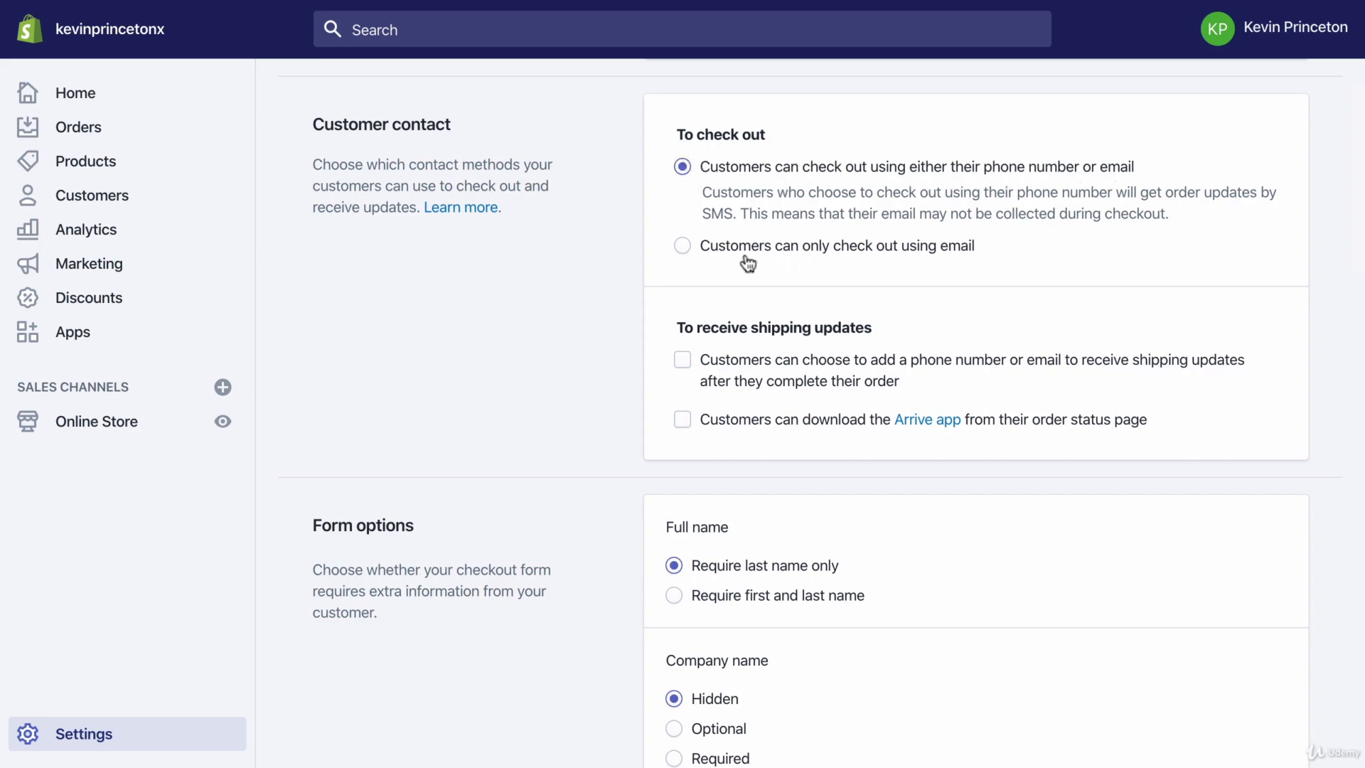
mouse_move(963, 259)
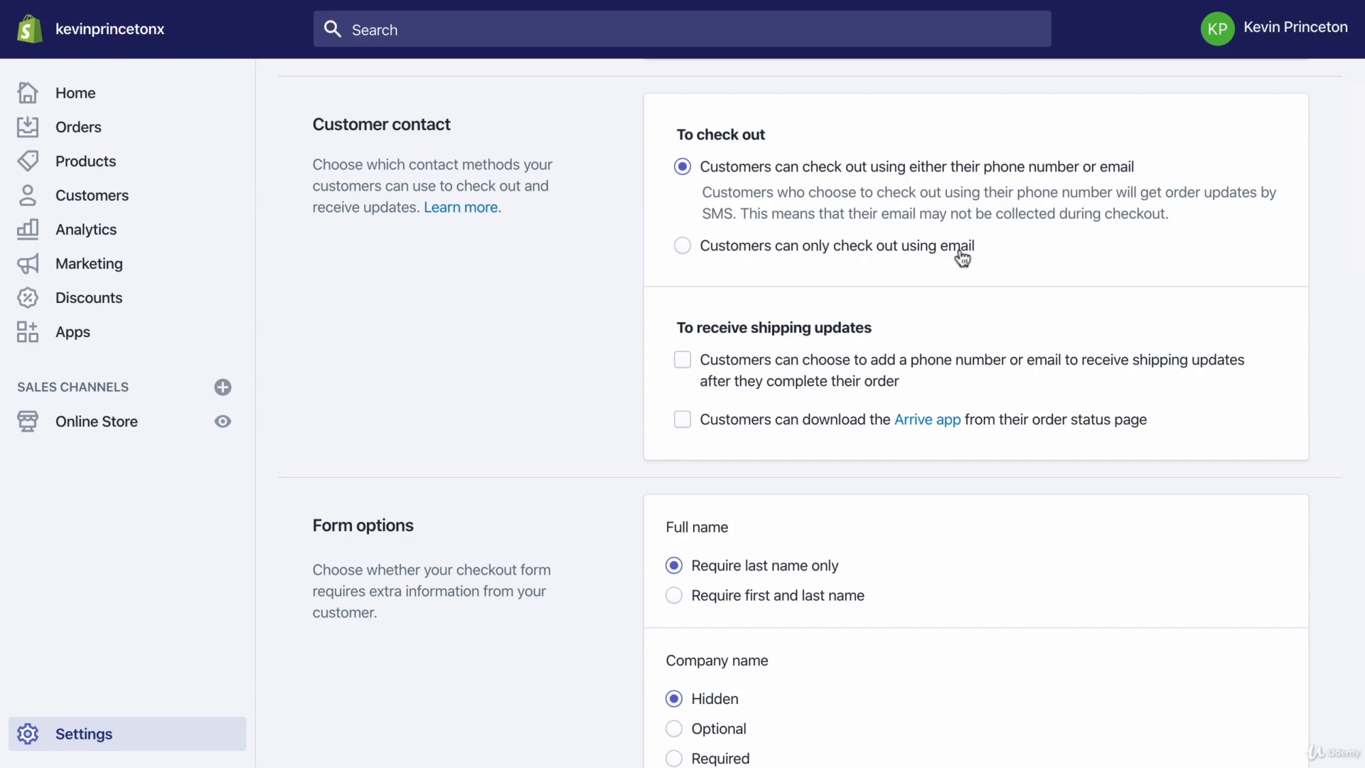
mouse_move(914, 199)
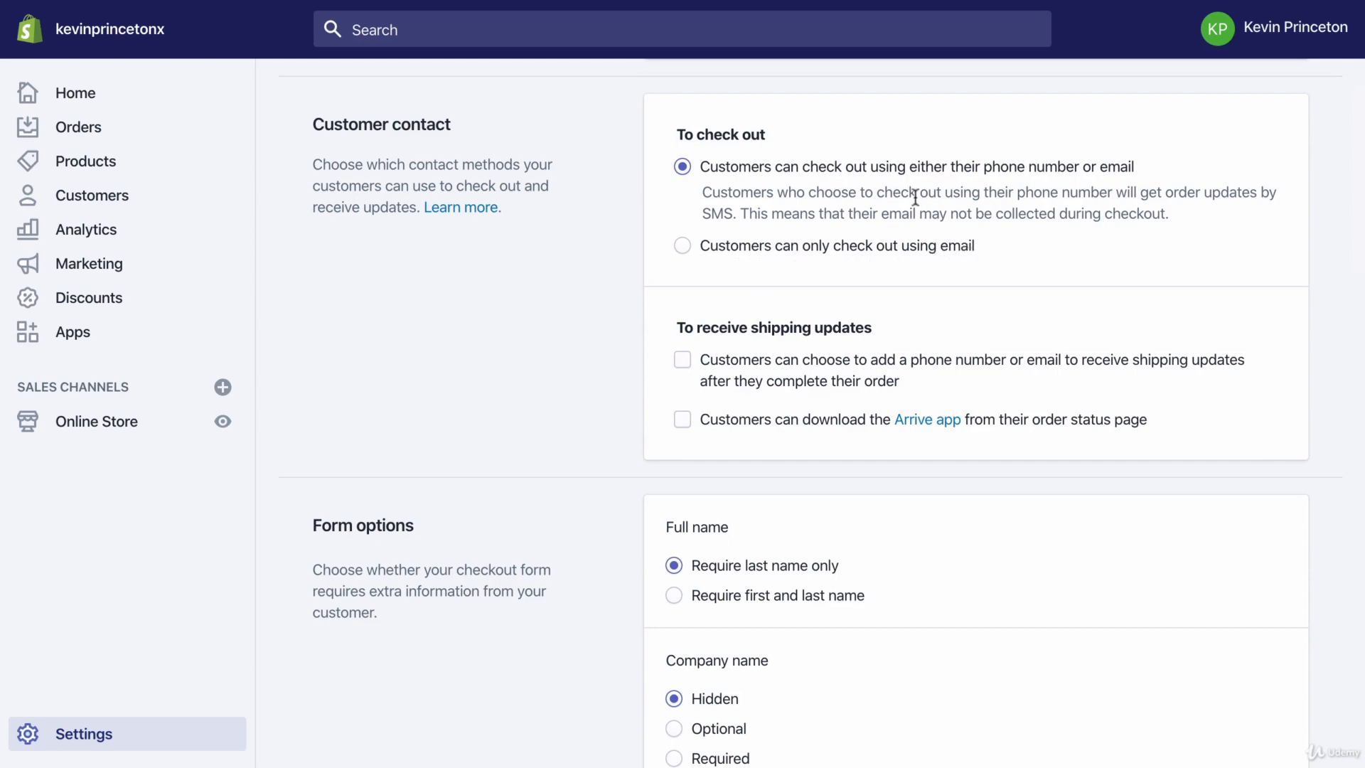
scroll(down, 3)
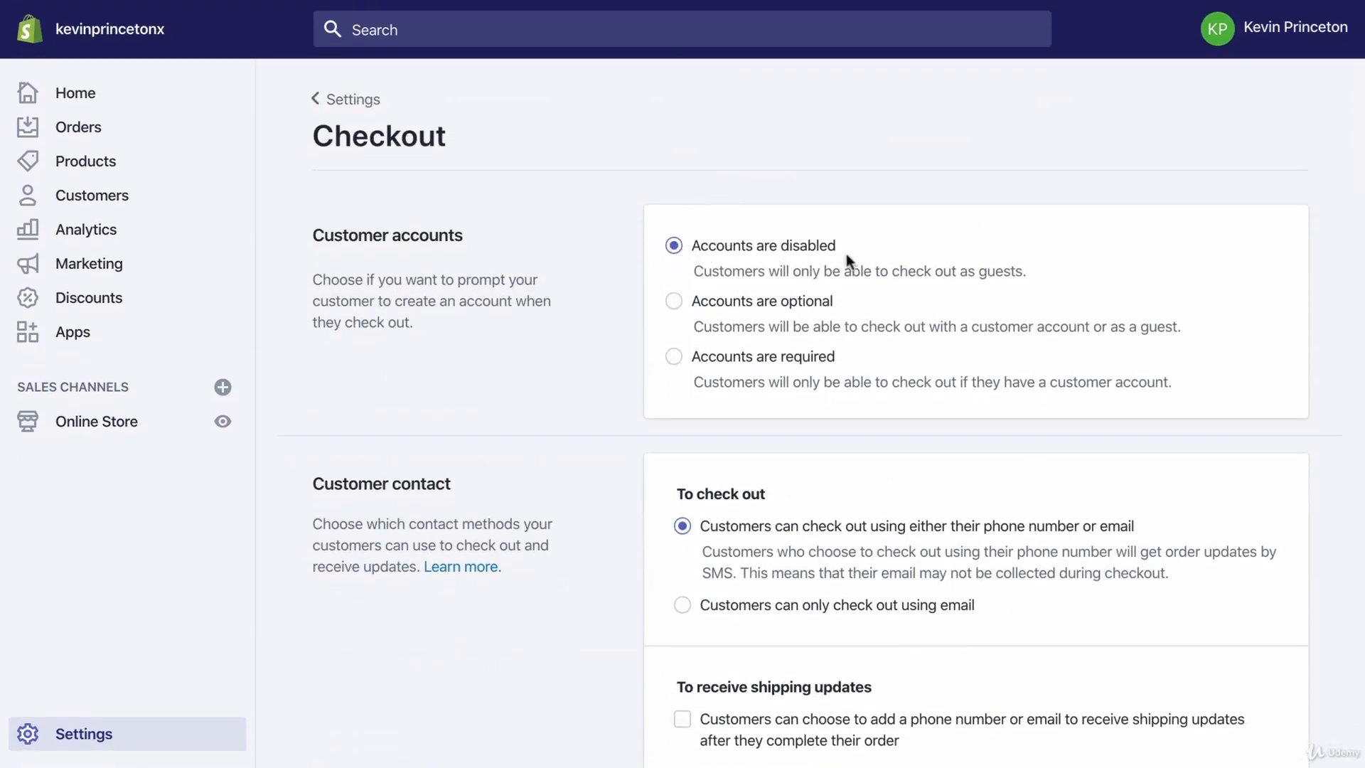
scroll(down, 3)
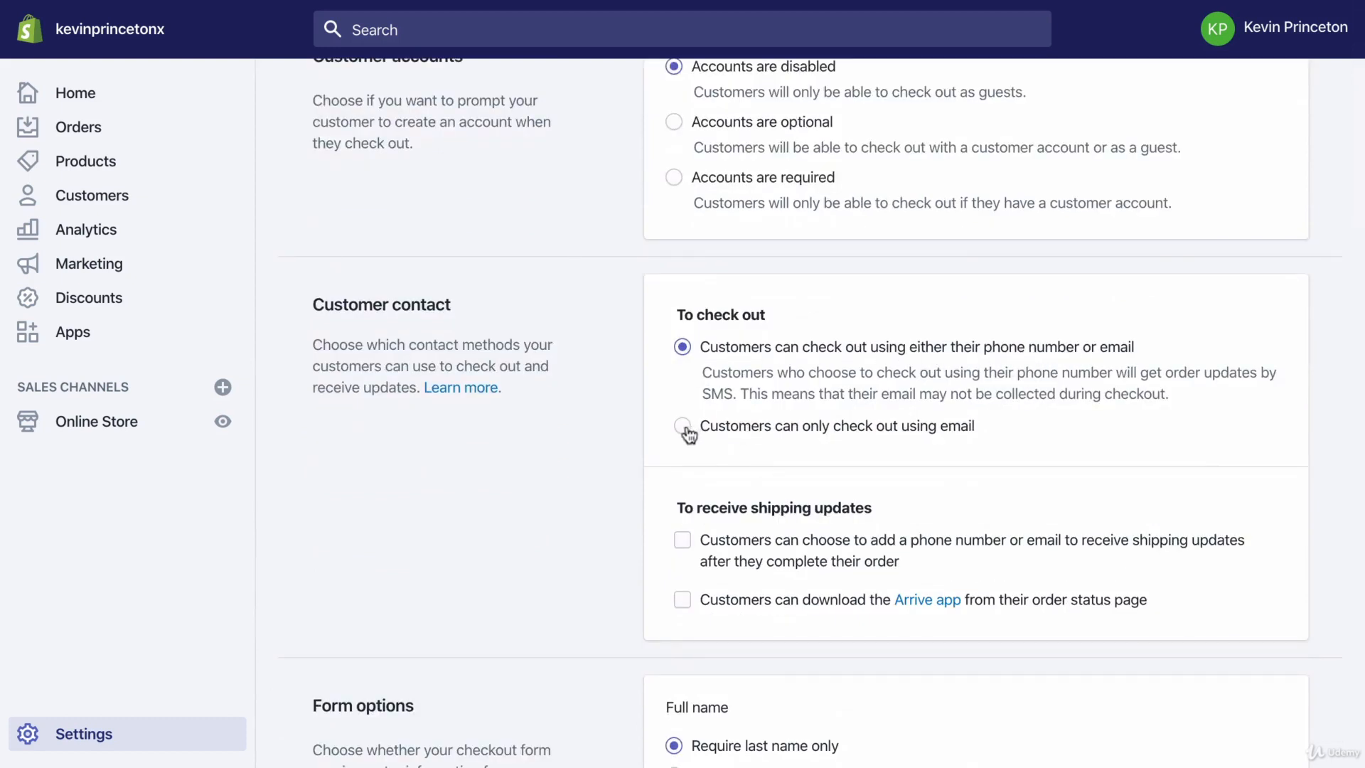
click(683, 425)
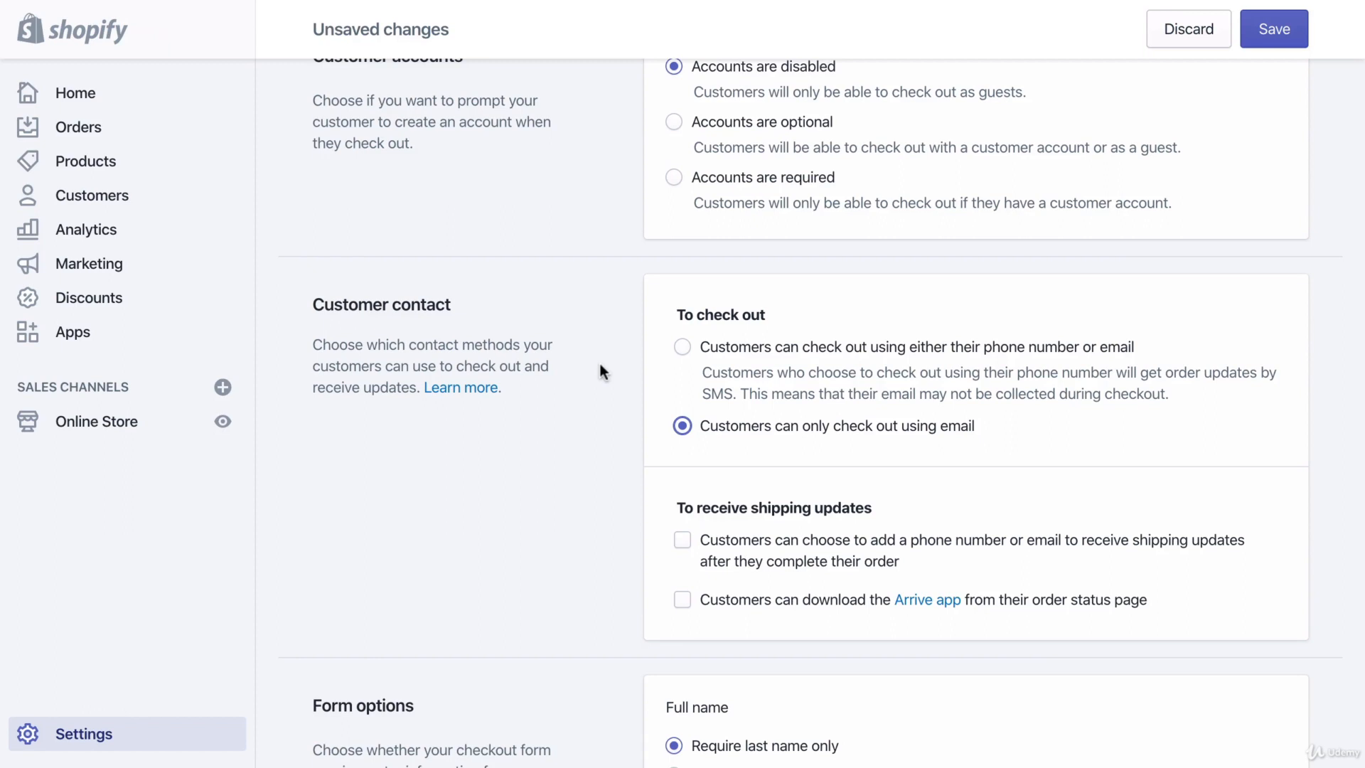
mouse_move(620, 394)
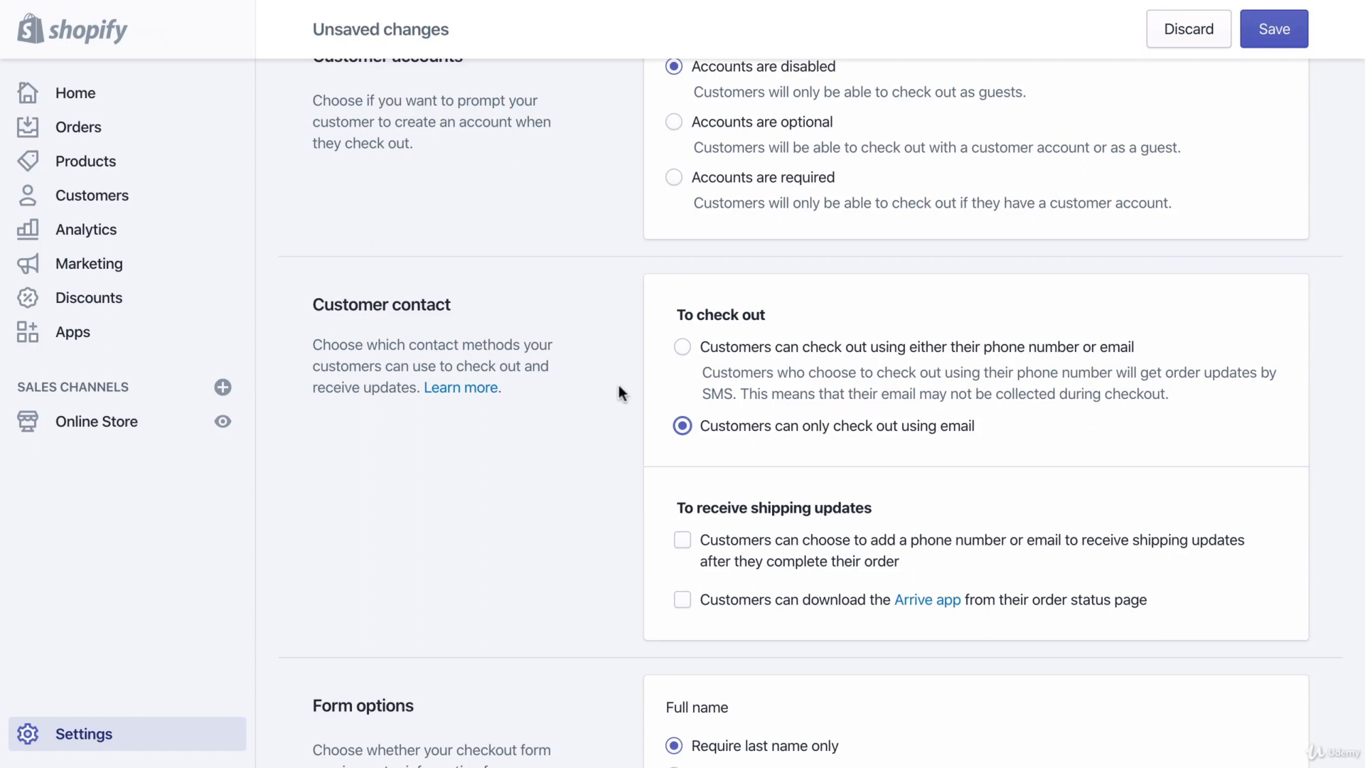
mouse_move(664, 432)
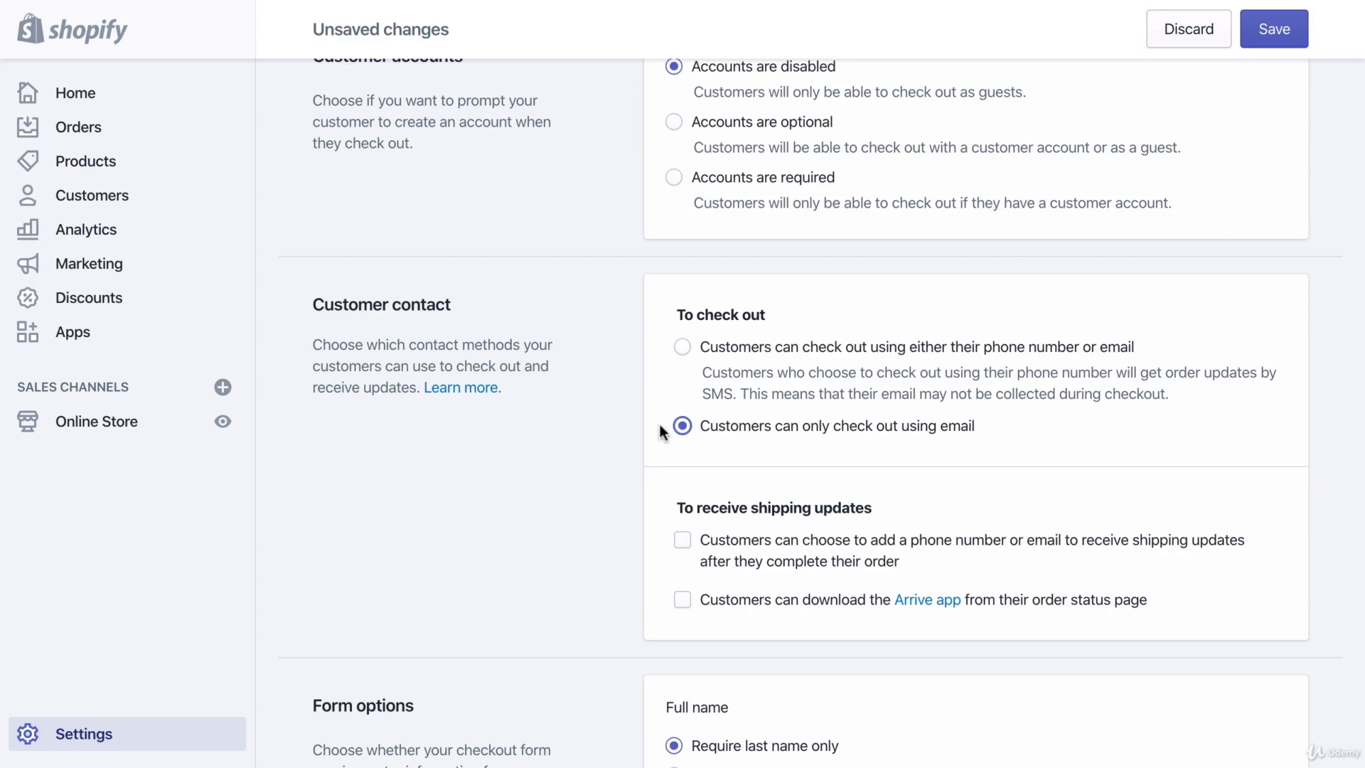
scroll(down, 3)
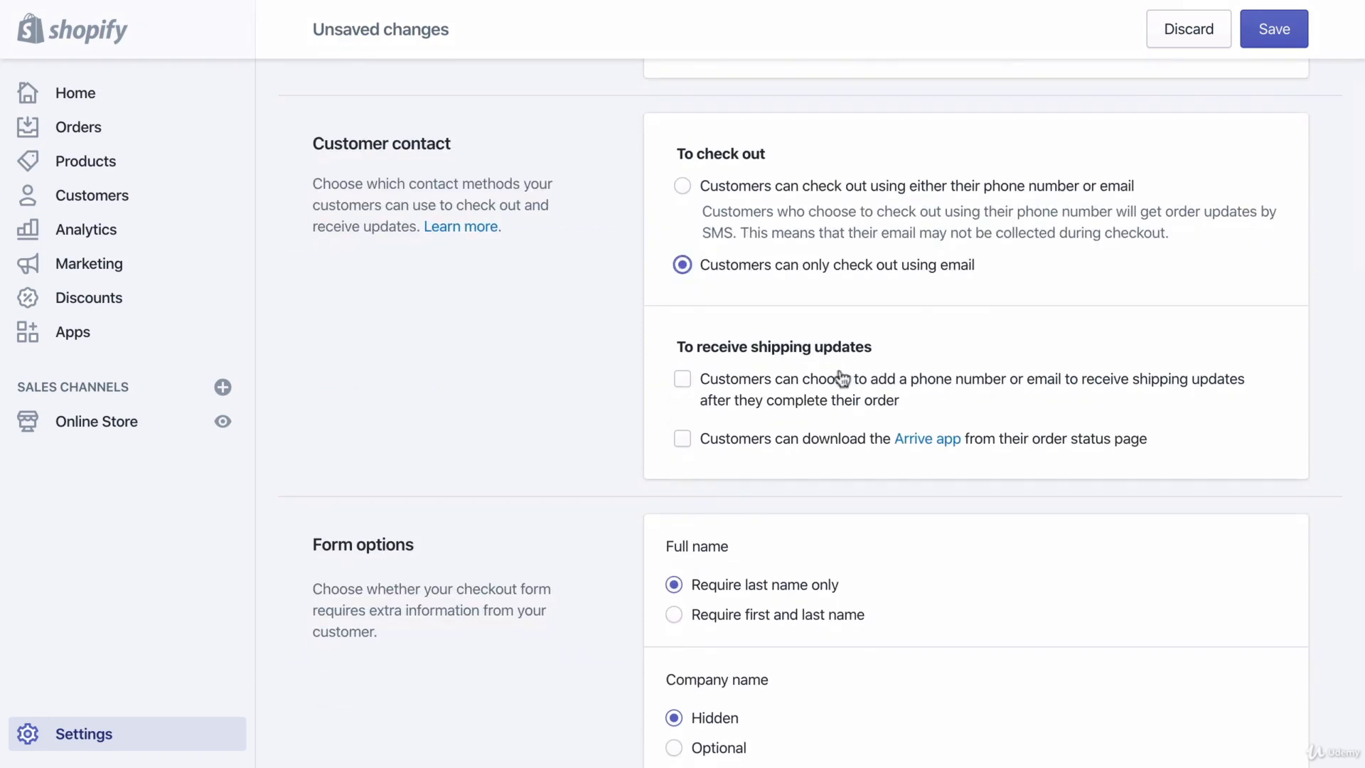
mouse_move(935, 396)
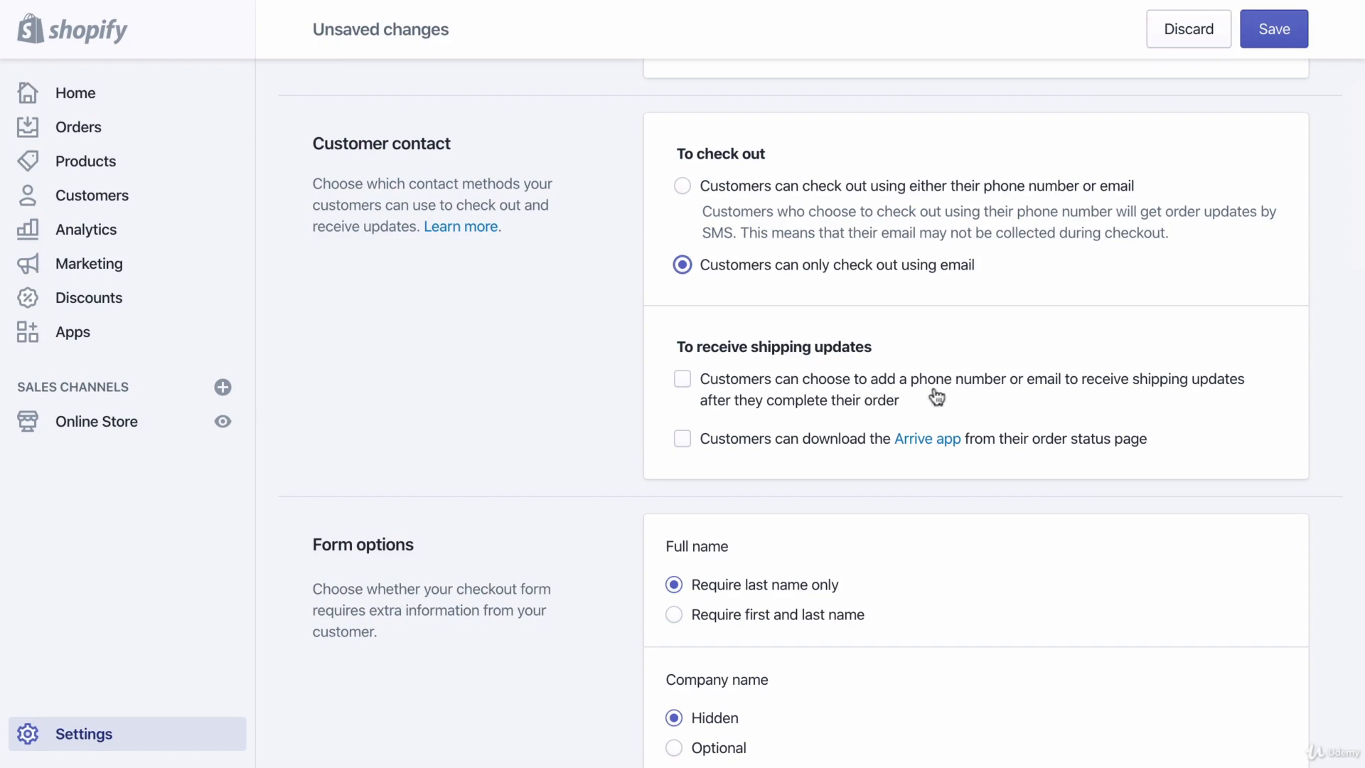
mouse_move(975, 412)
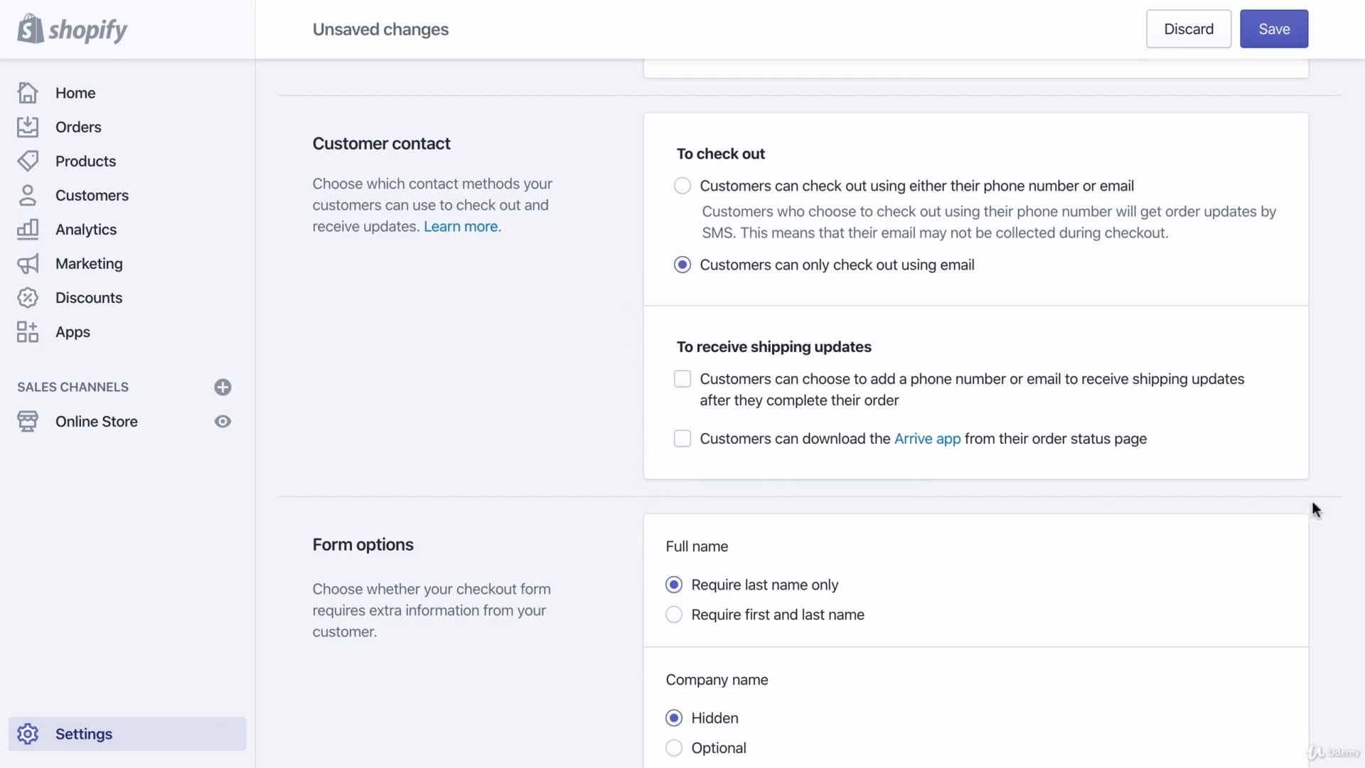
mouse_move(596, 509)
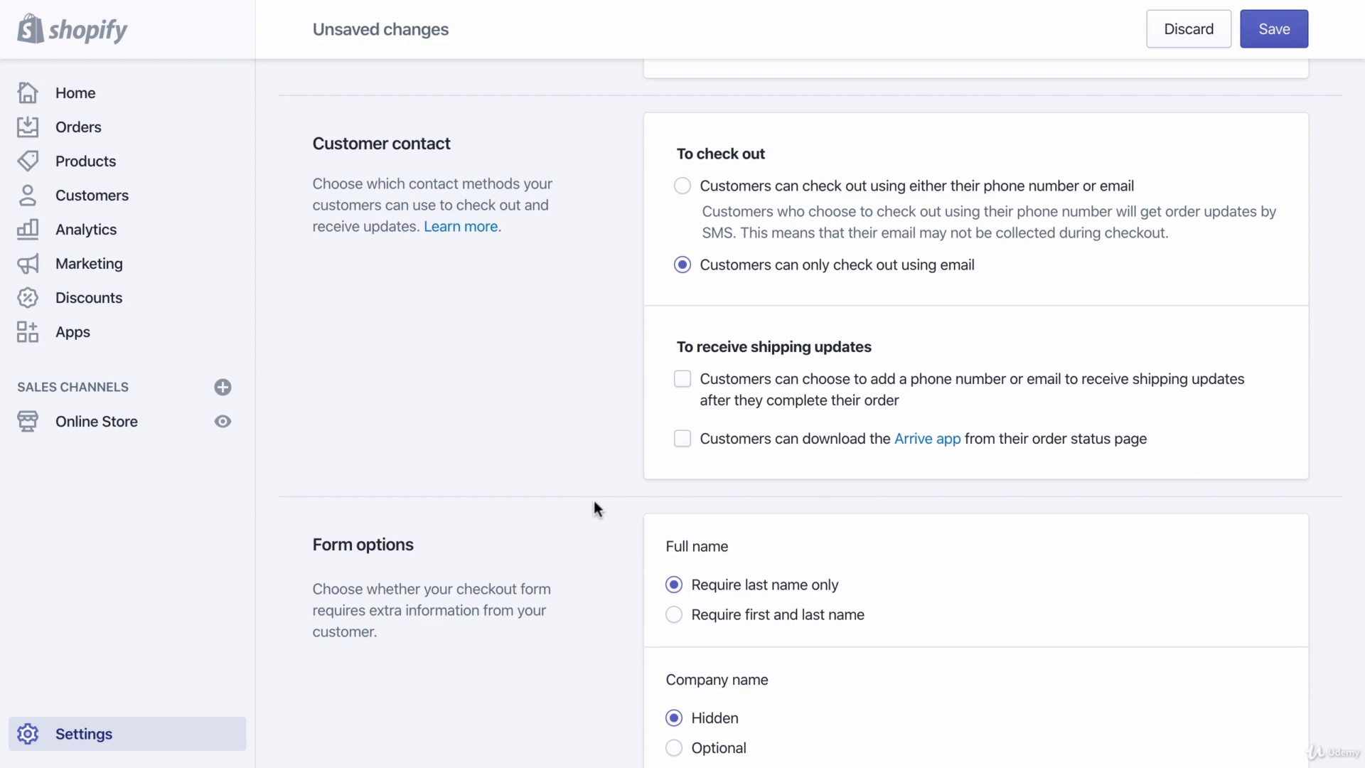
mouse_move(789, 498)
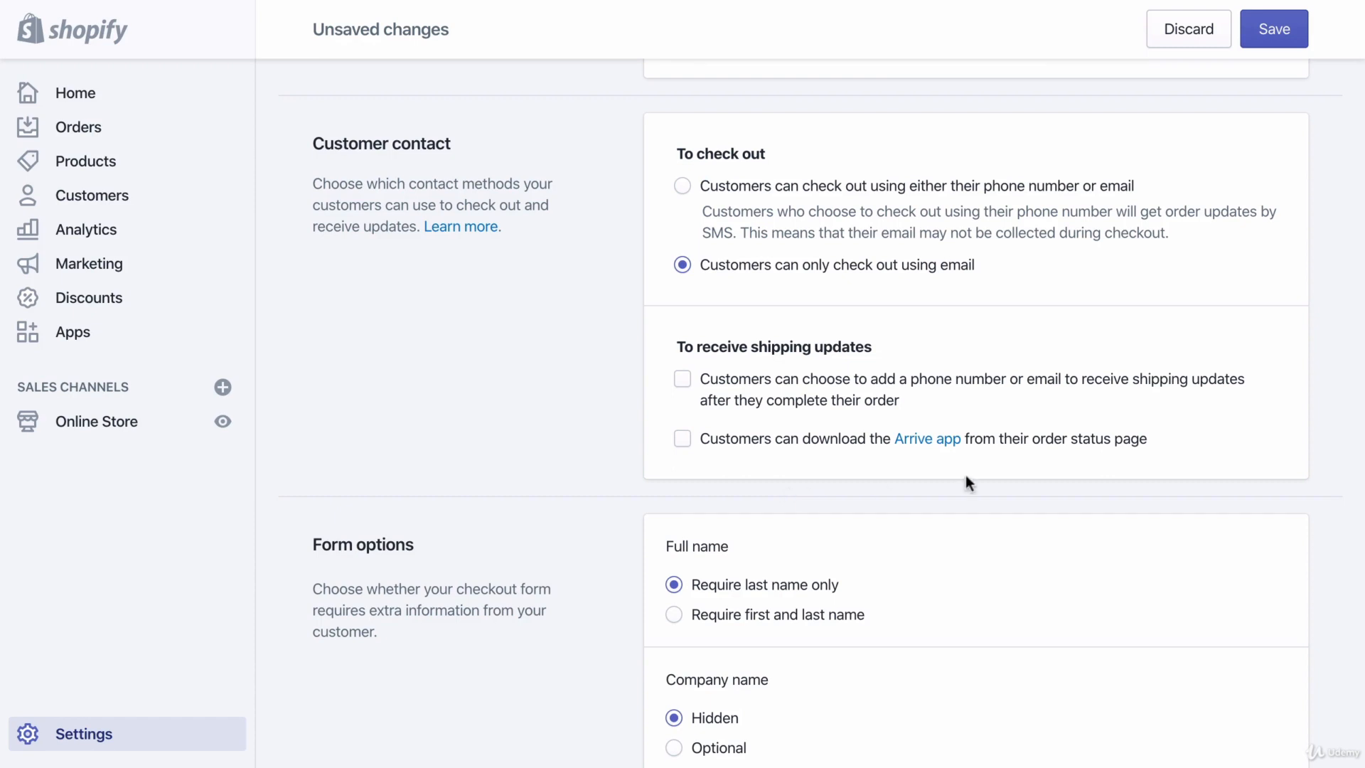
mouse_move(616, 488)
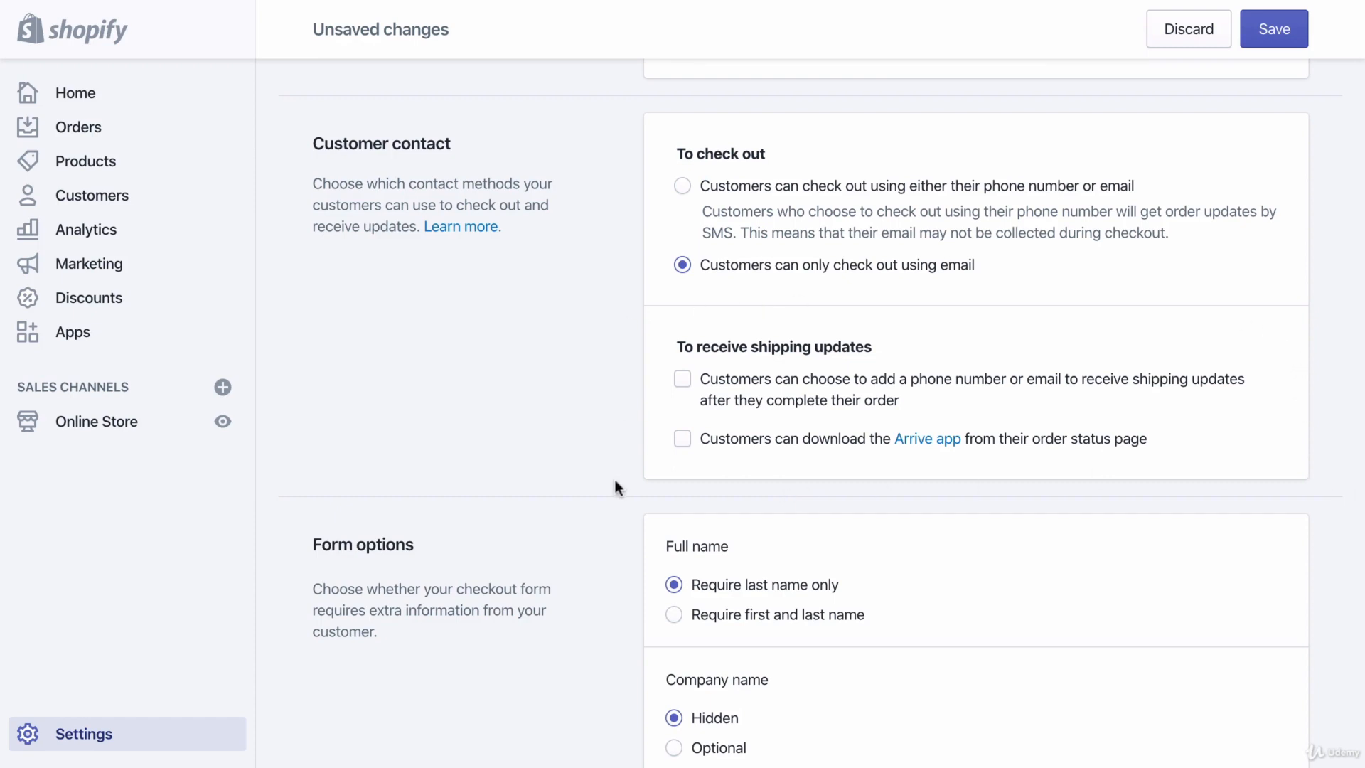
mouse_move(1225, 318)
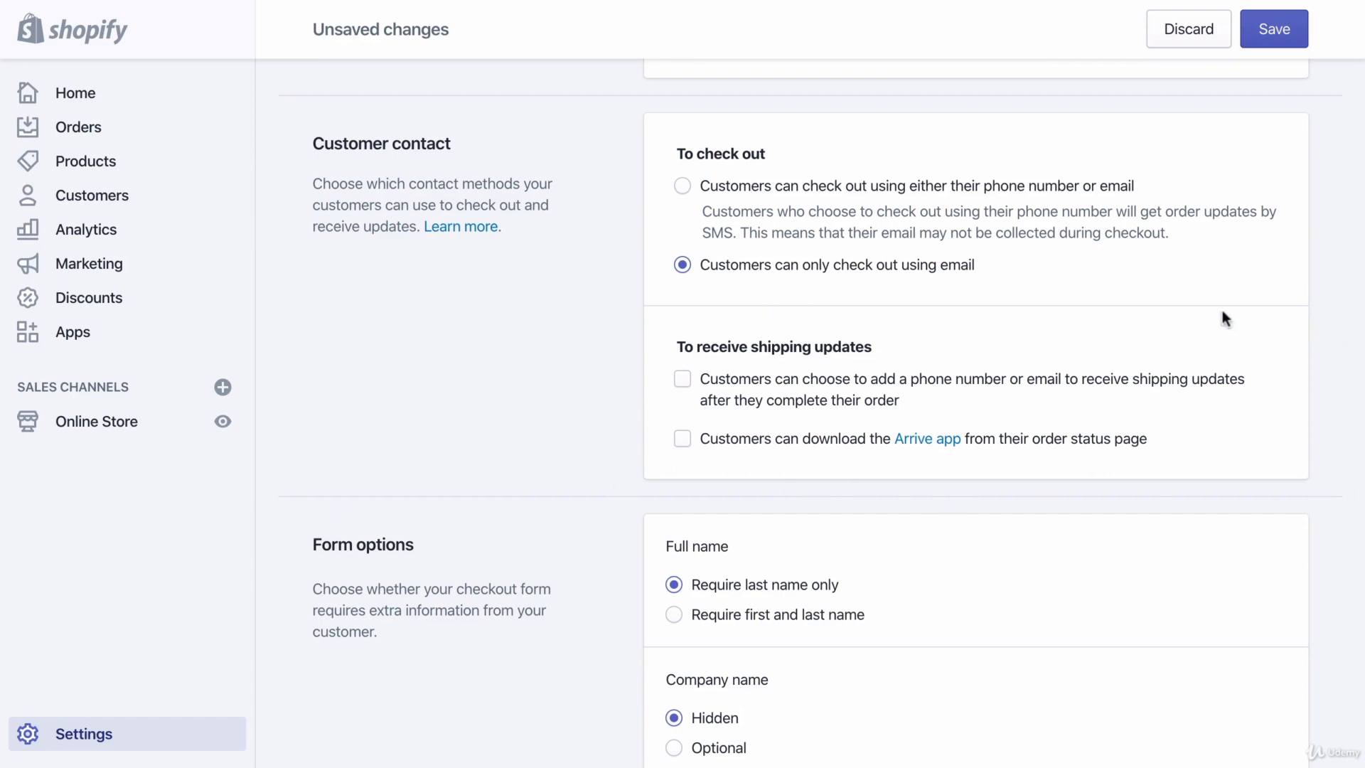
mouse_move(971, 303)
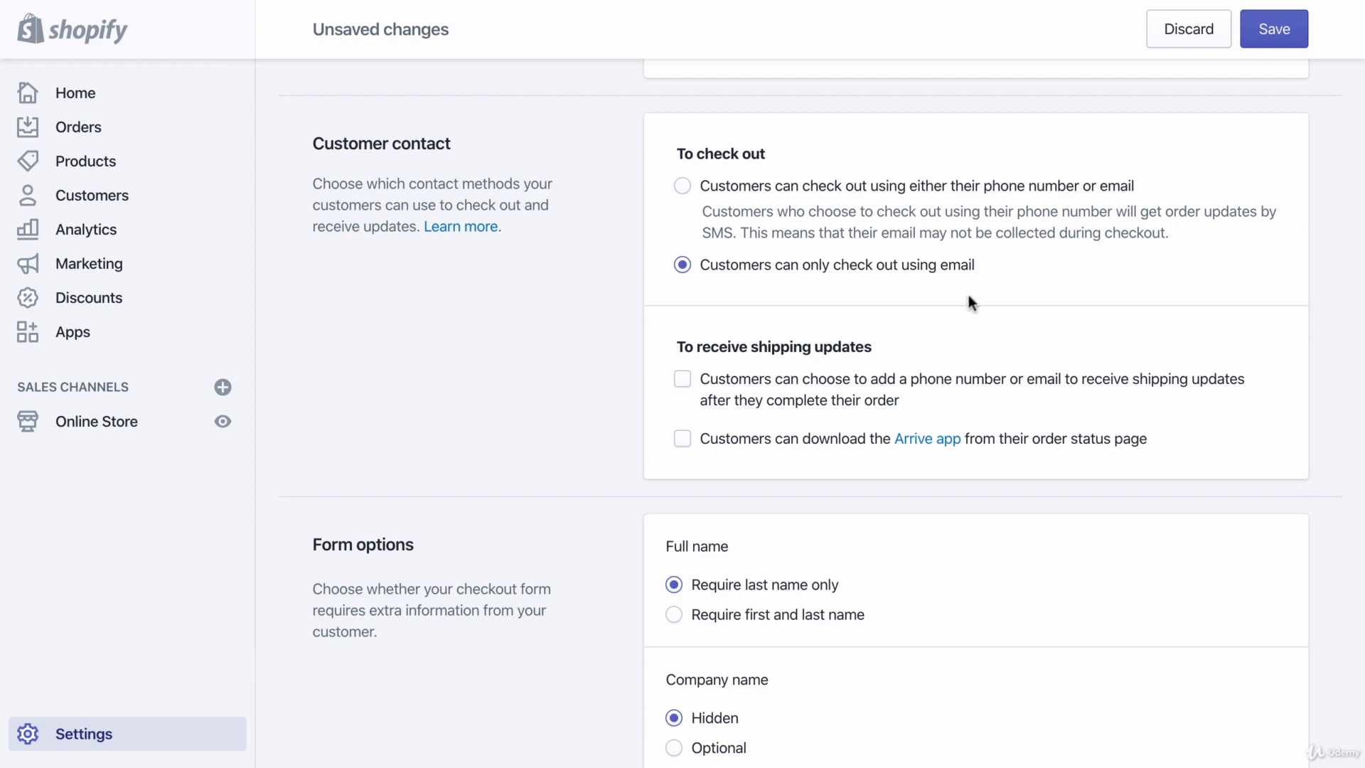
mouse_move(610, 371)
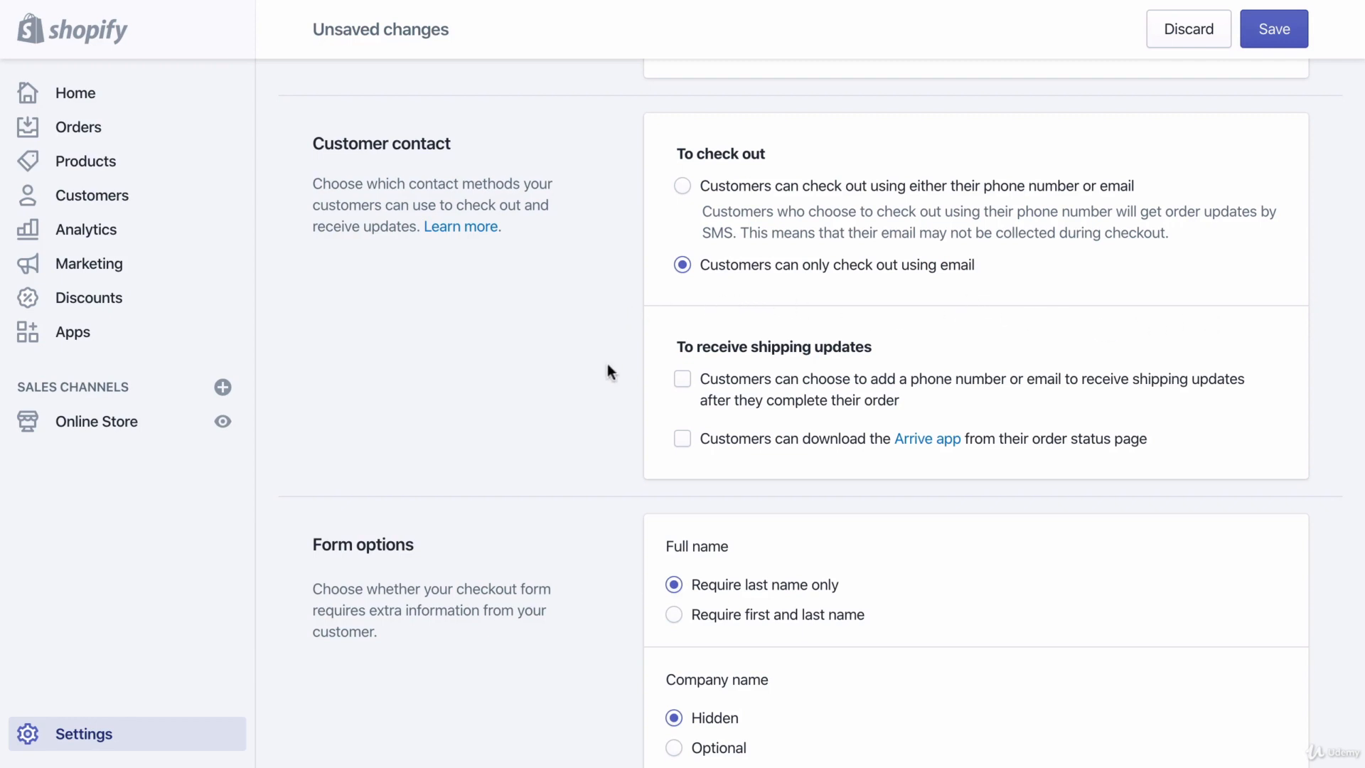
scroll(down, 3)
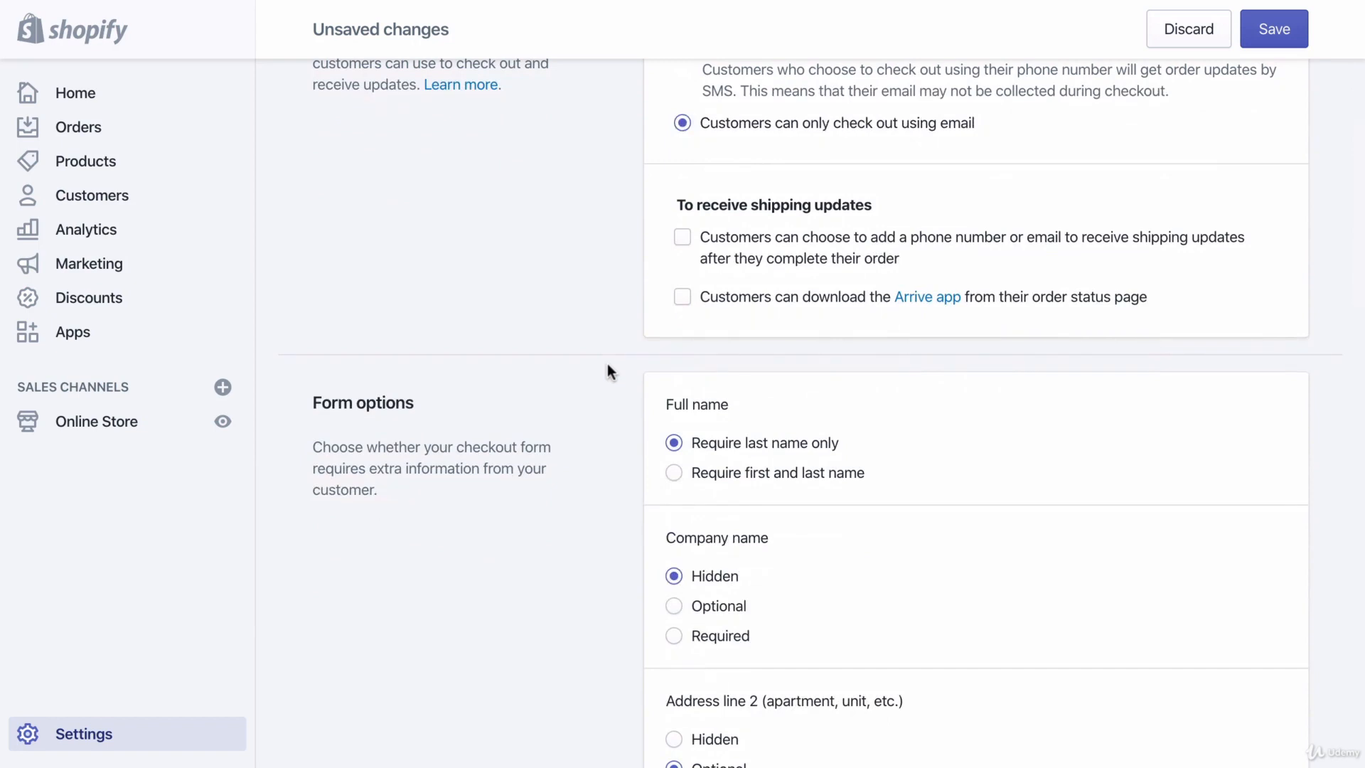
Step: Set the Full name form option to 'Require first and last name'
scroll(down, 3)
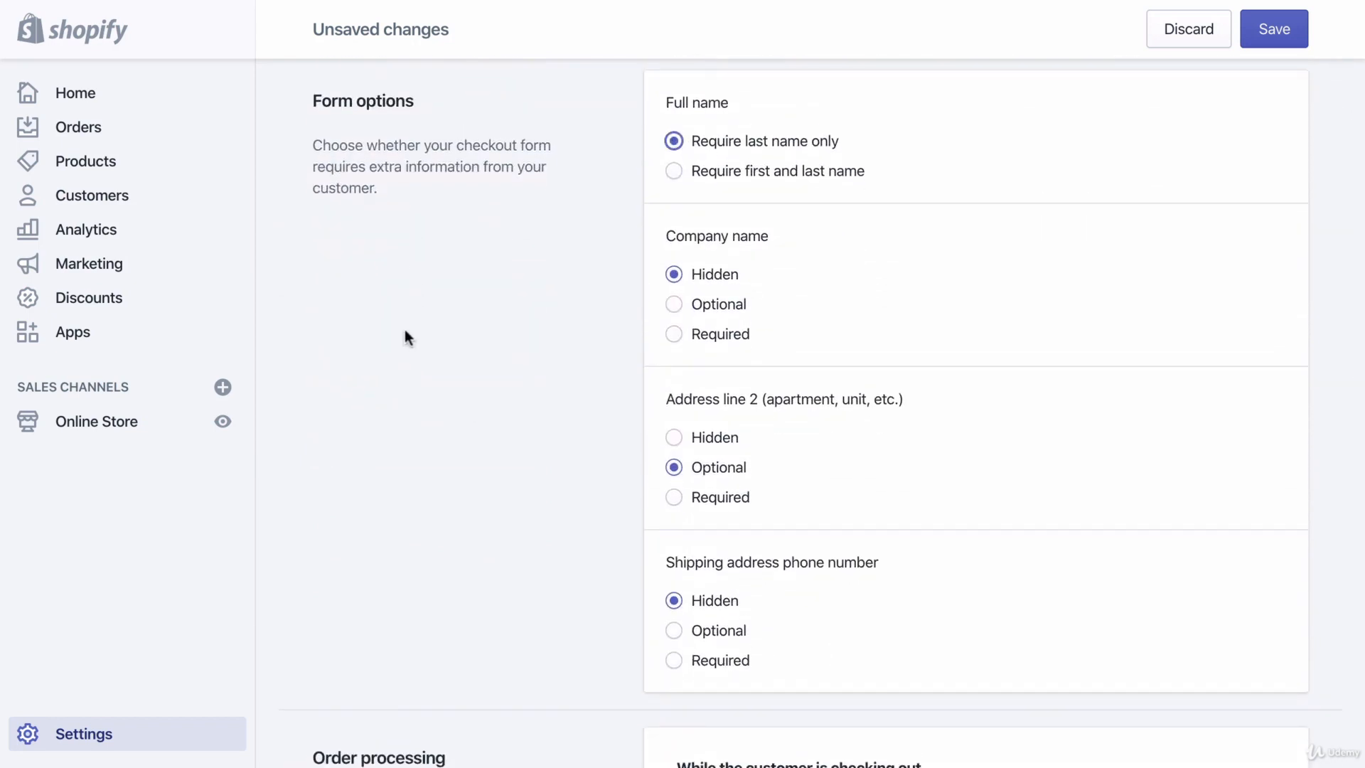
mouse_move(387, 392)
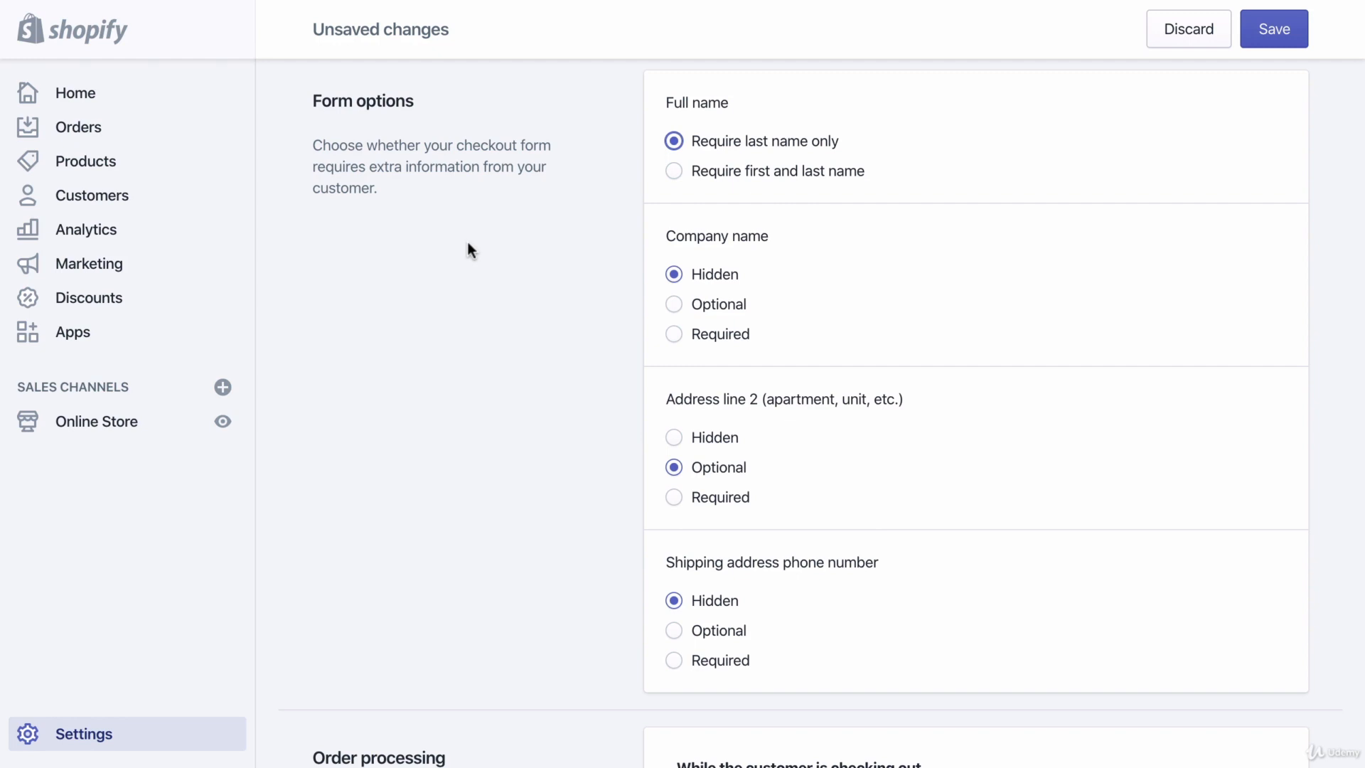
mouse_move(693, 104)
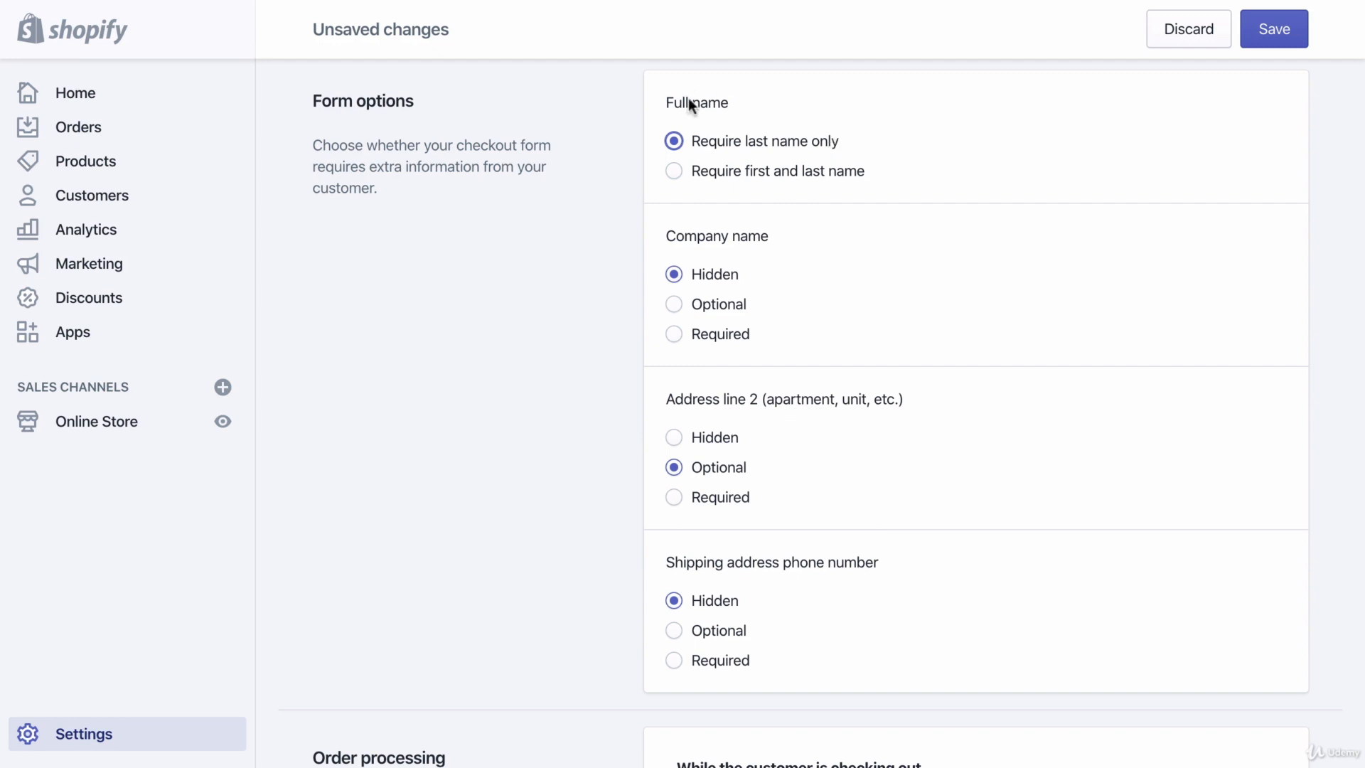
mouse_move(674, 171)
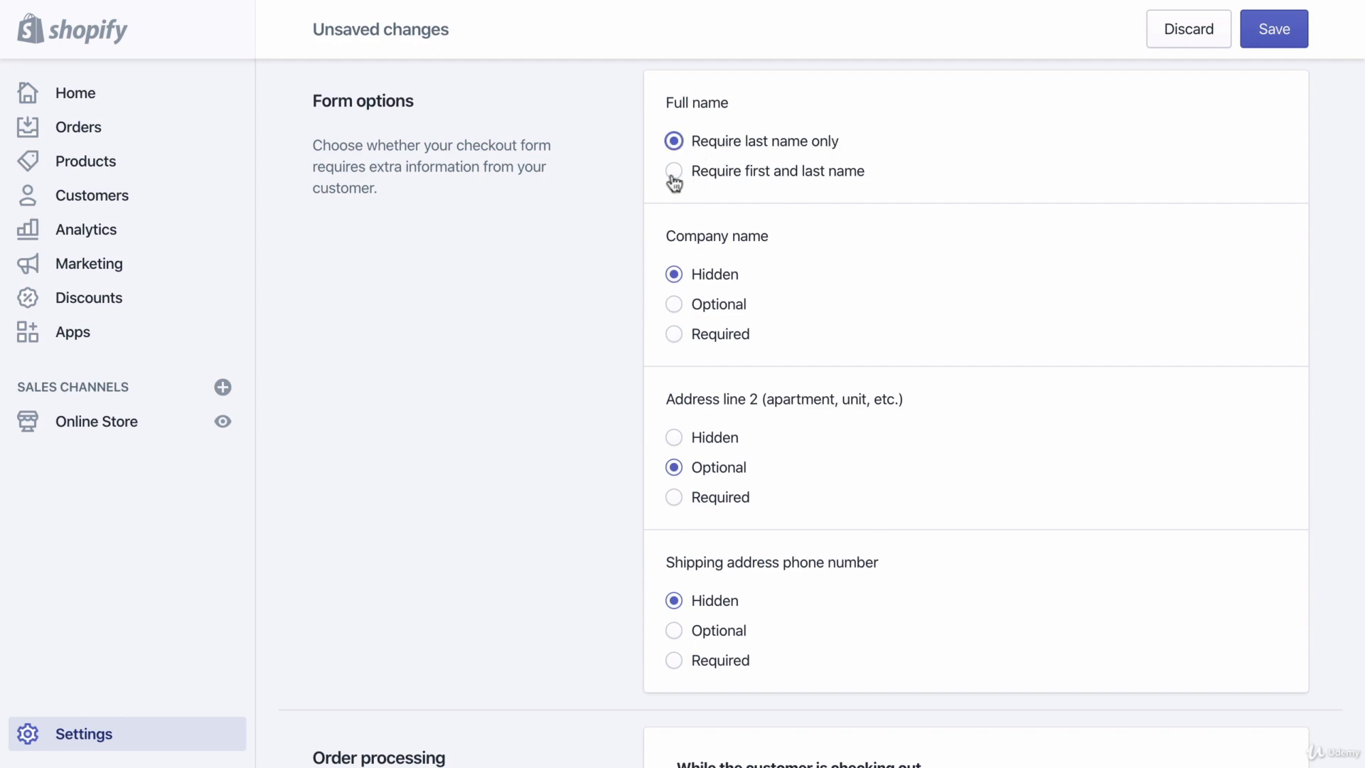
mouse_move(713, 158)
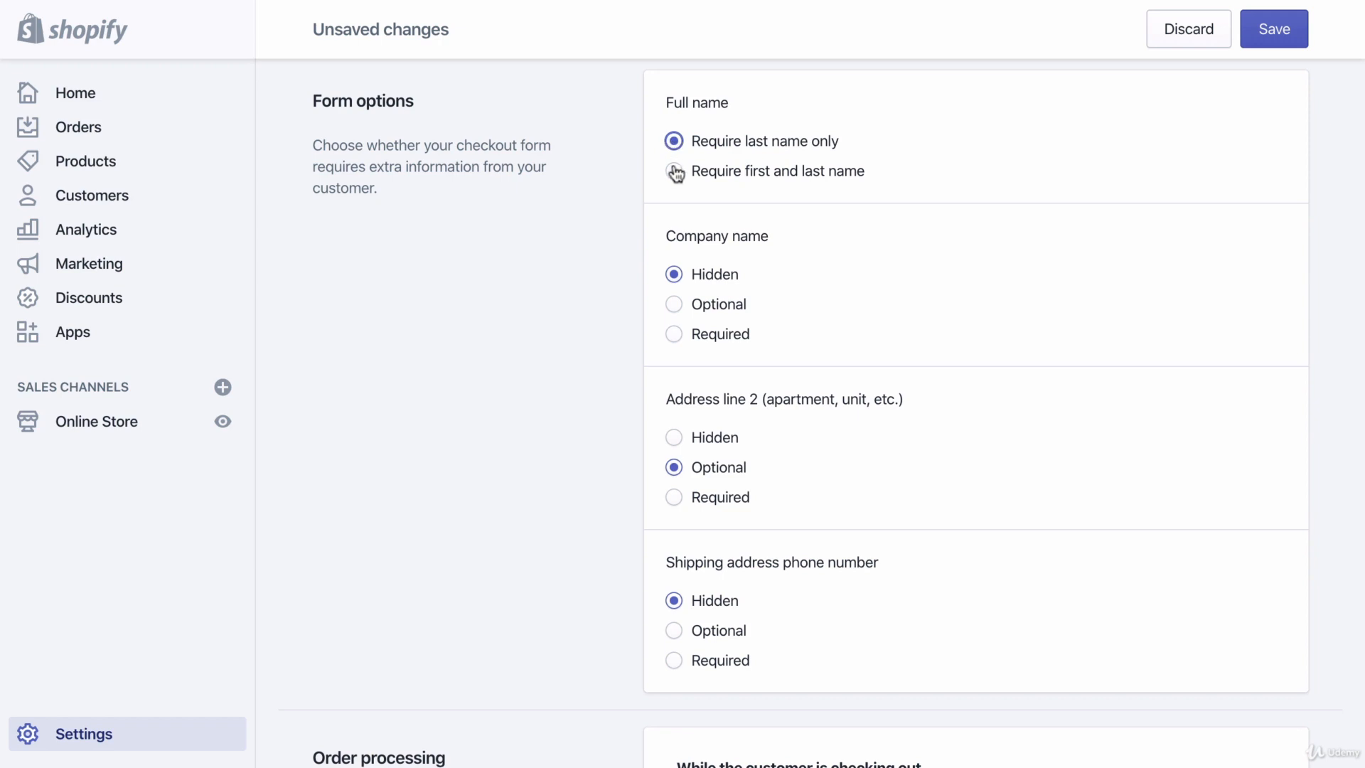
click(673, 171)
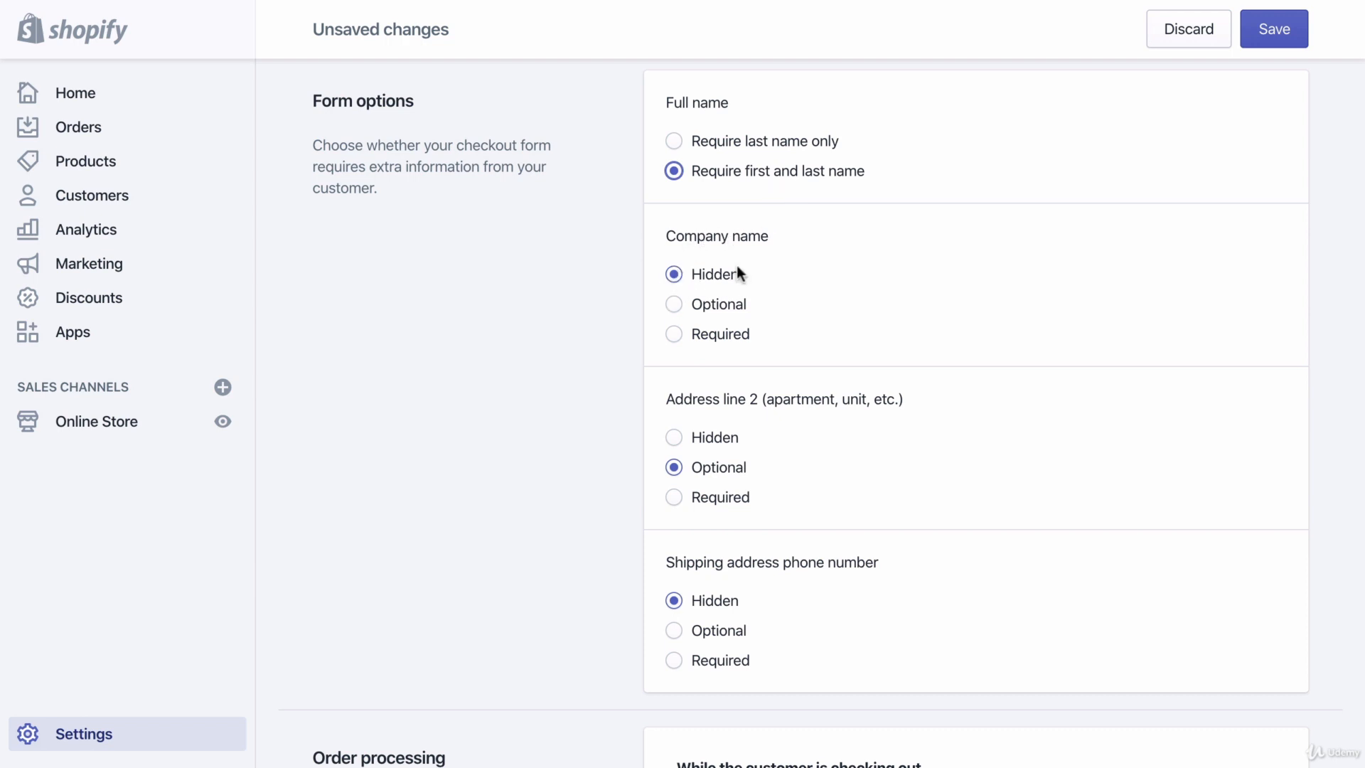
mouse_move(752, 262)
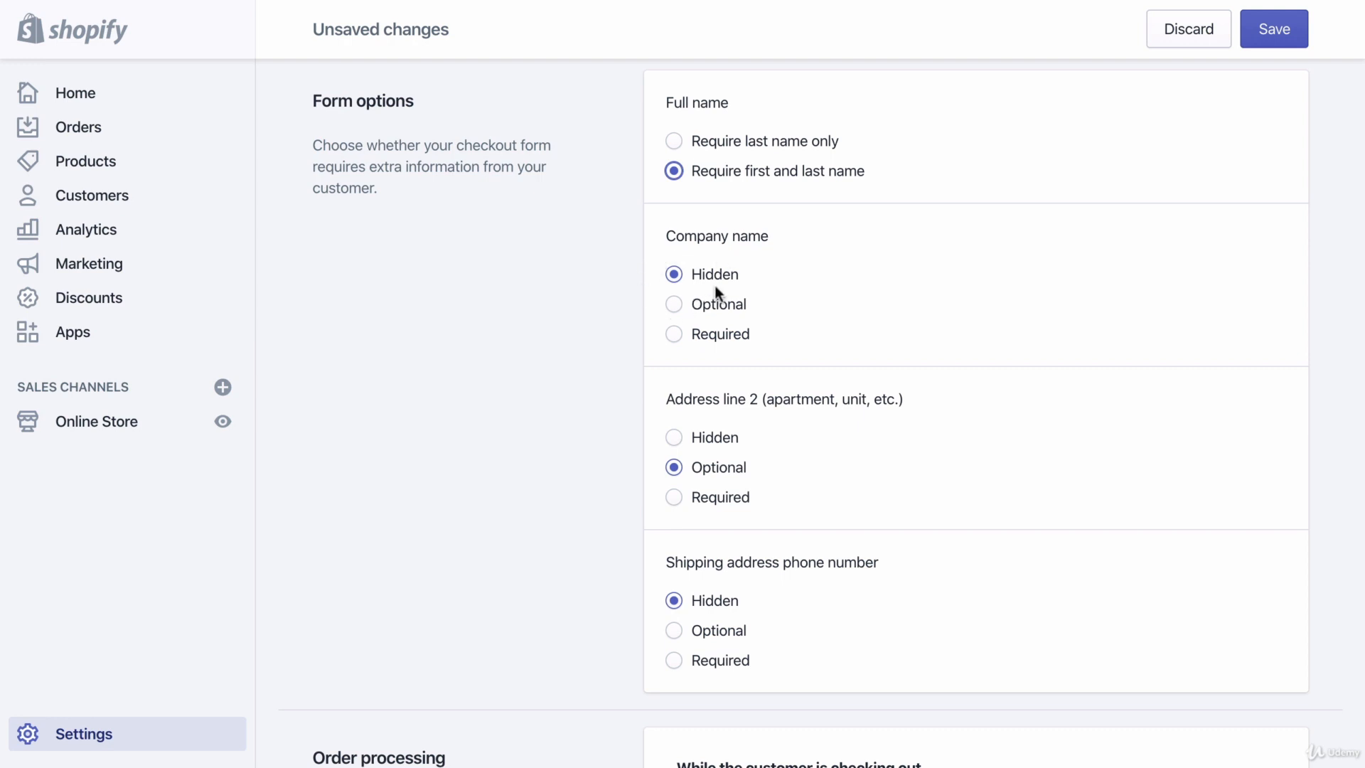
scroll(down, 3)
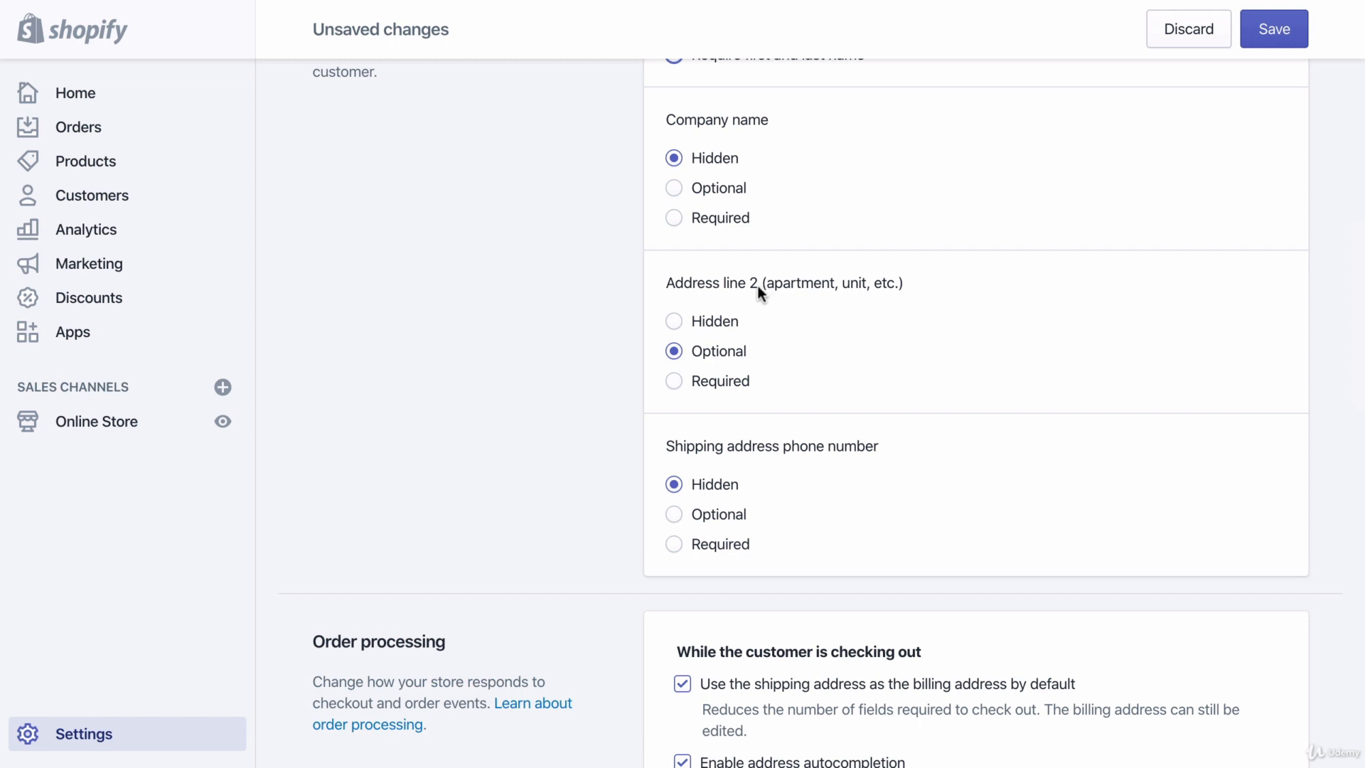
mouse_move(773, 322)
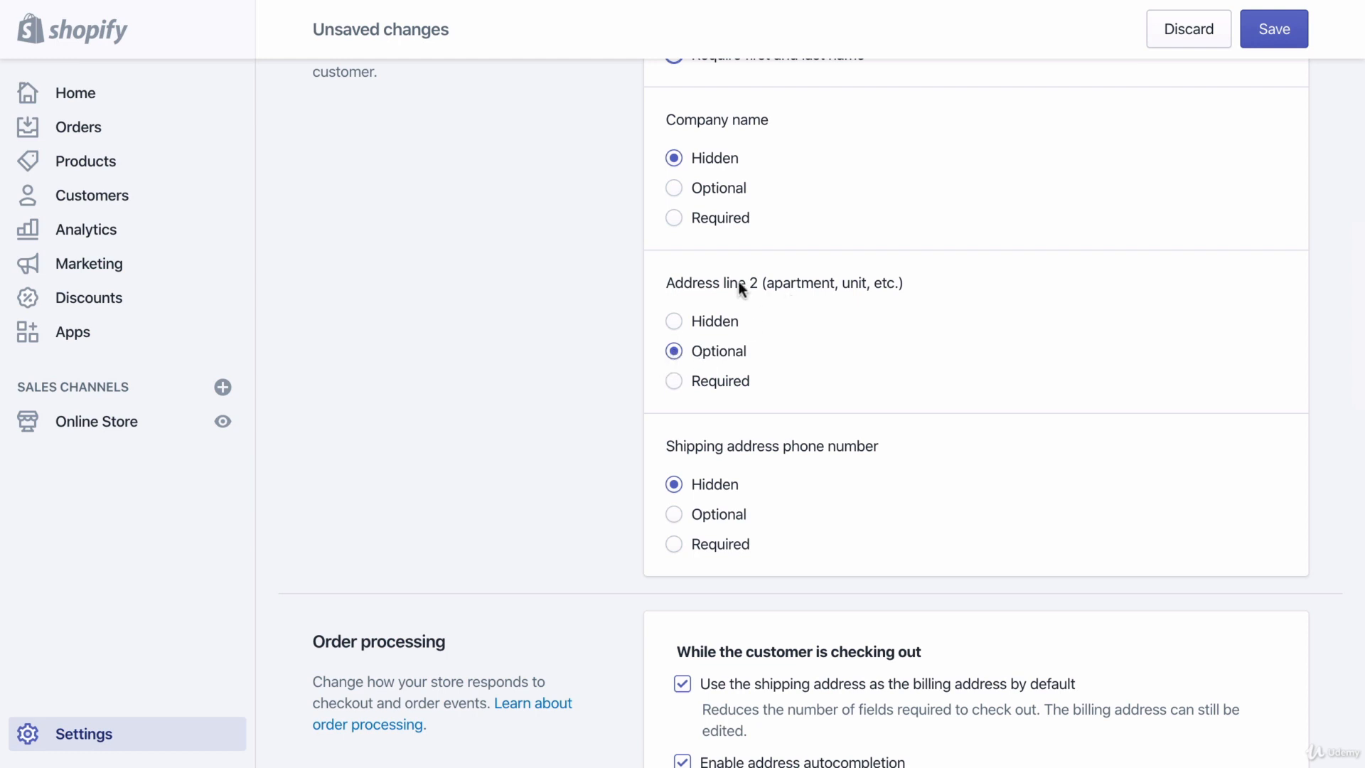
scroll(down, 3)
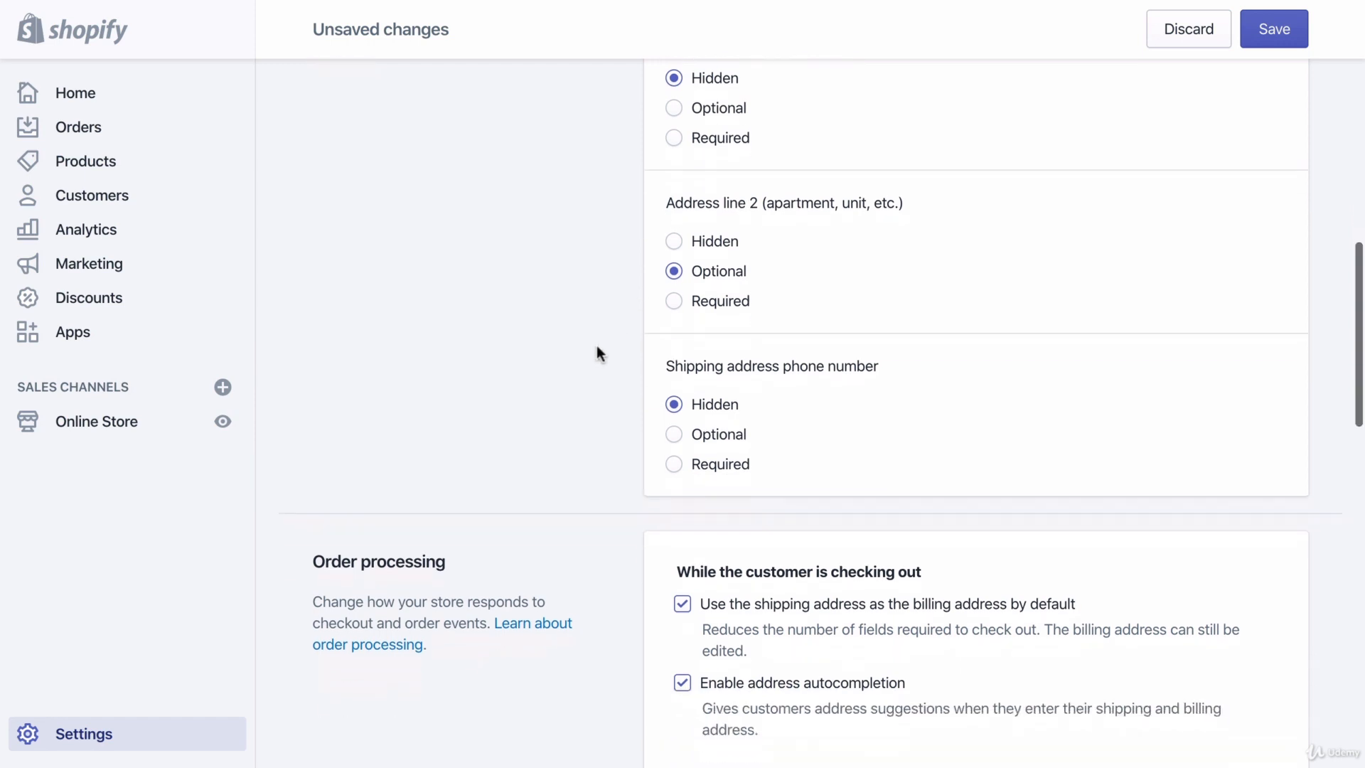
scroll(down, 3)
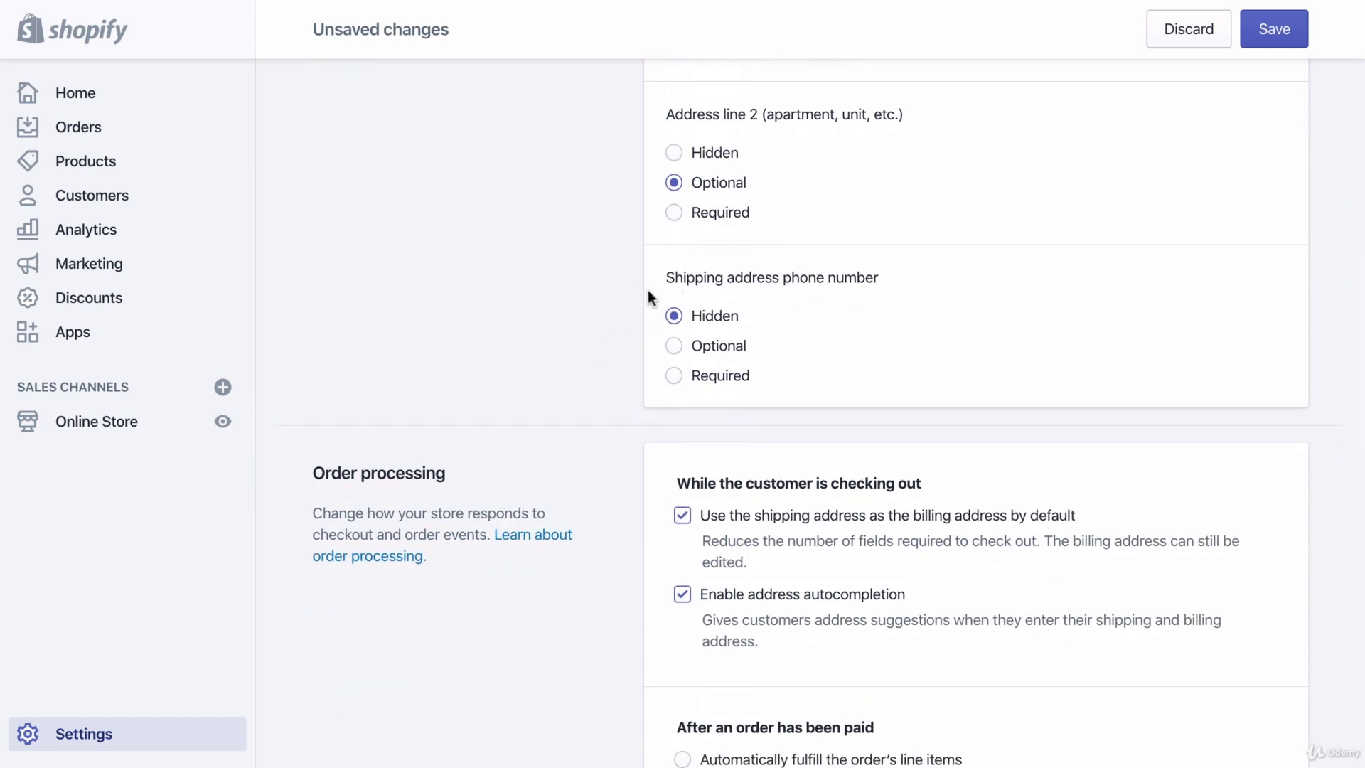
mouse_move(740, 287)
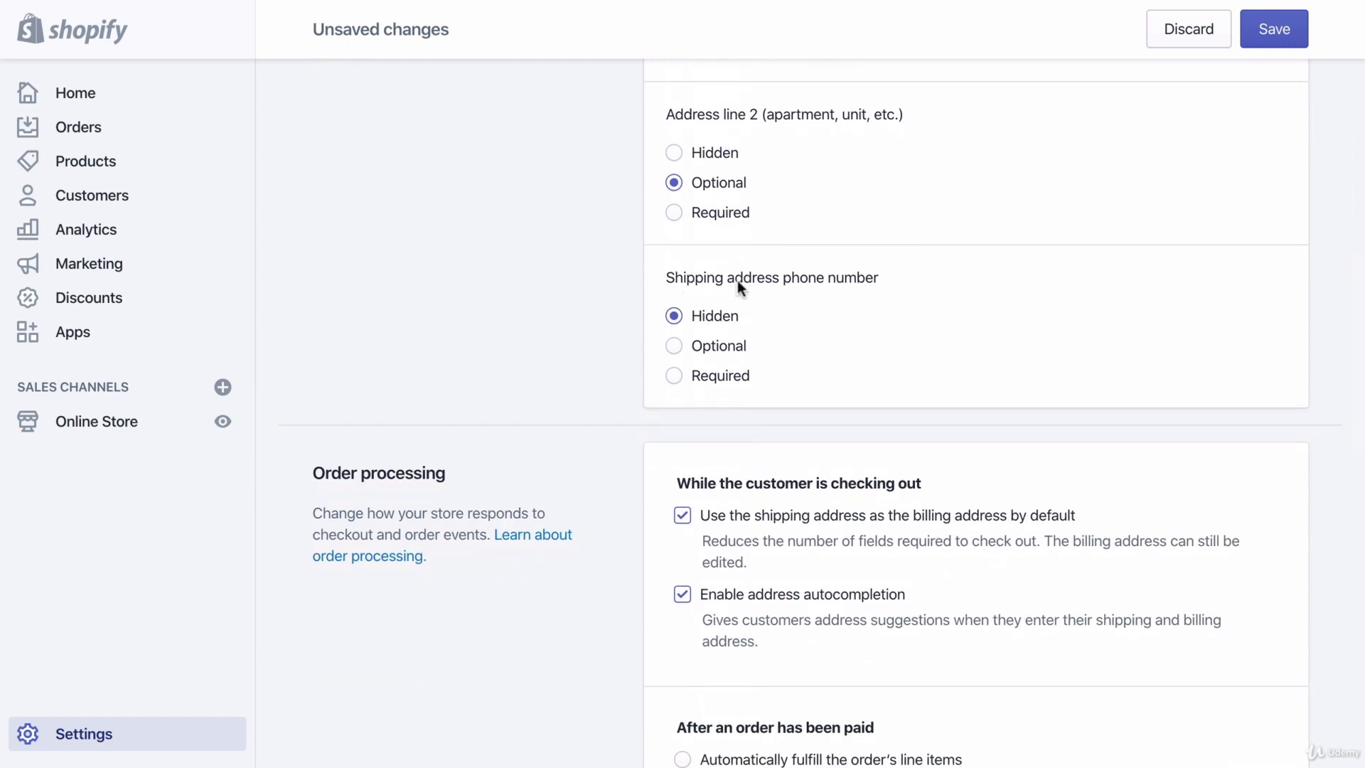
mouse_move(649, 255)
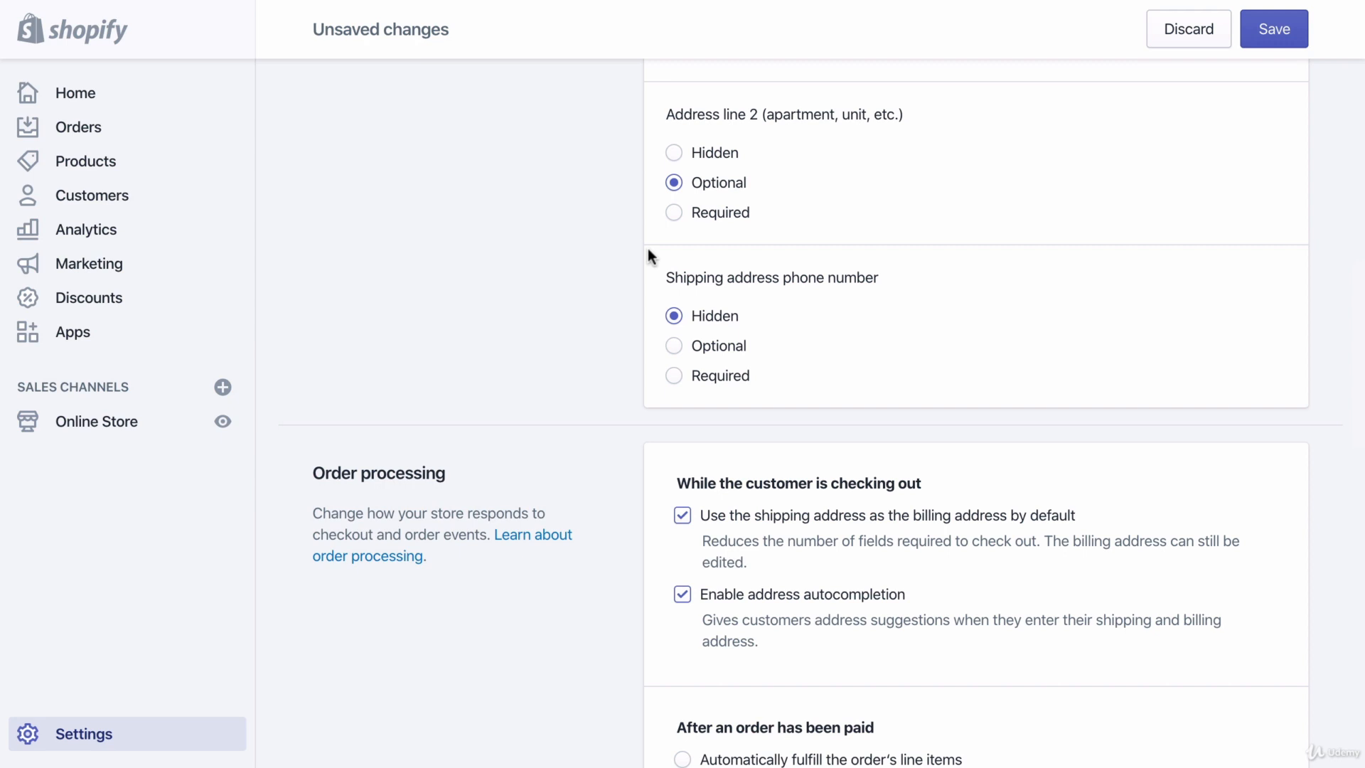
mouse_move(670, 258)
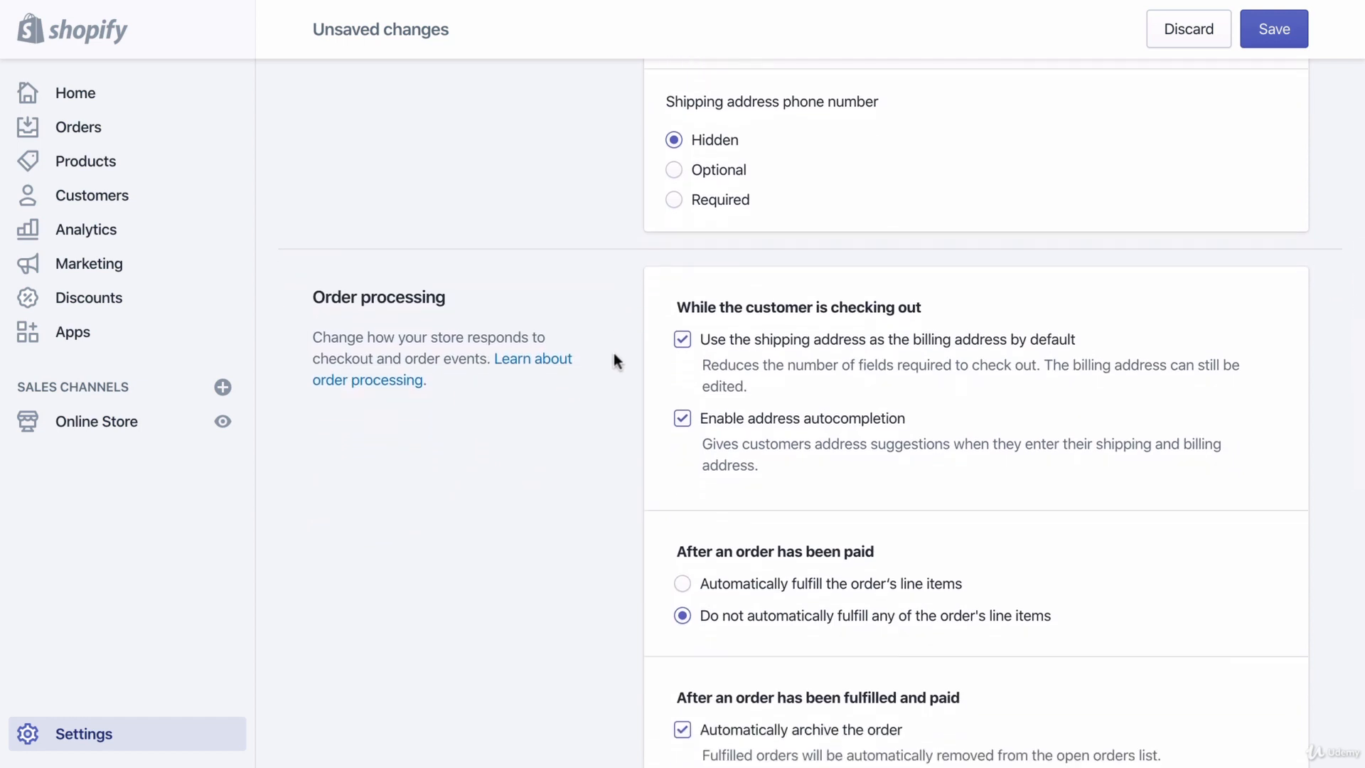
scroll(down, 3)
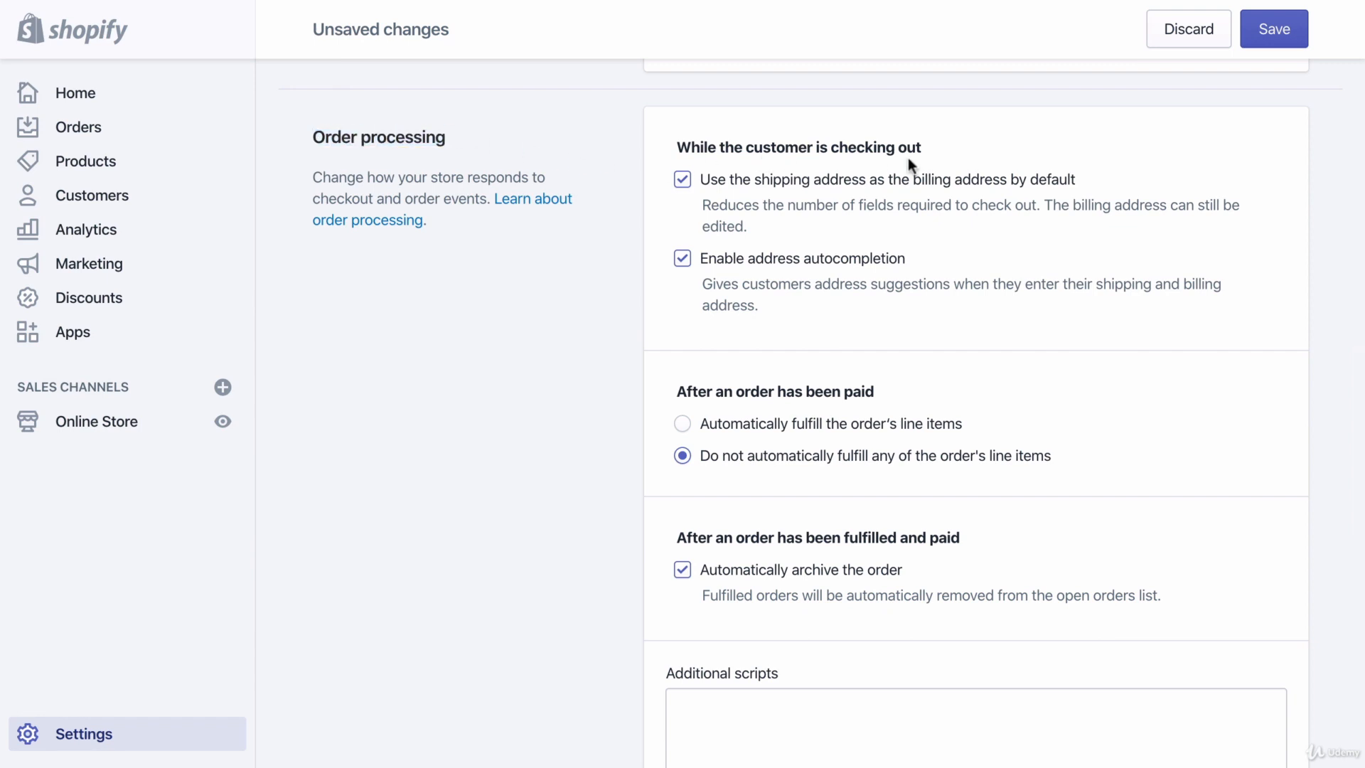
mouse_move(911, 197)
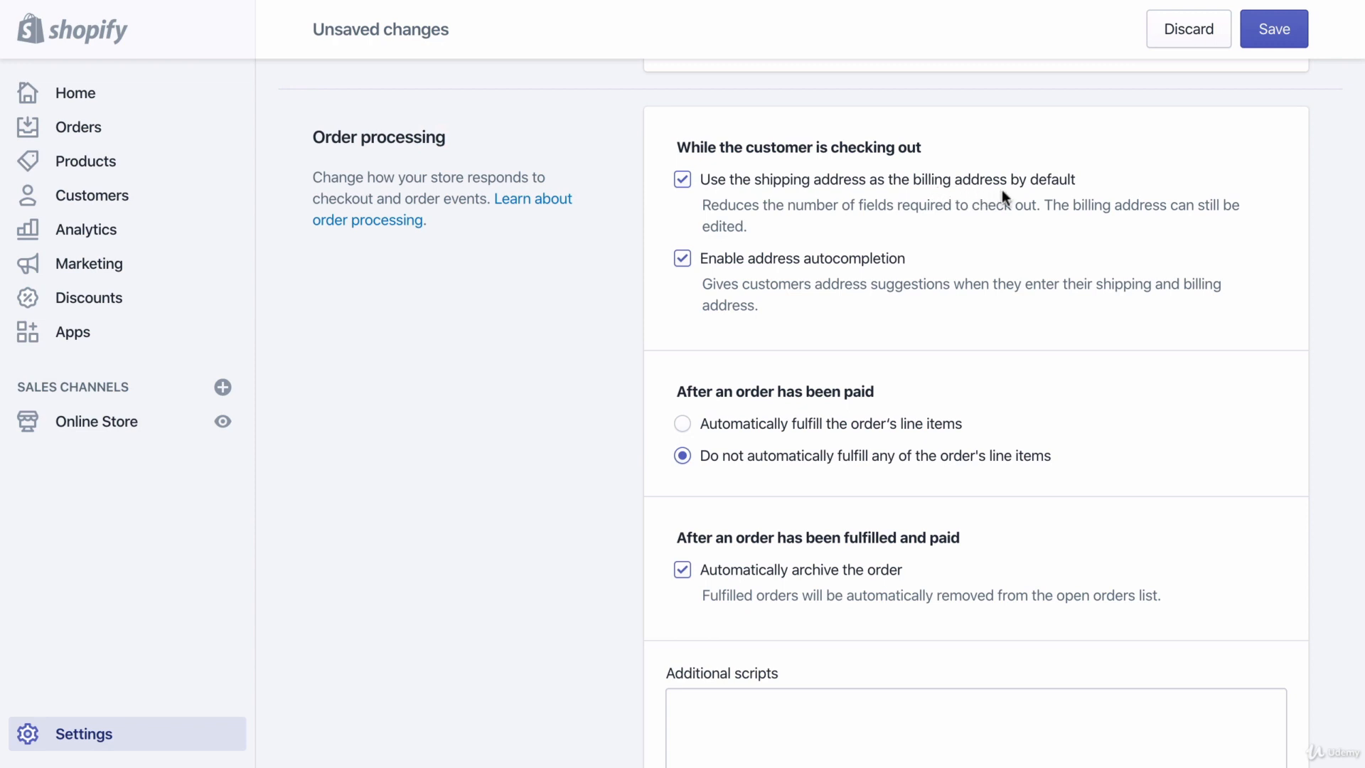
mouse_move(751, 179)
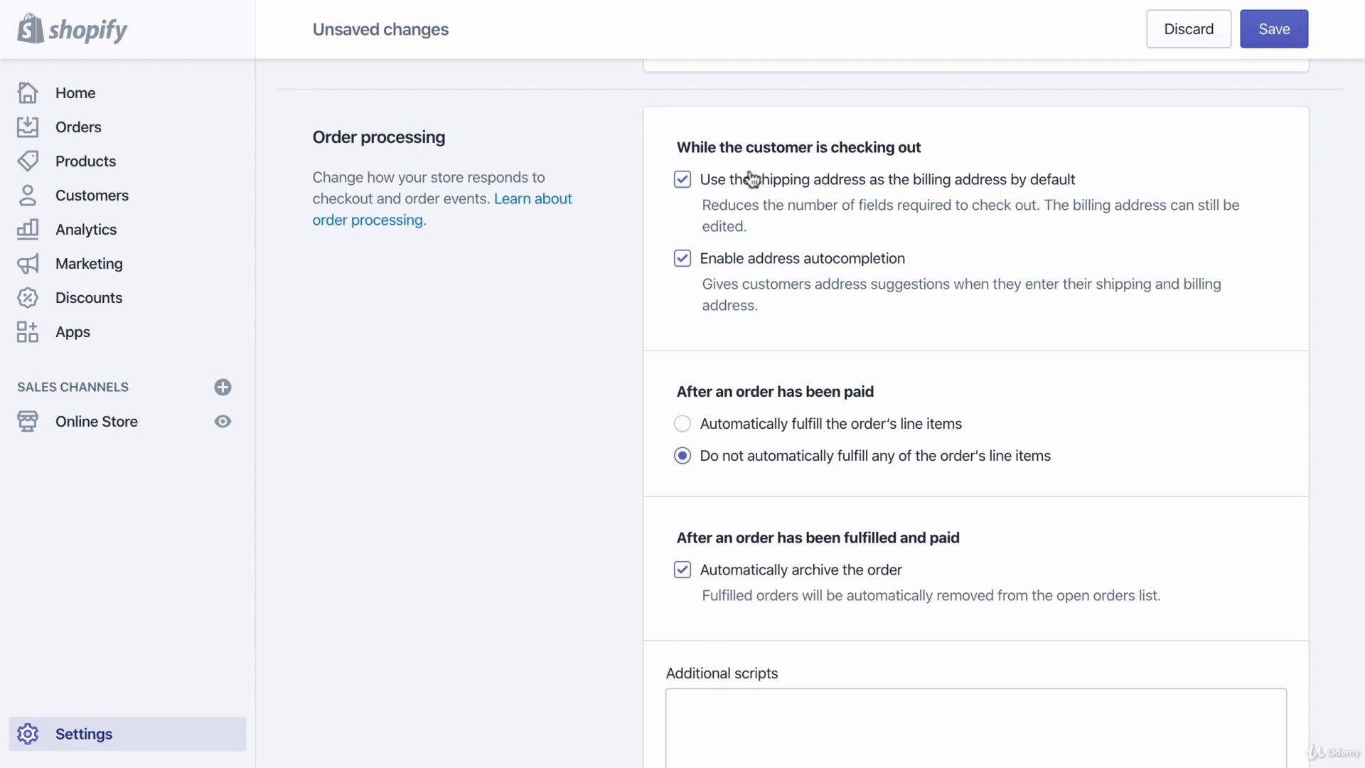
mouse_move(694, 168)
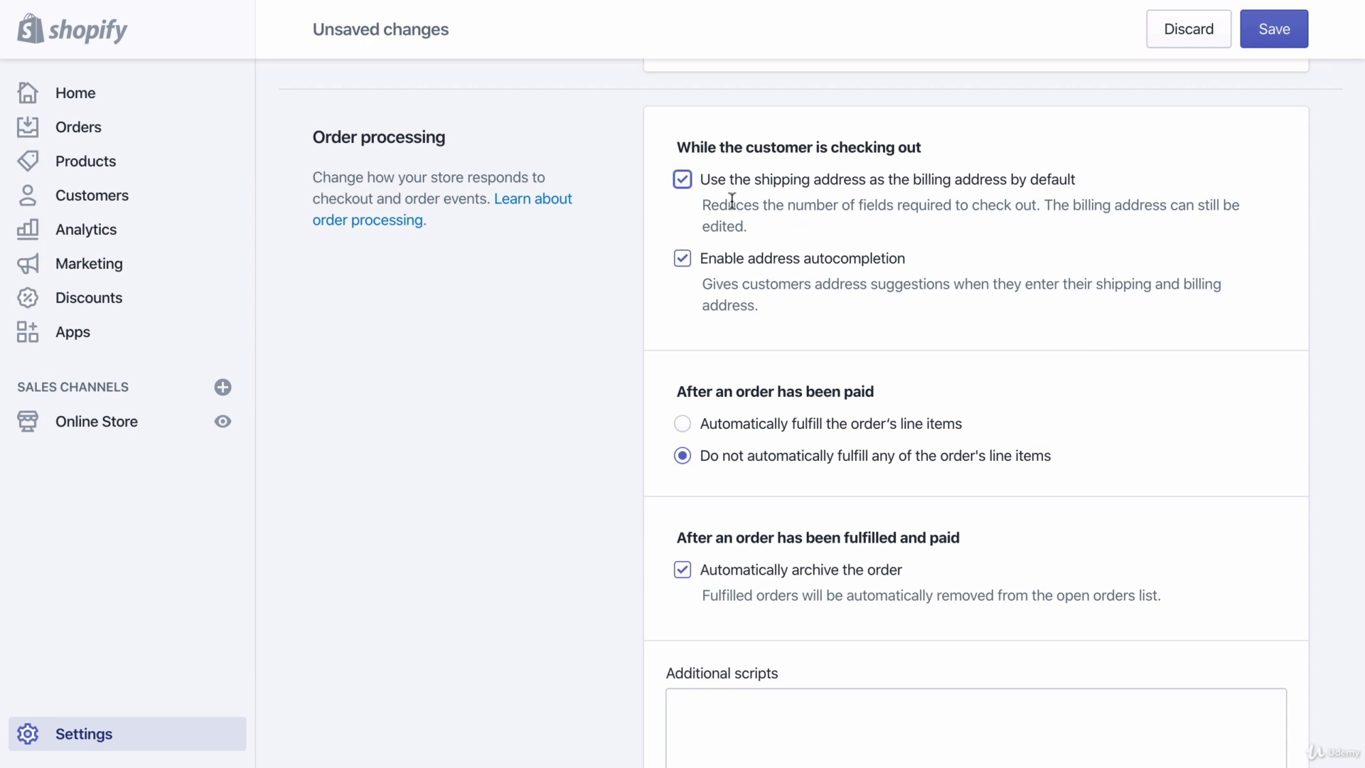
mouse_move(819, 275)
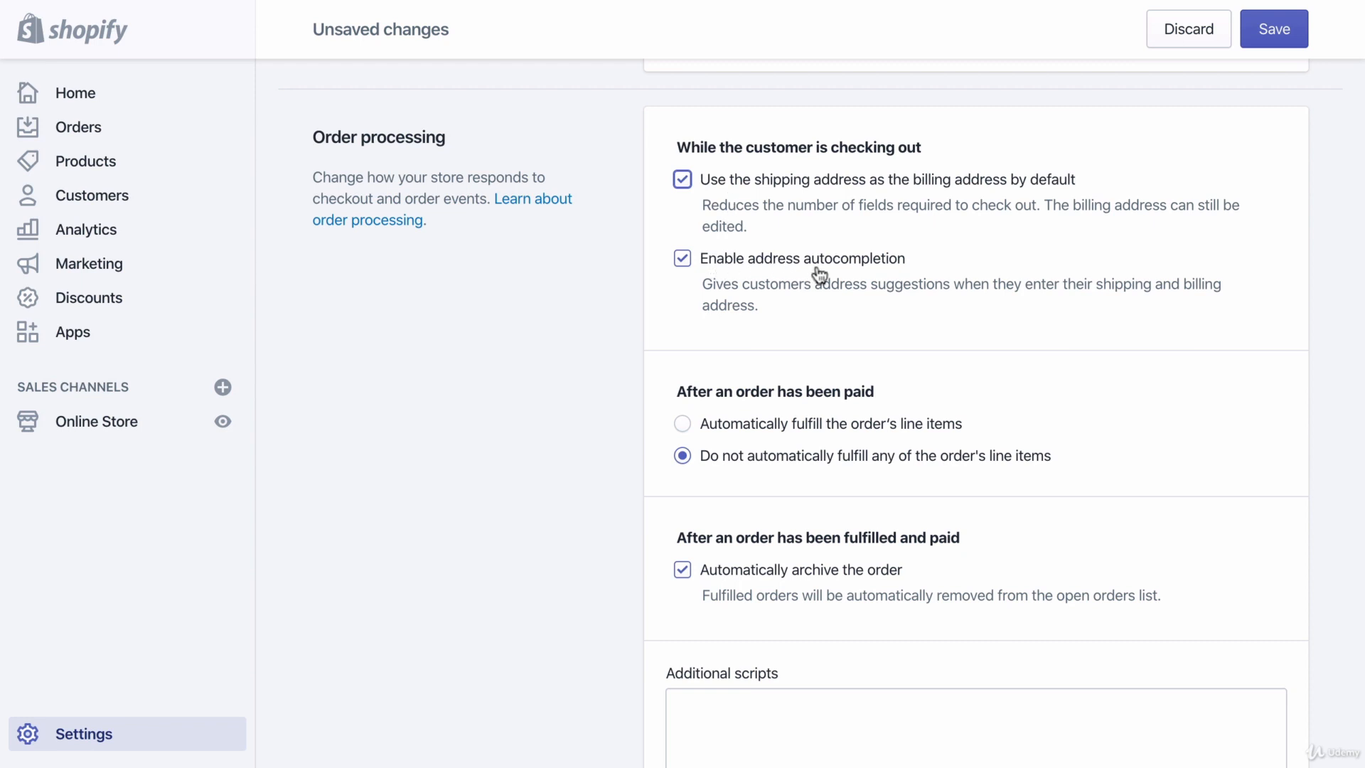
mouse_move(763, 270)
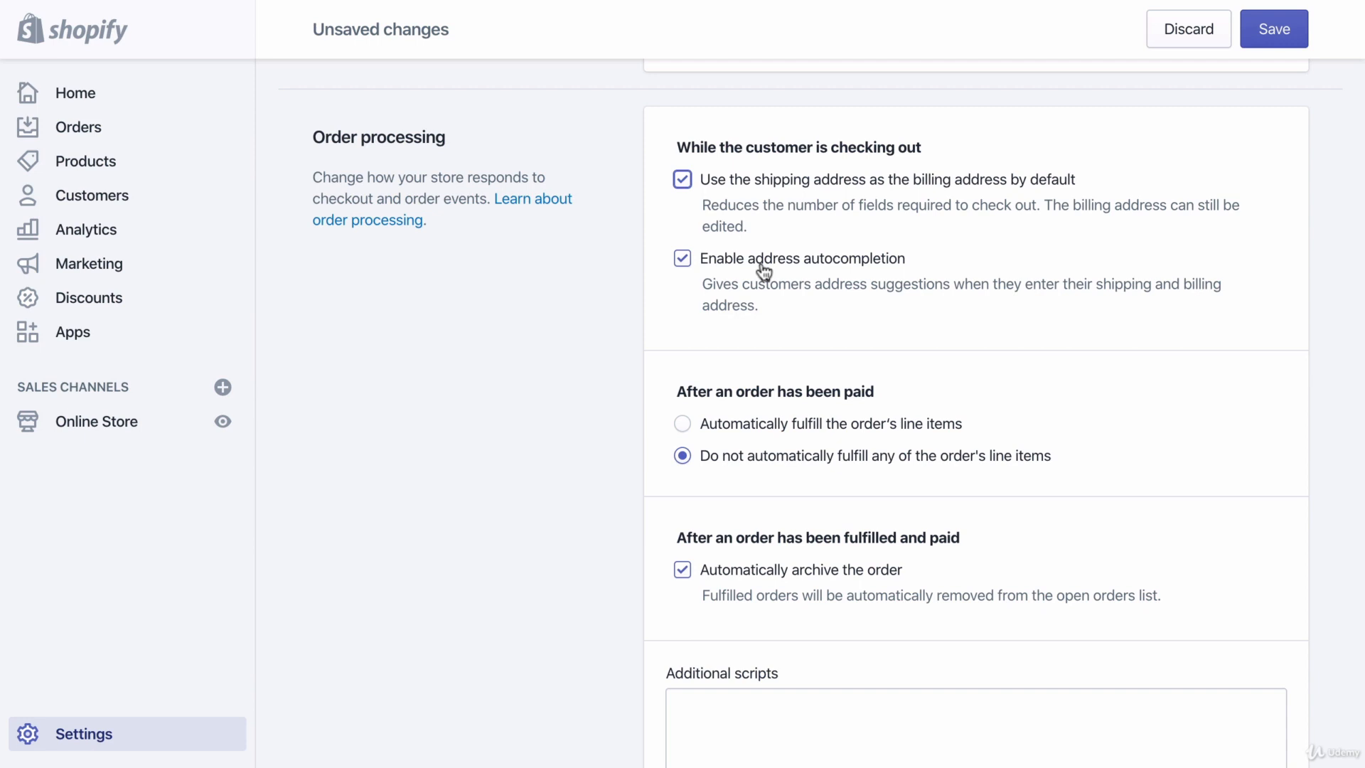
mouse_move(646, 309)
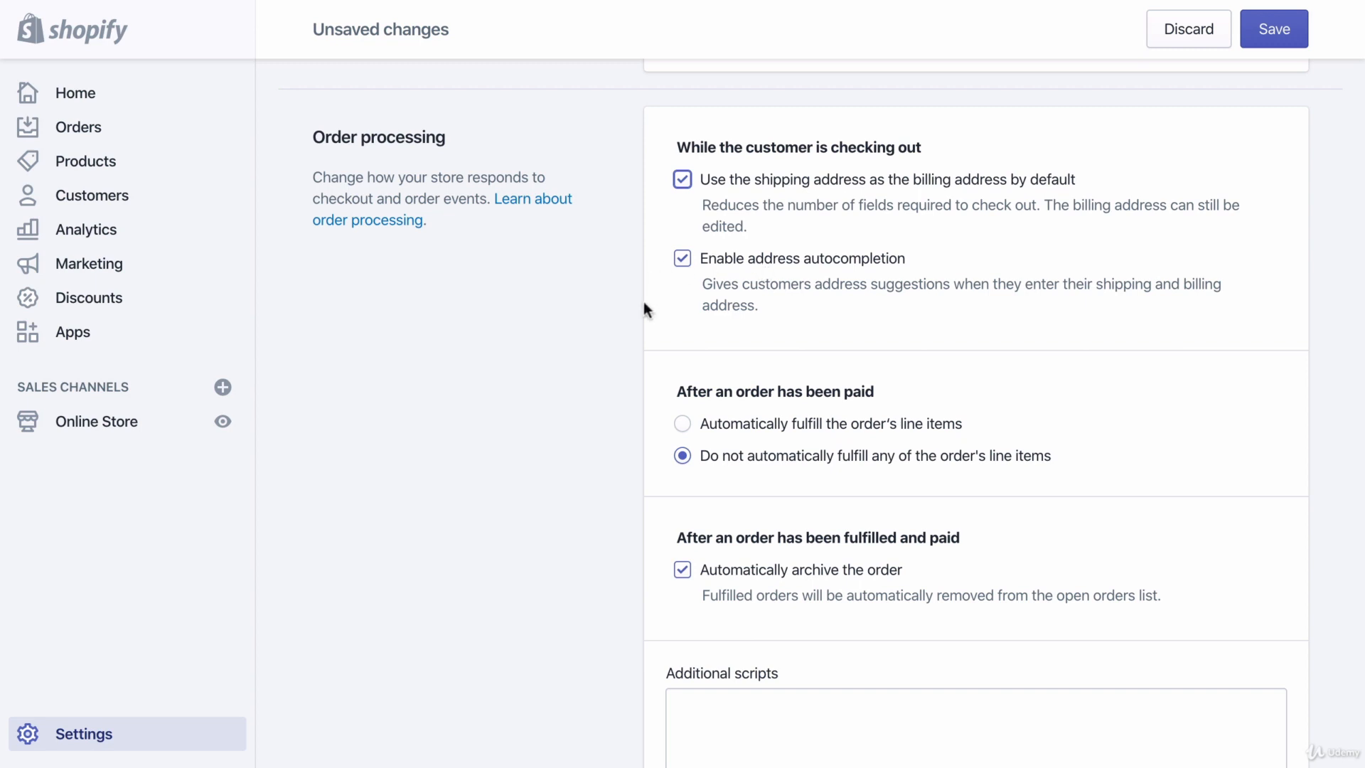
scroll(down, 3)
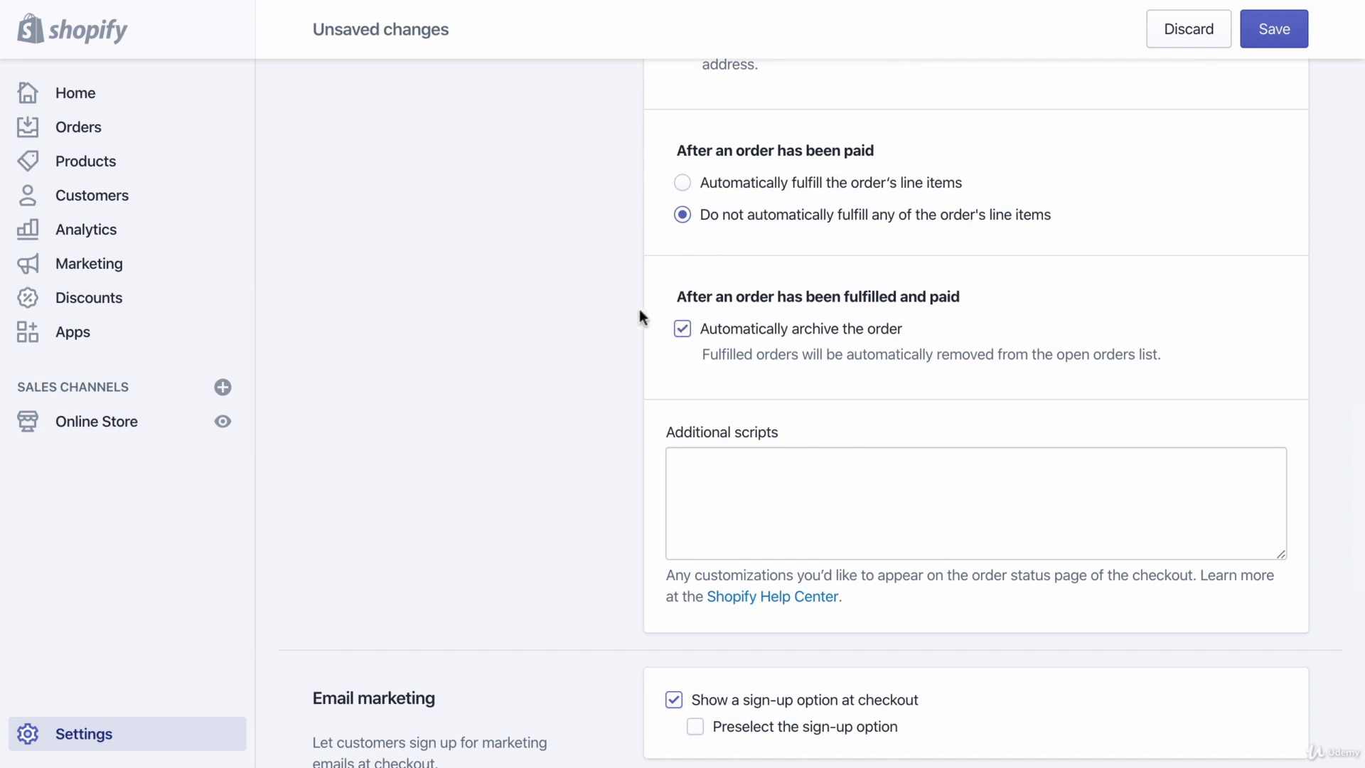
mouse_move(628, 303)
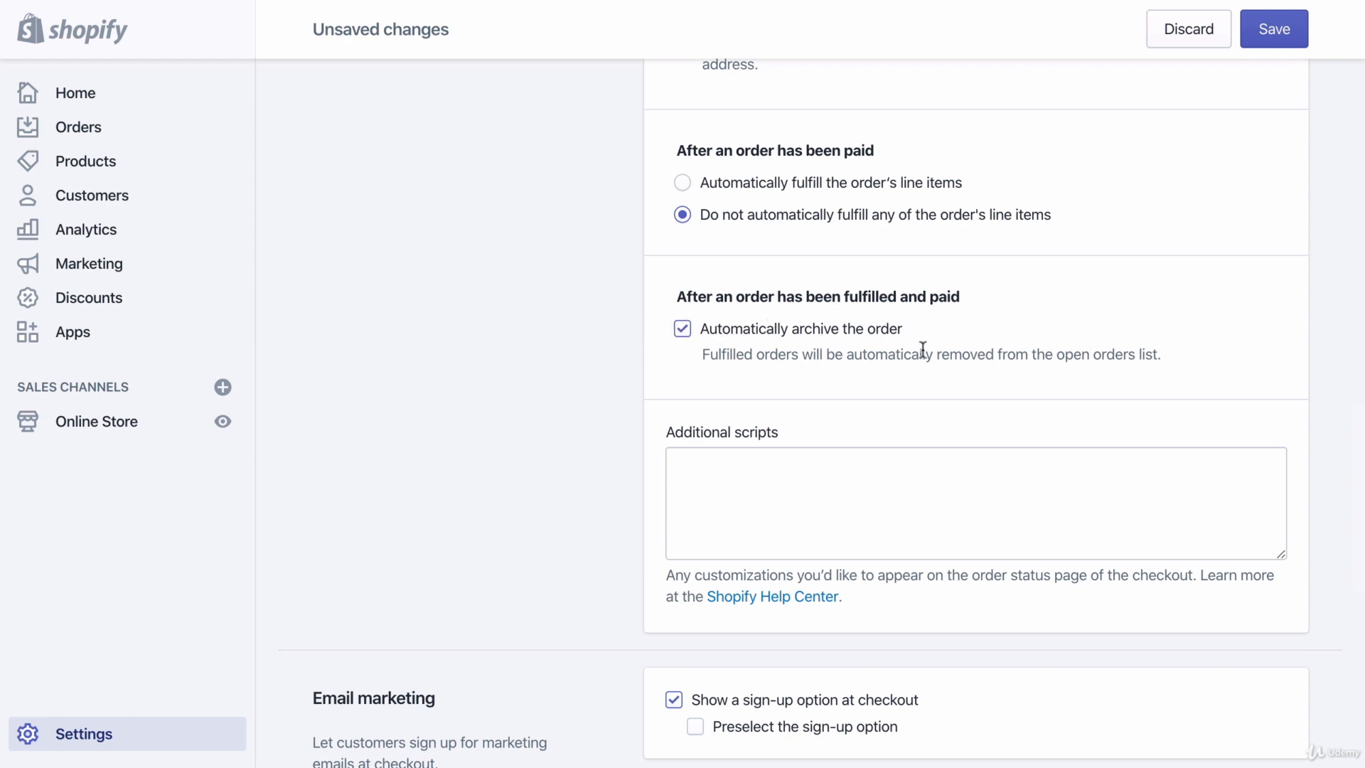
scroll(down, 3)
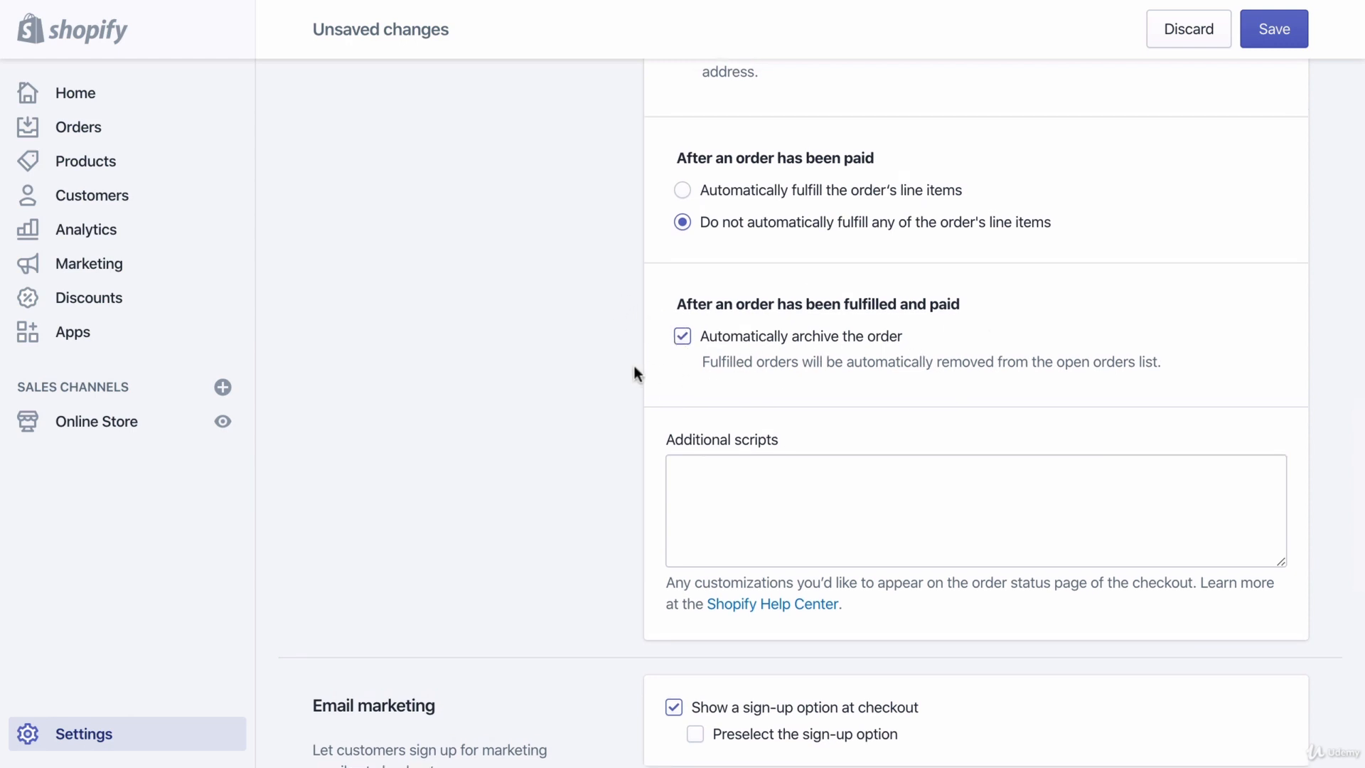
Step: Tick 'Preselect the sign-up option' in the Email marketing section
scroll(down, 3)
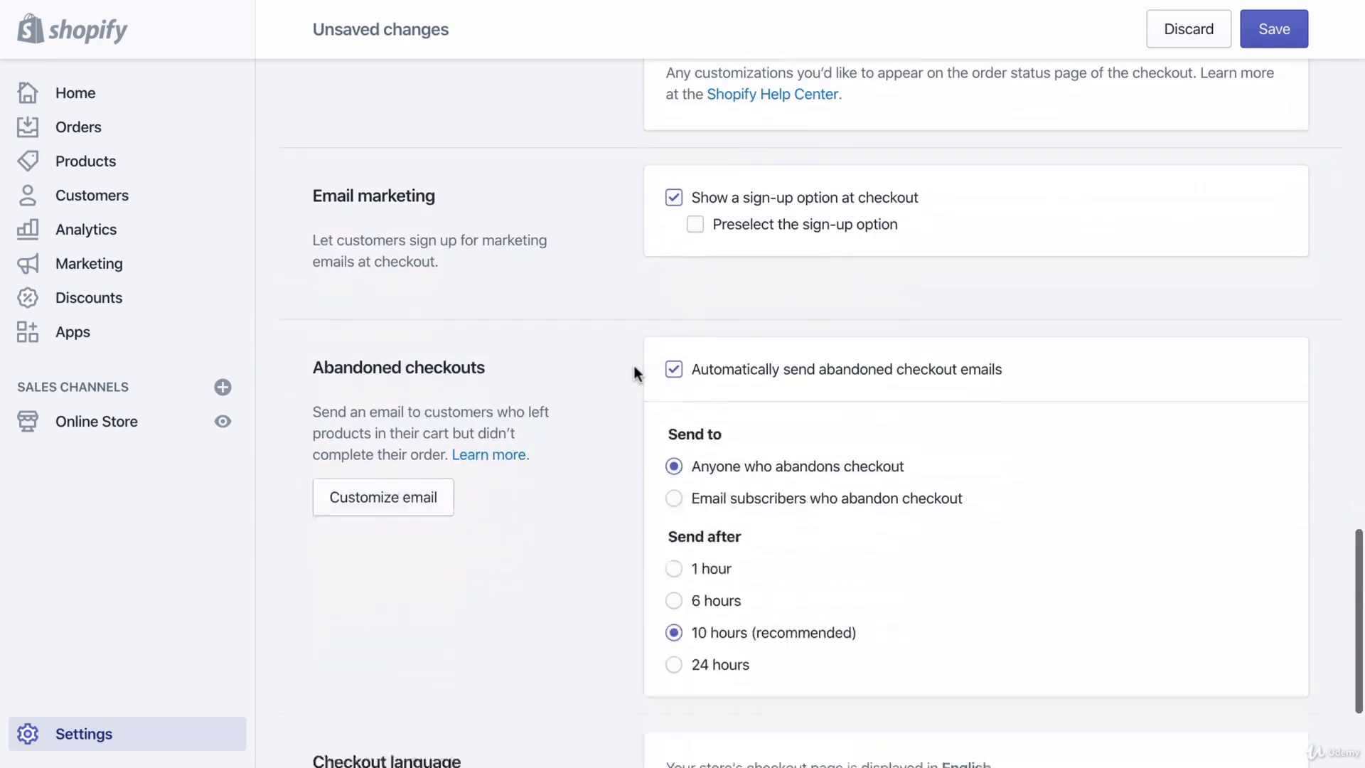
scroll(down, 3)
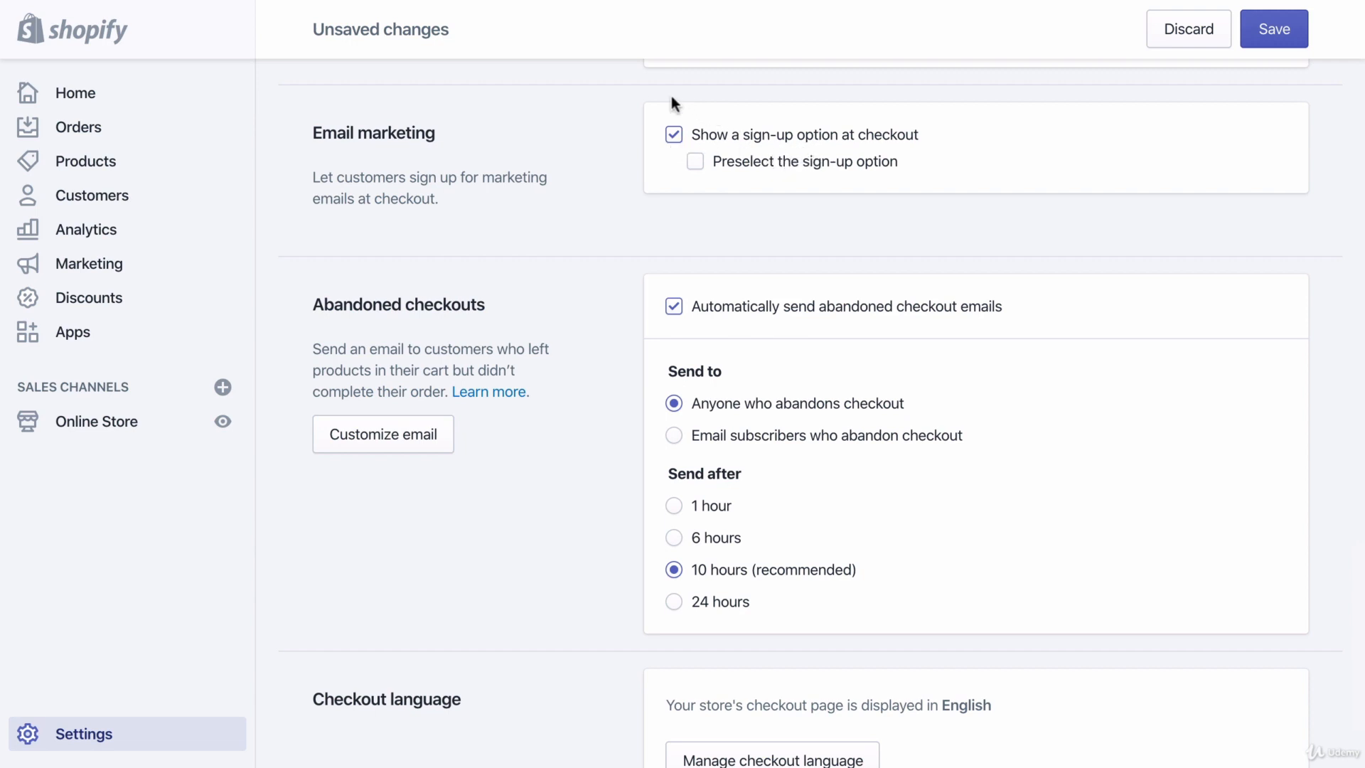
mouse_move(634, 94)
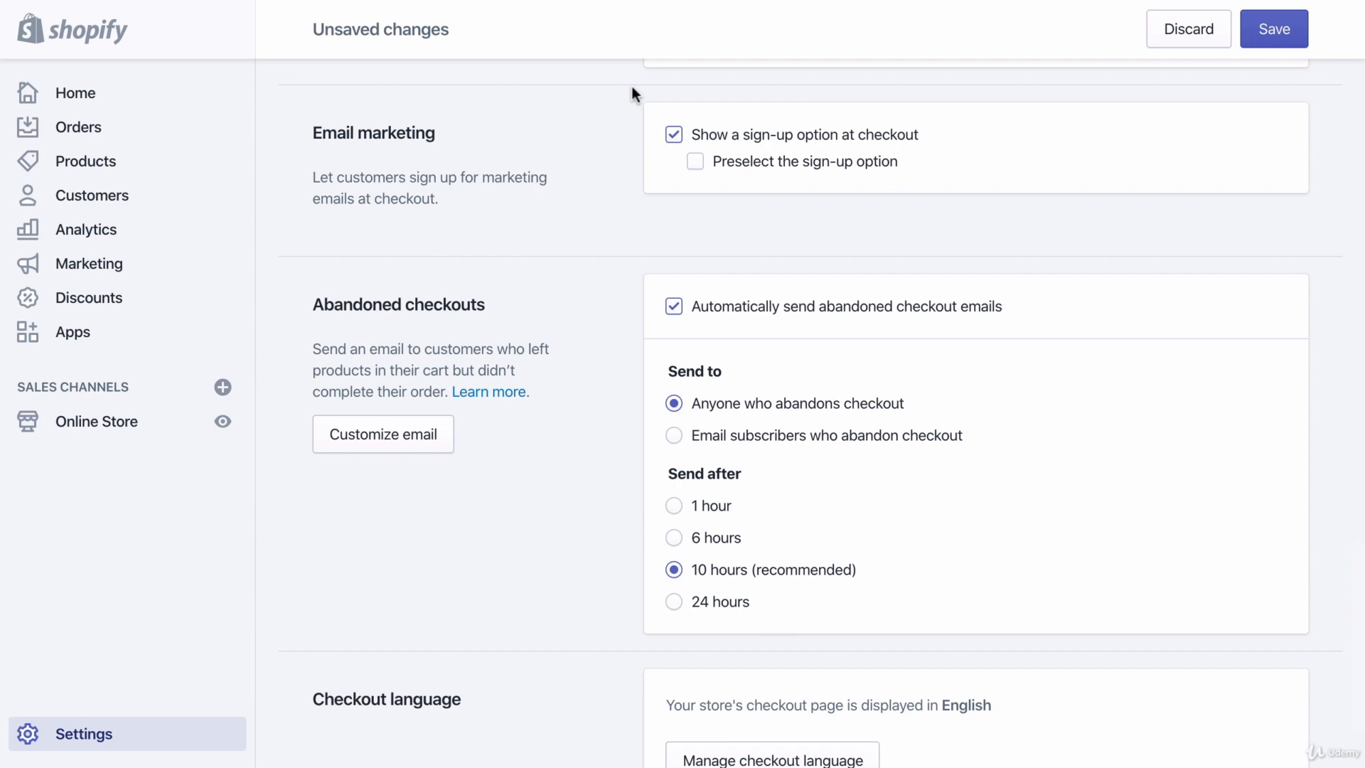
mouse_move(664, 111)
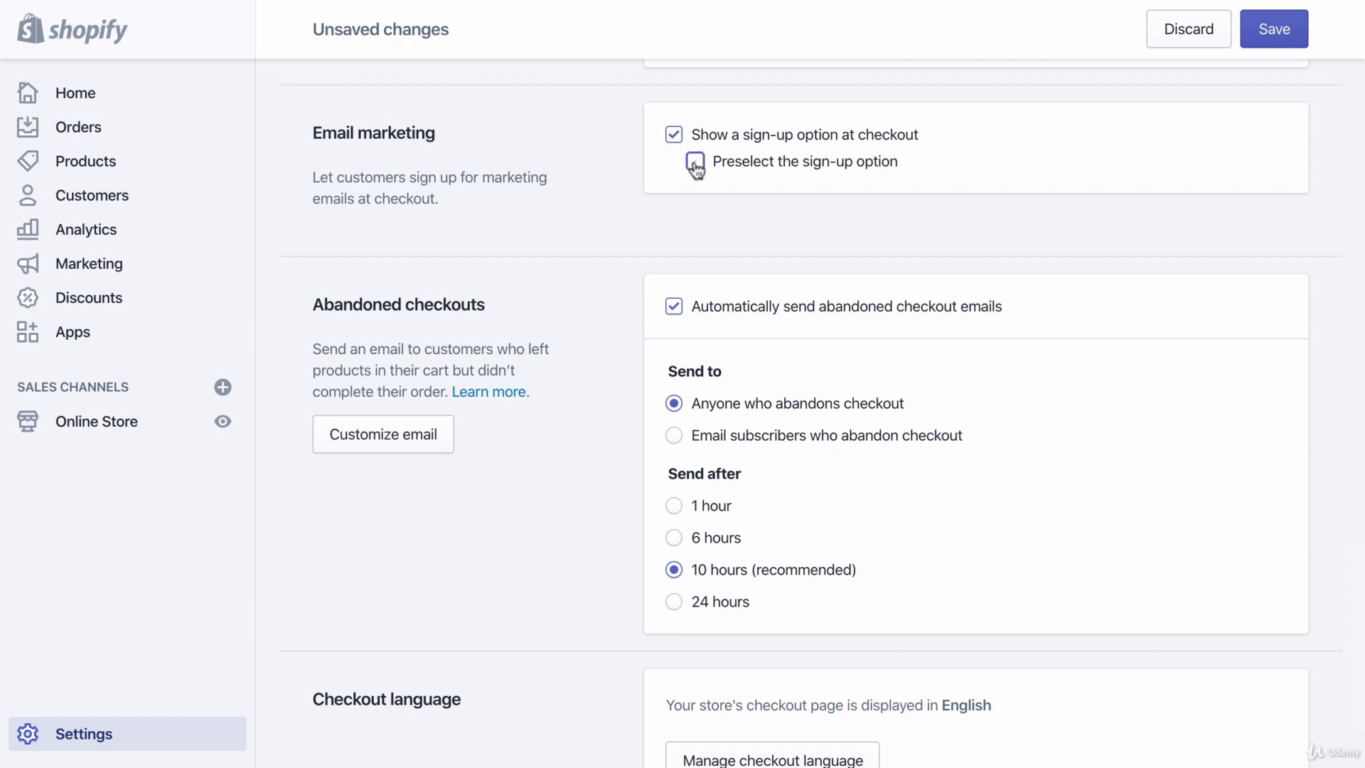
click(675, 160)
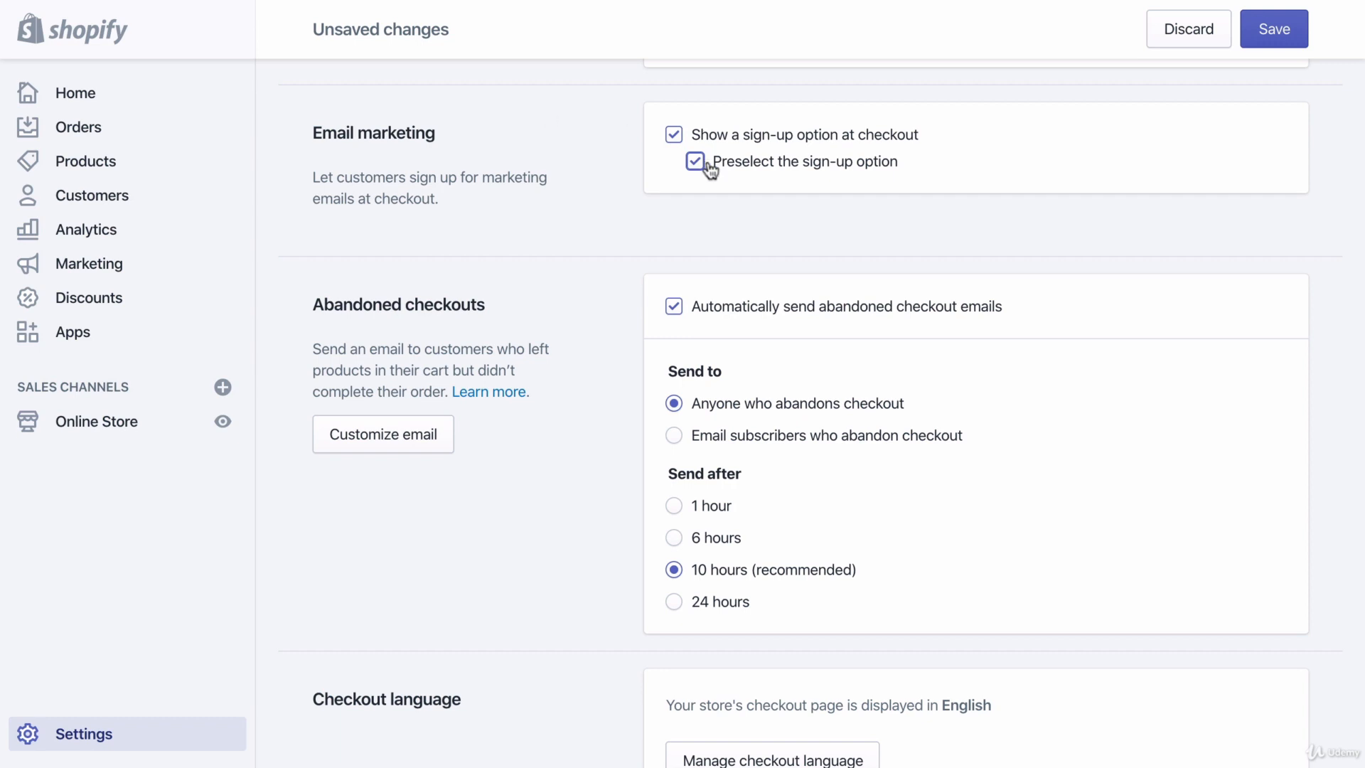
click(695, 160)
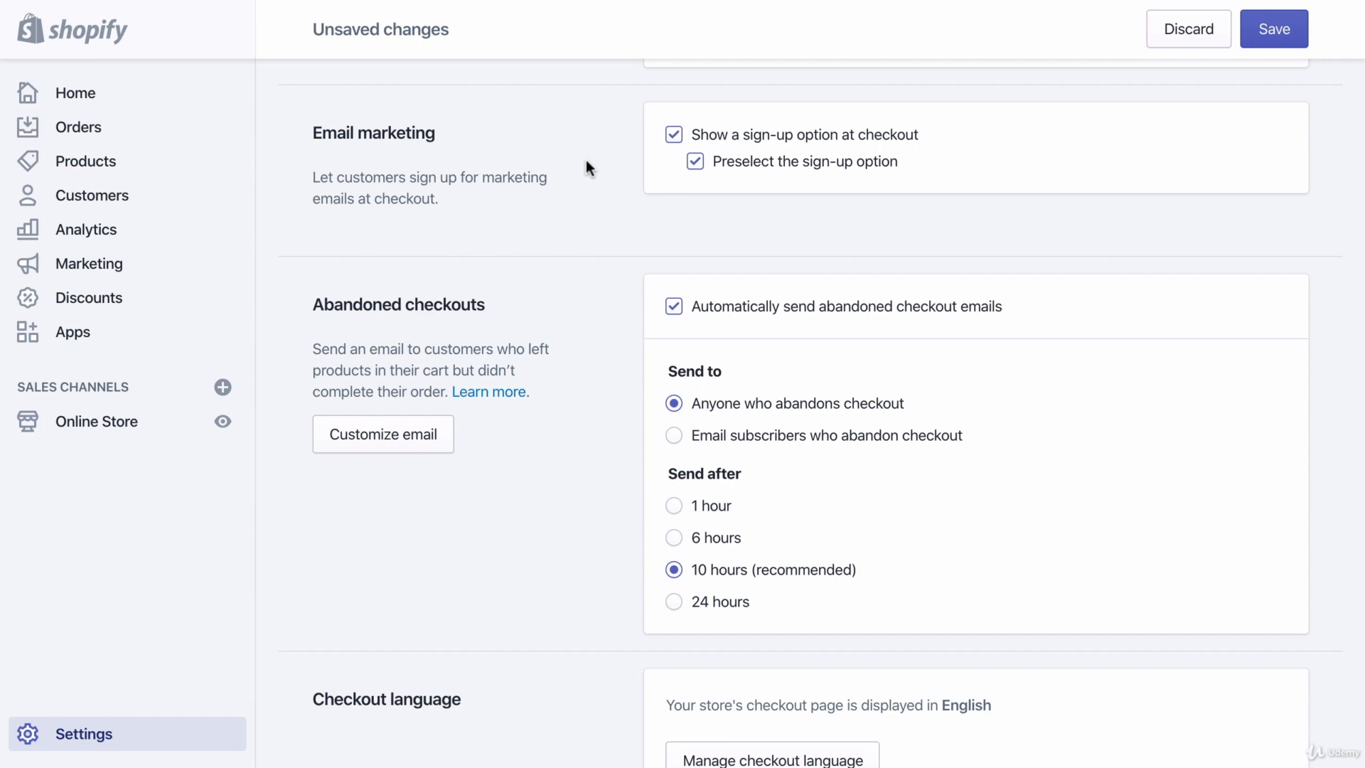
mouse_move(719, 158)
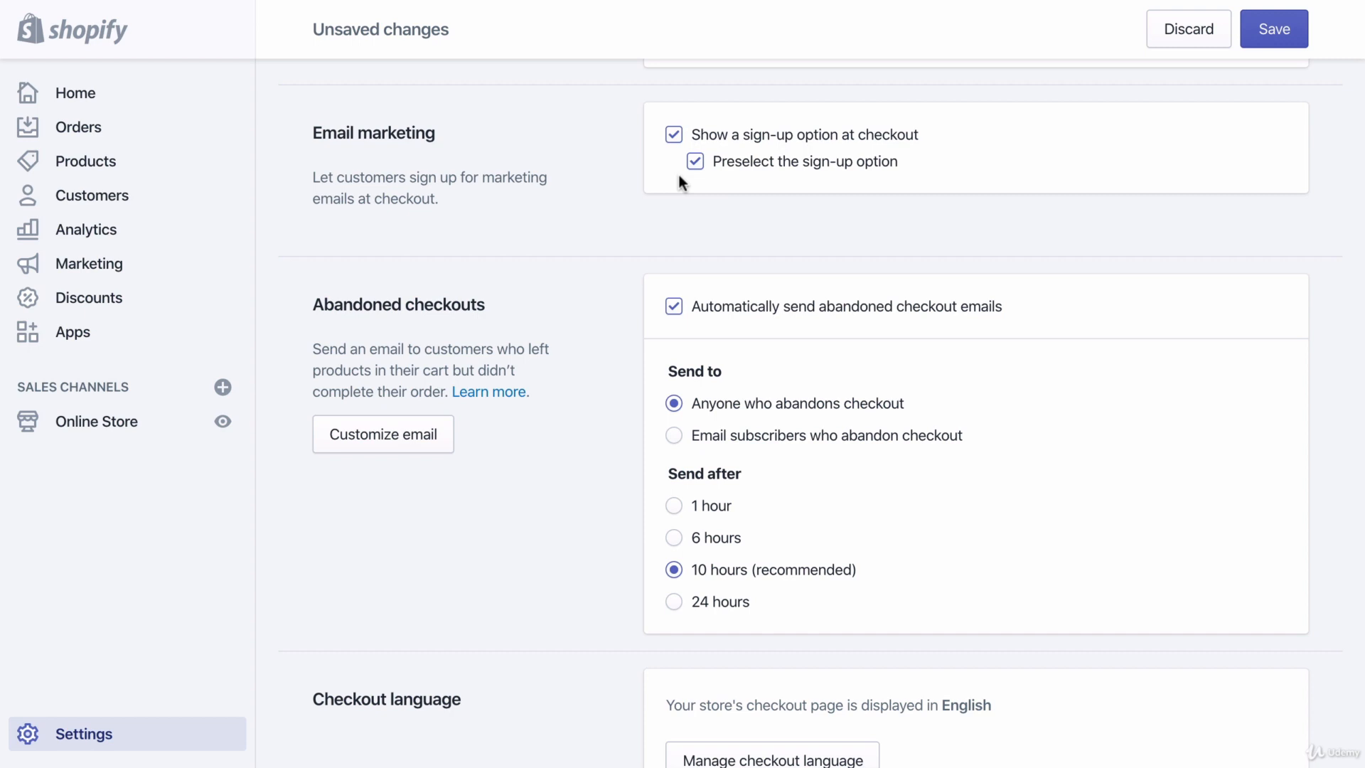
mouse_move(625, 298)
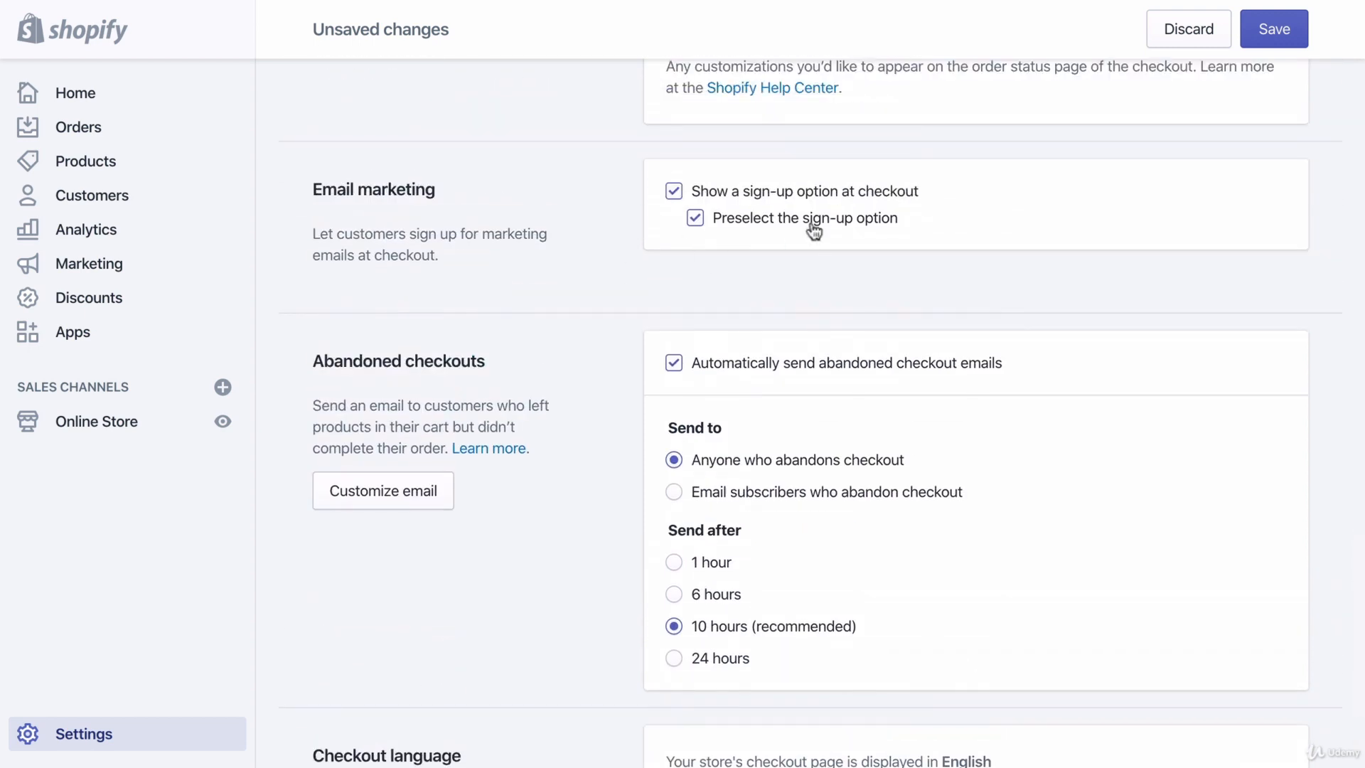
Step: Untick 'Automatically send abandoned checkout emails' and save the checkout settings
scroll(down, 3)
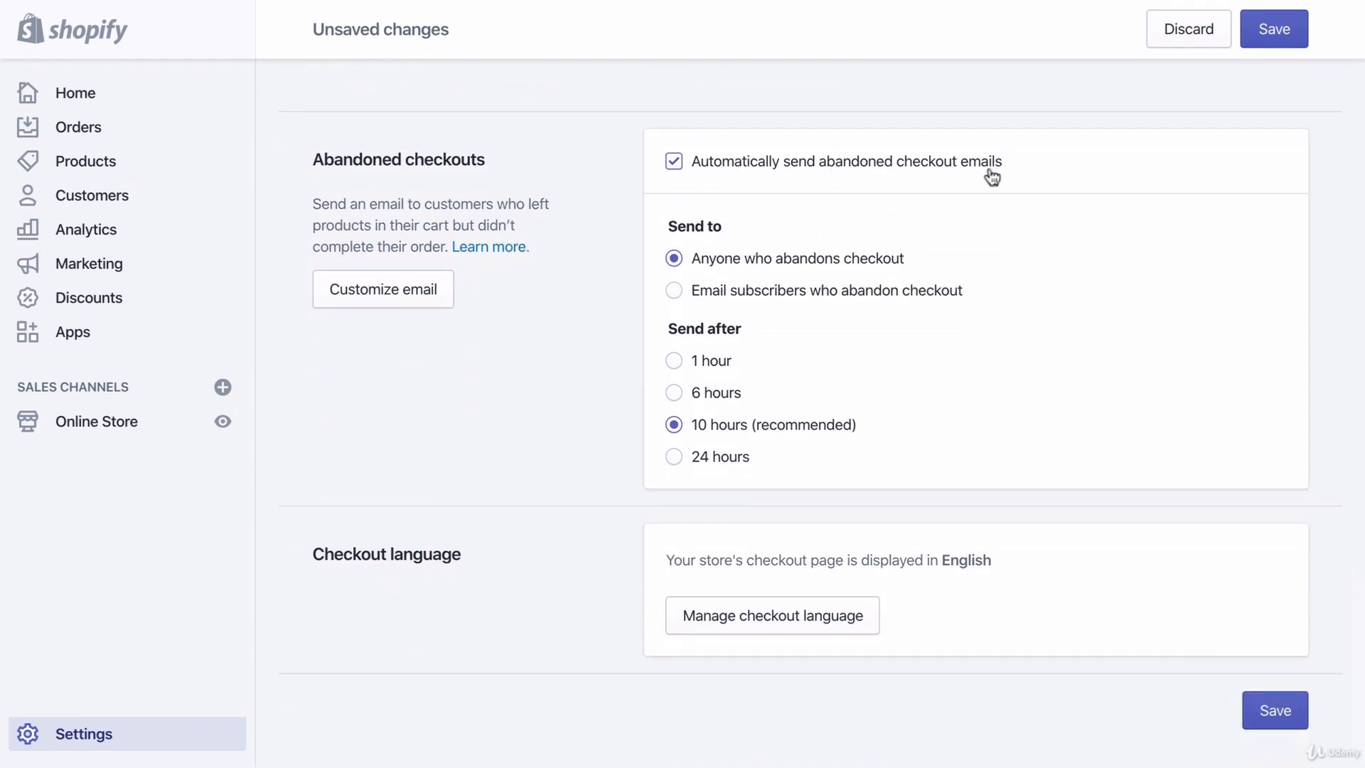
mouse_move(596, 145)
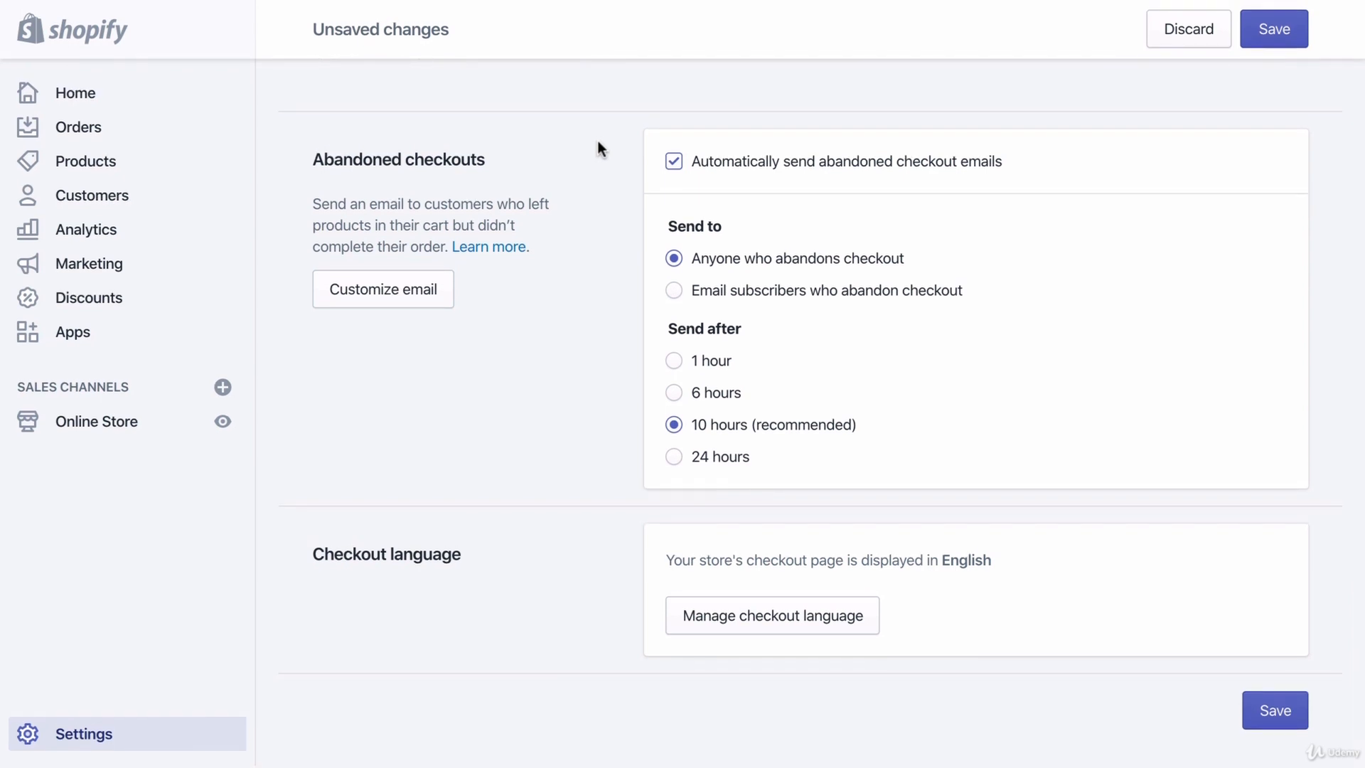
mouse_move(598, 154)
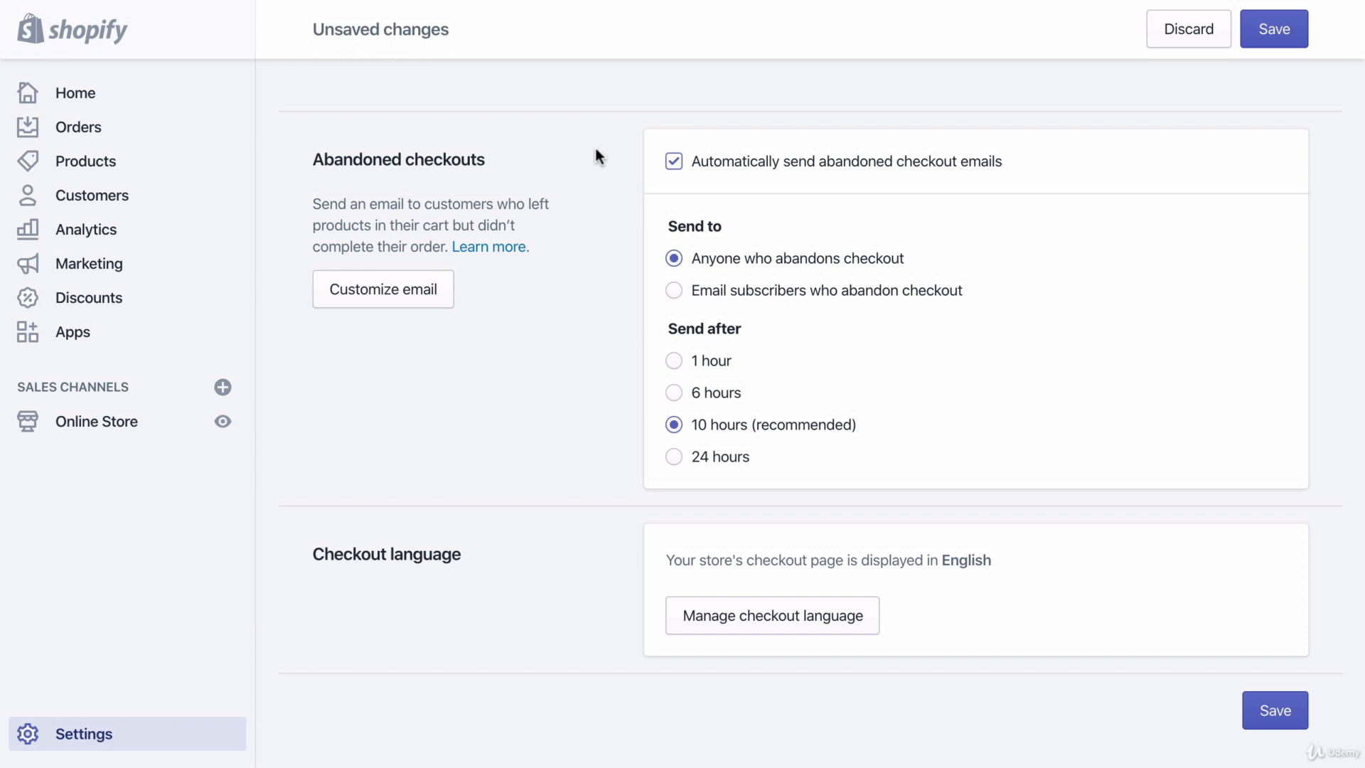
mouse_move(747, 390)
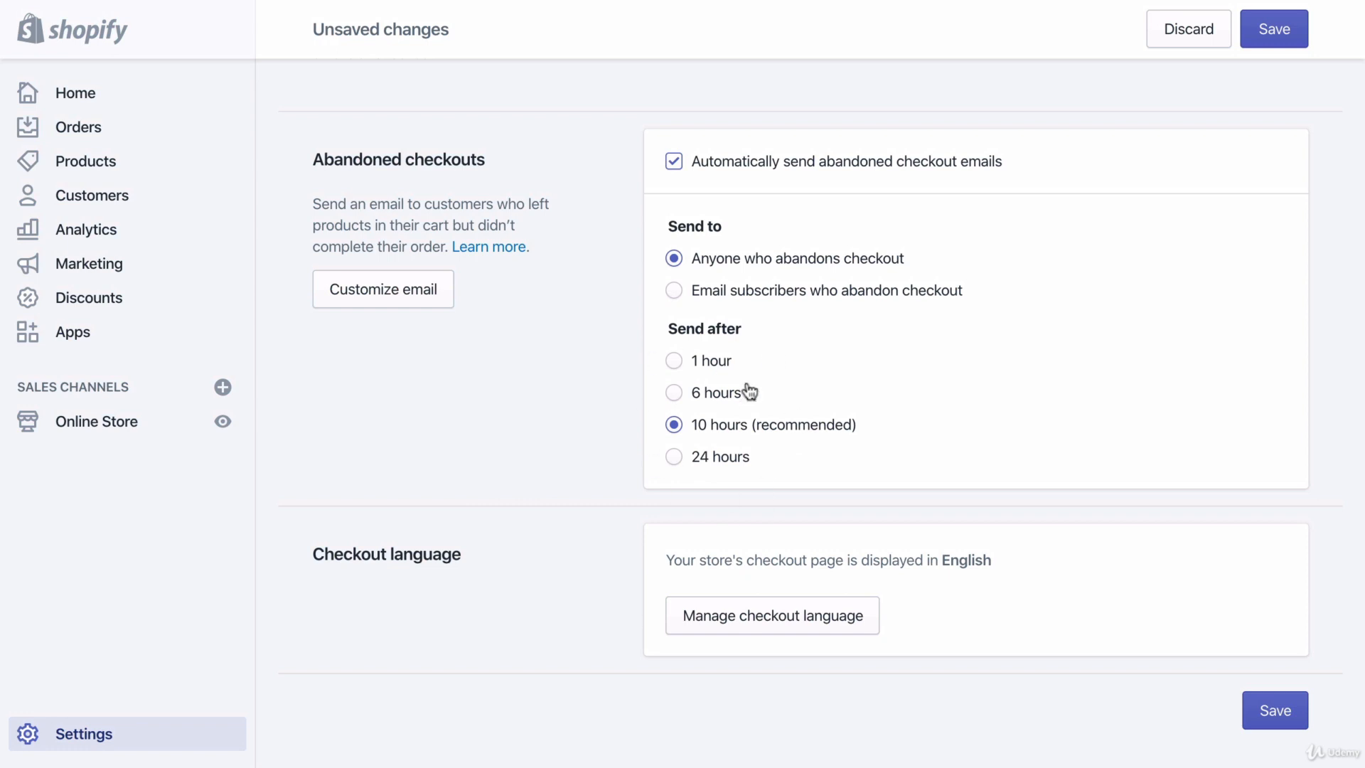
mouse_move(716, 363)
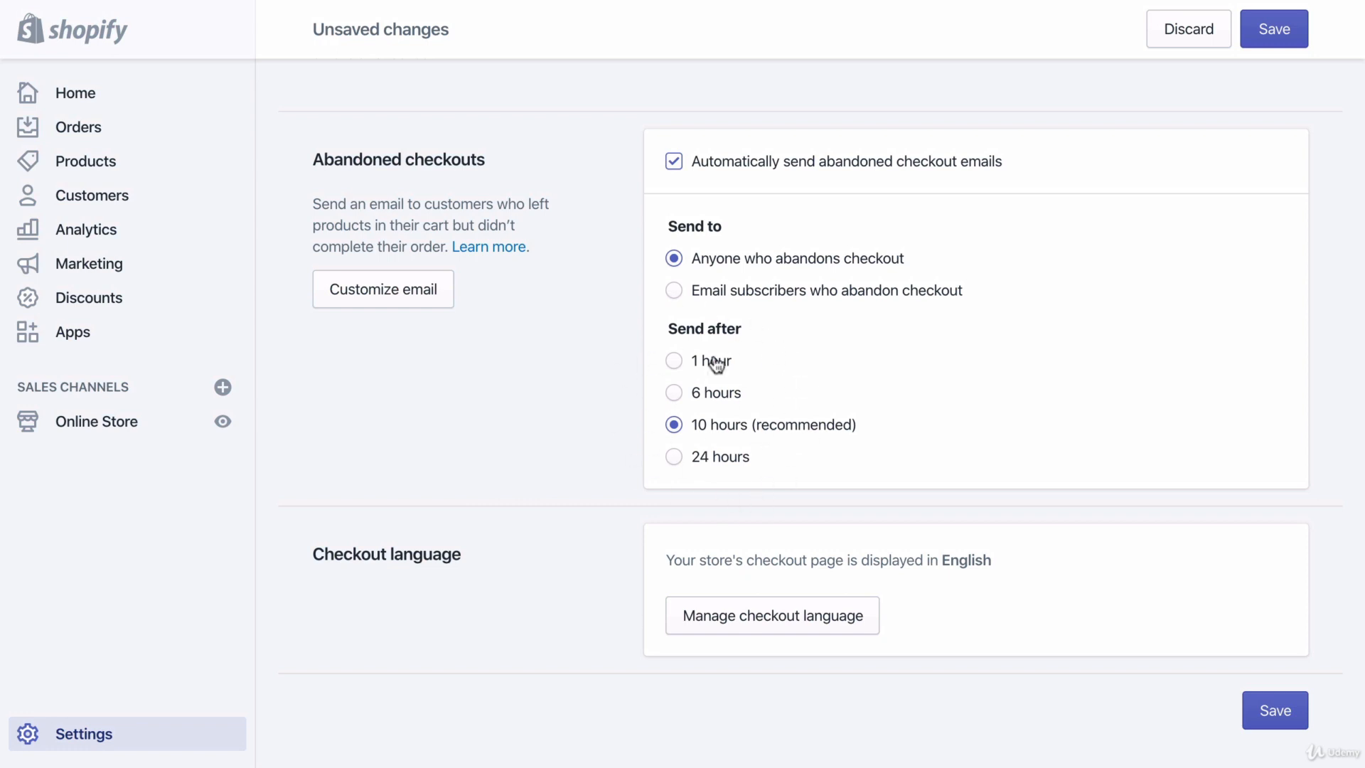
mouse_move(695, 320)
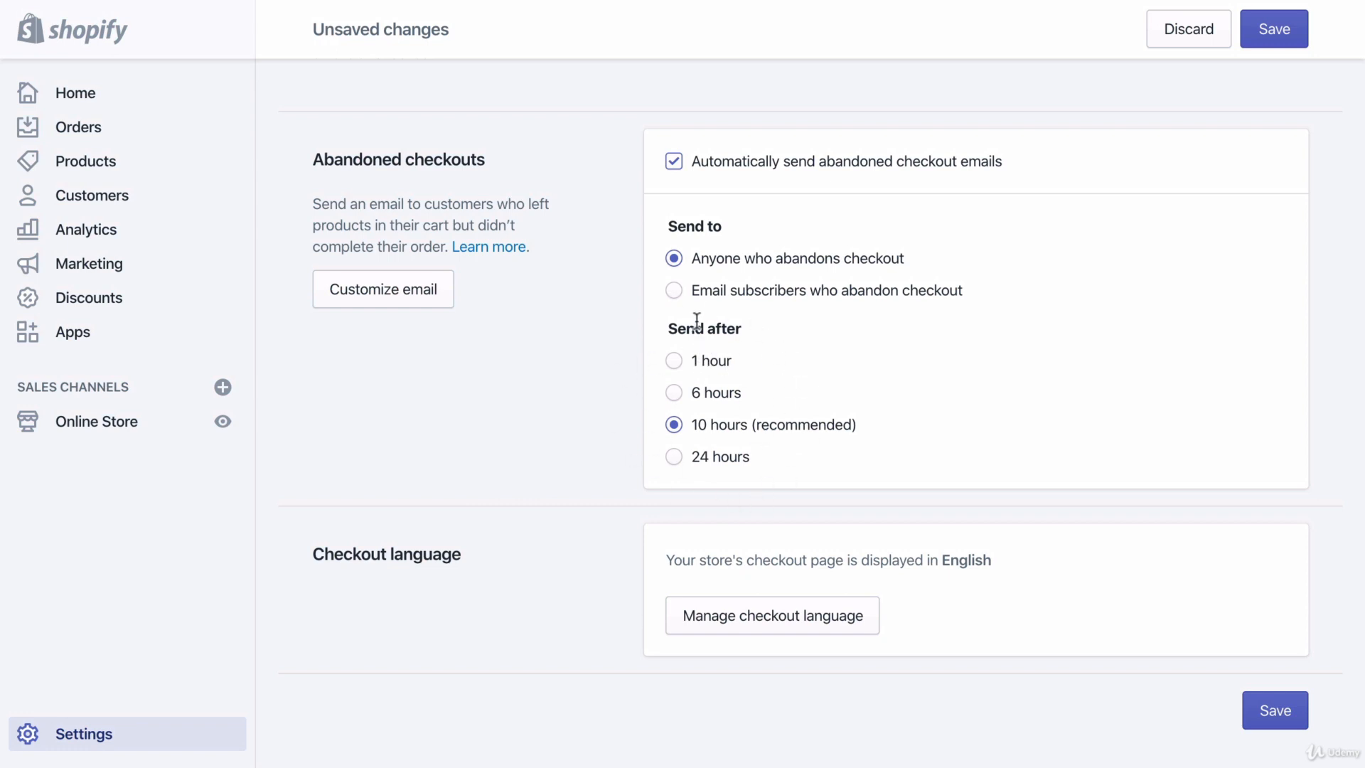
mouse_move(684, 314)
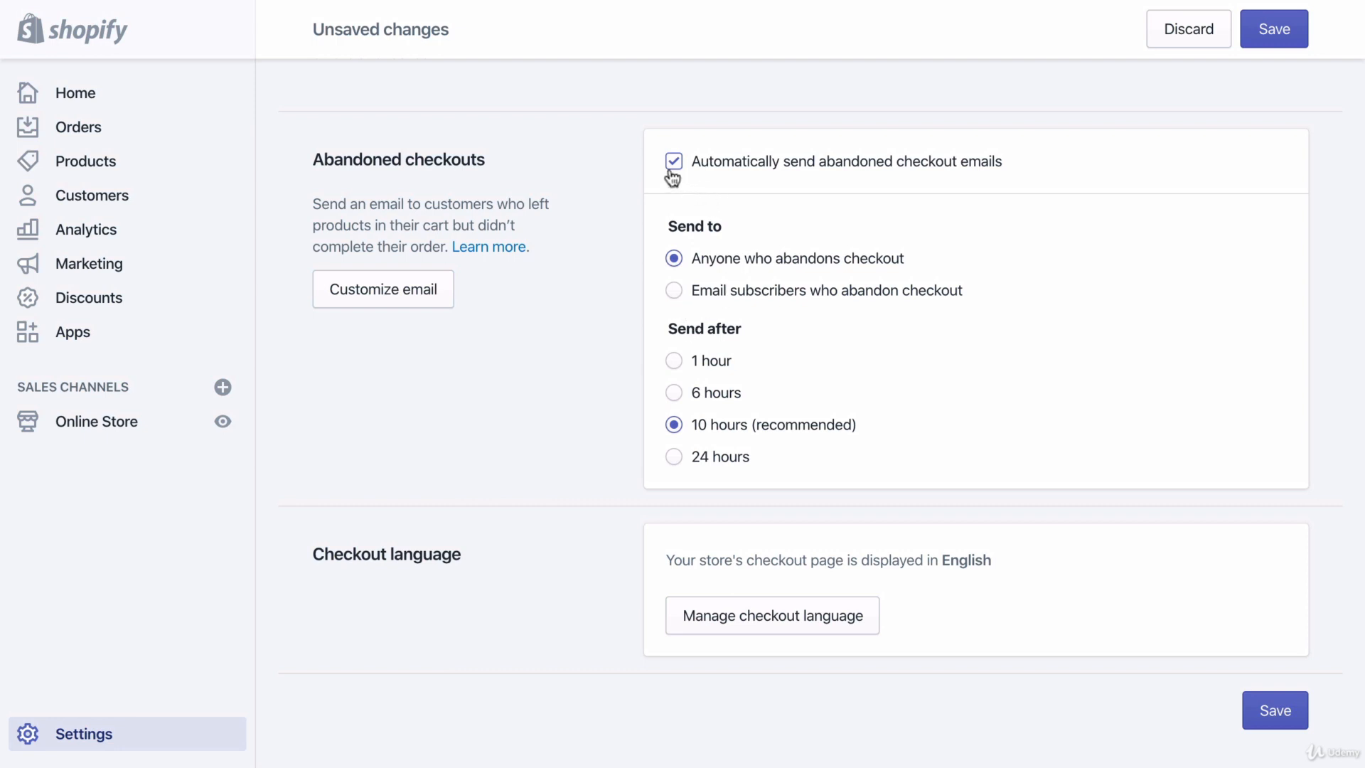
click(673, 161)
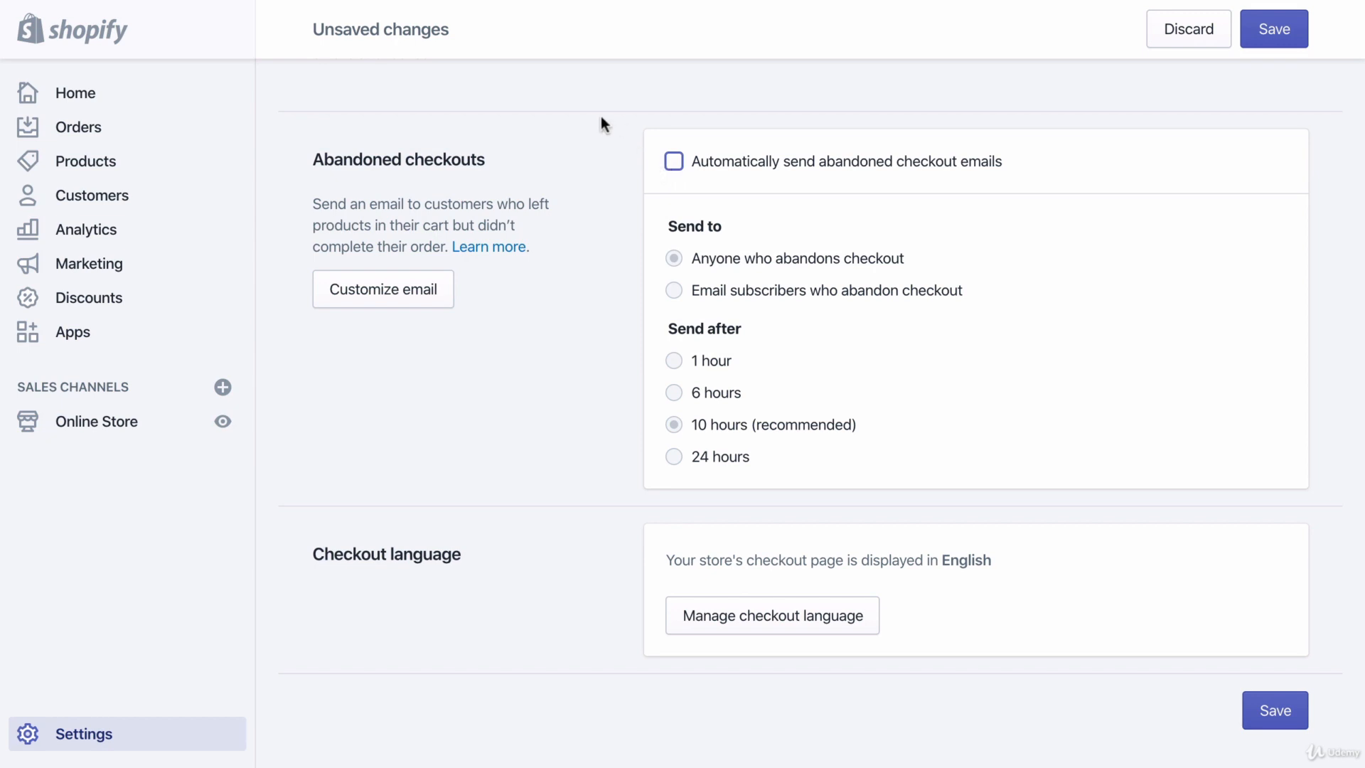
mouse_move(557, 120)
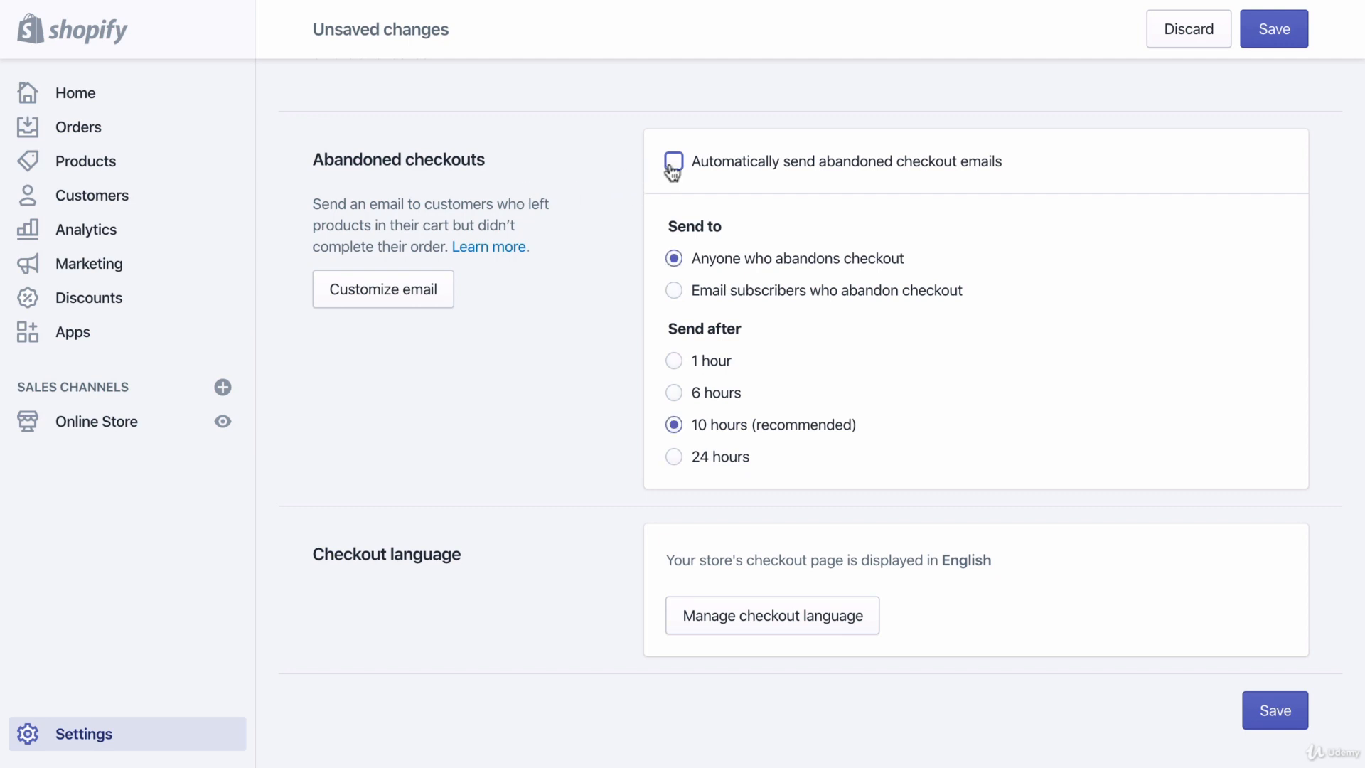
click(673, 161)
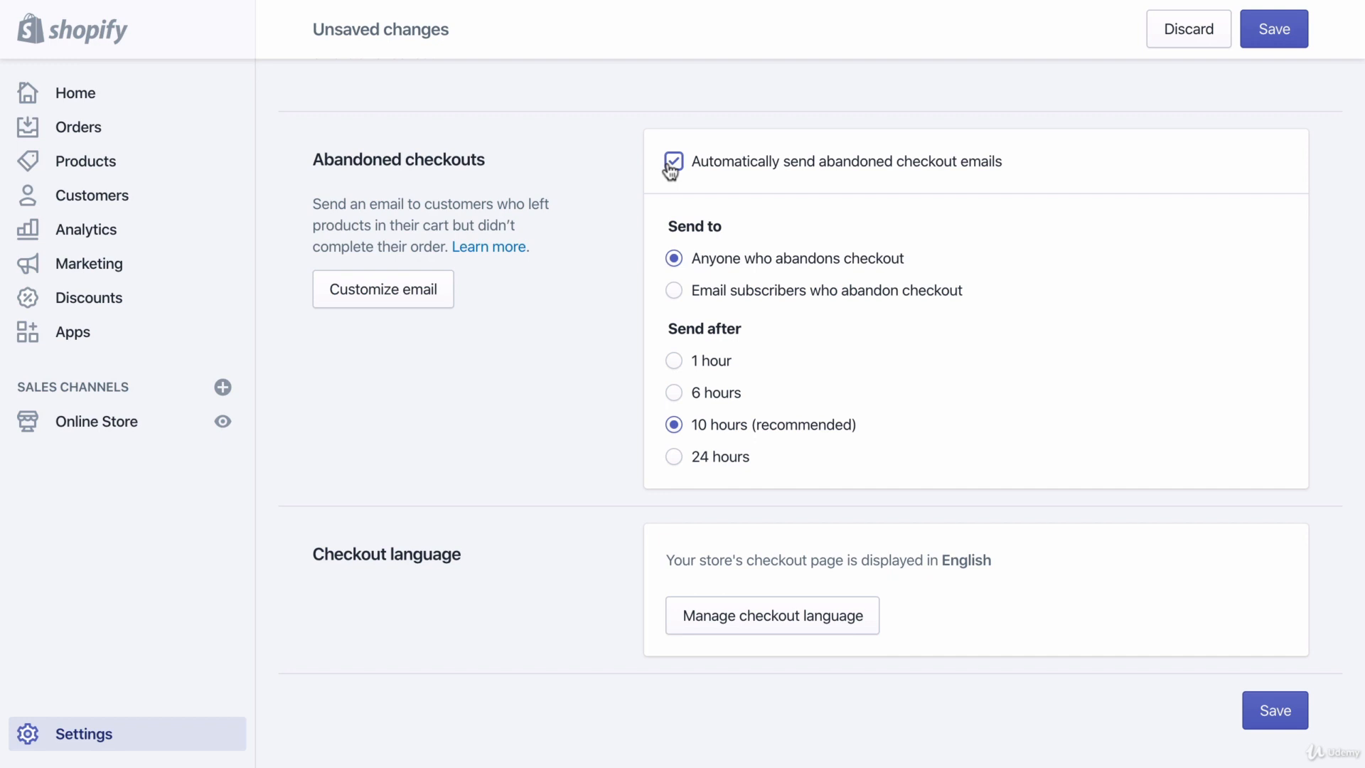
mouse_move(673, 169)
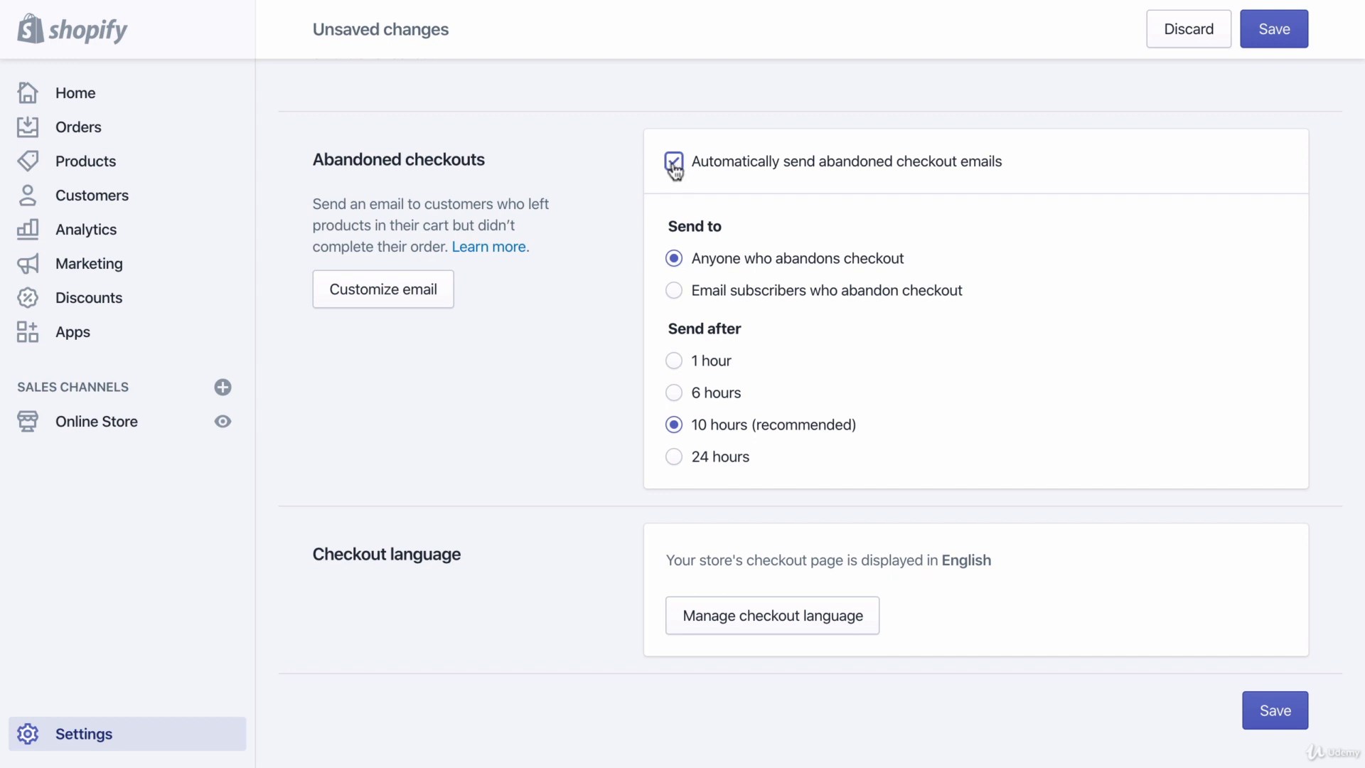
click(674, 161)
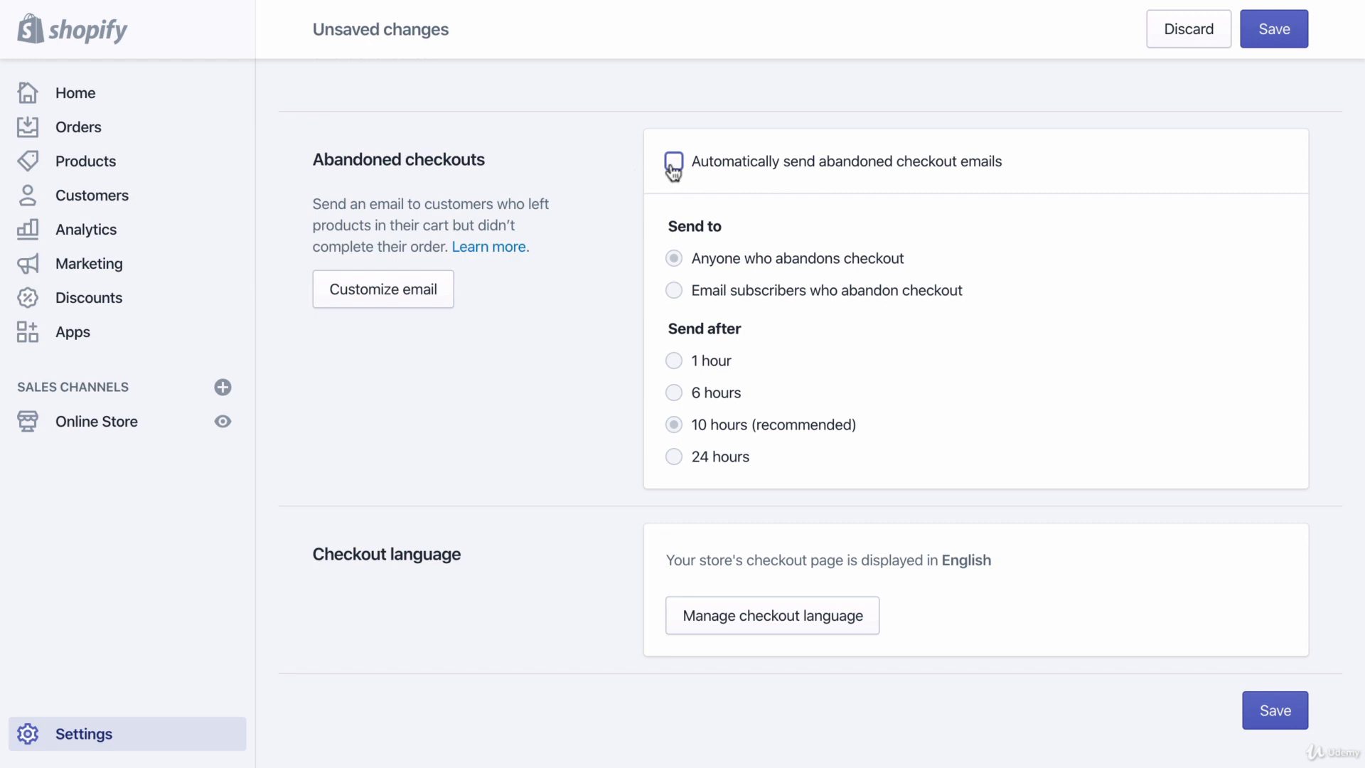
click(673, 160)
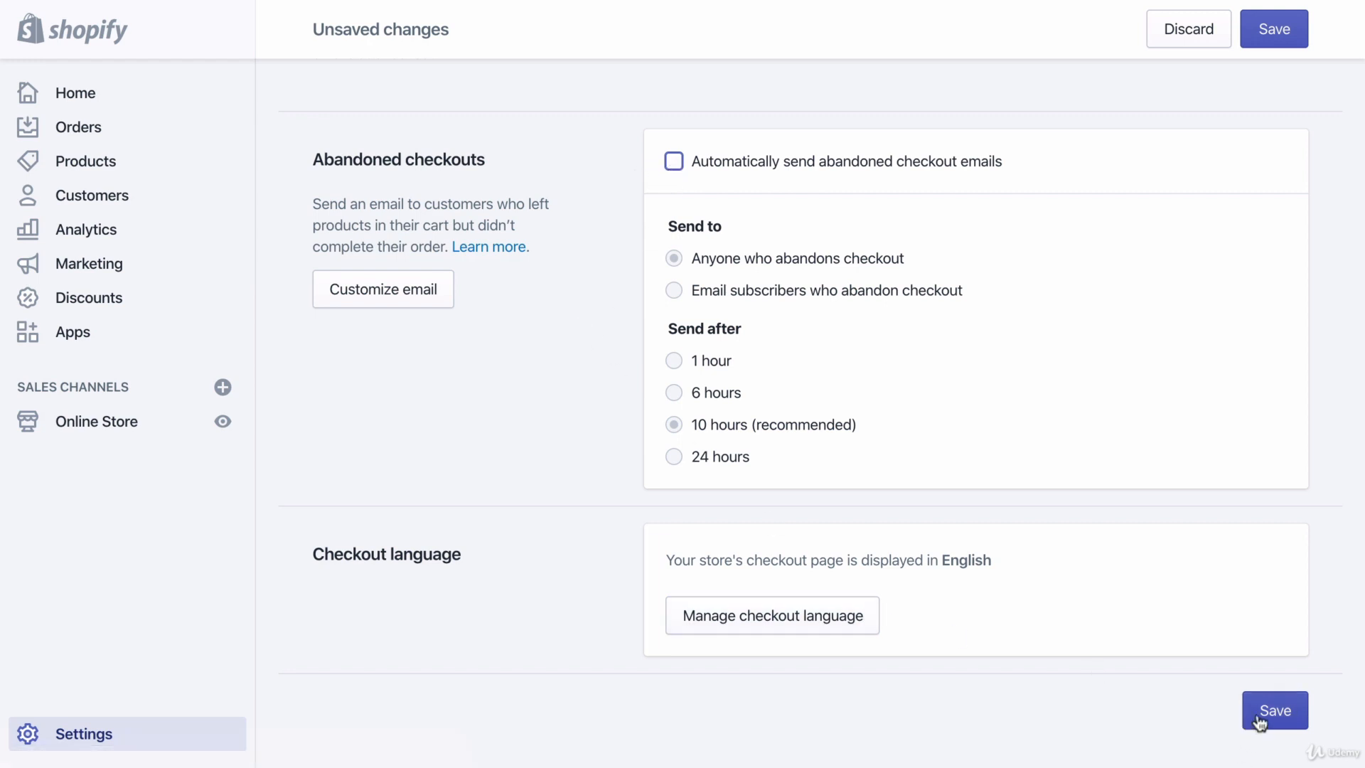